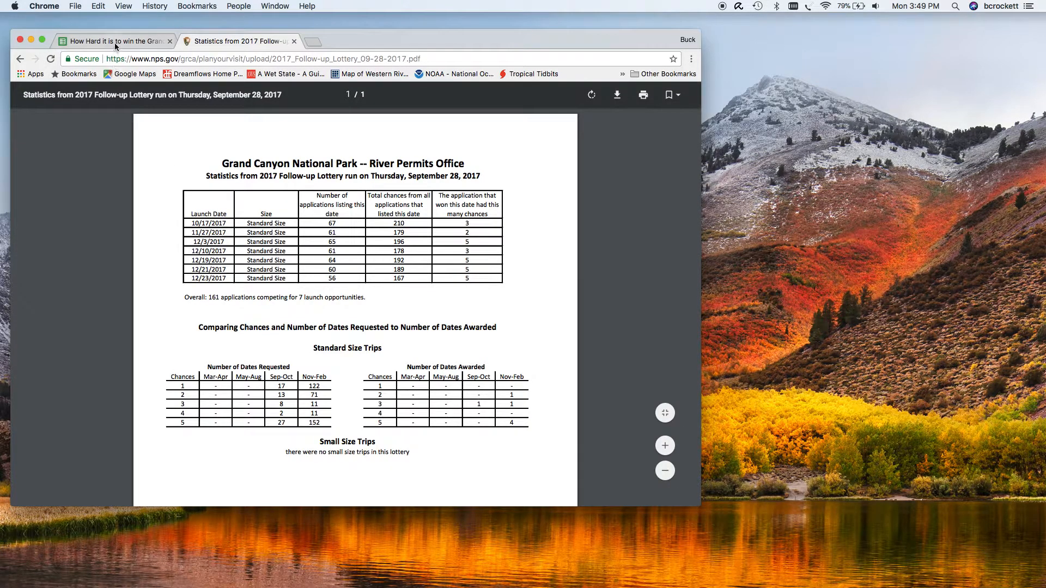
pyautogui.moveTo(271, 112)
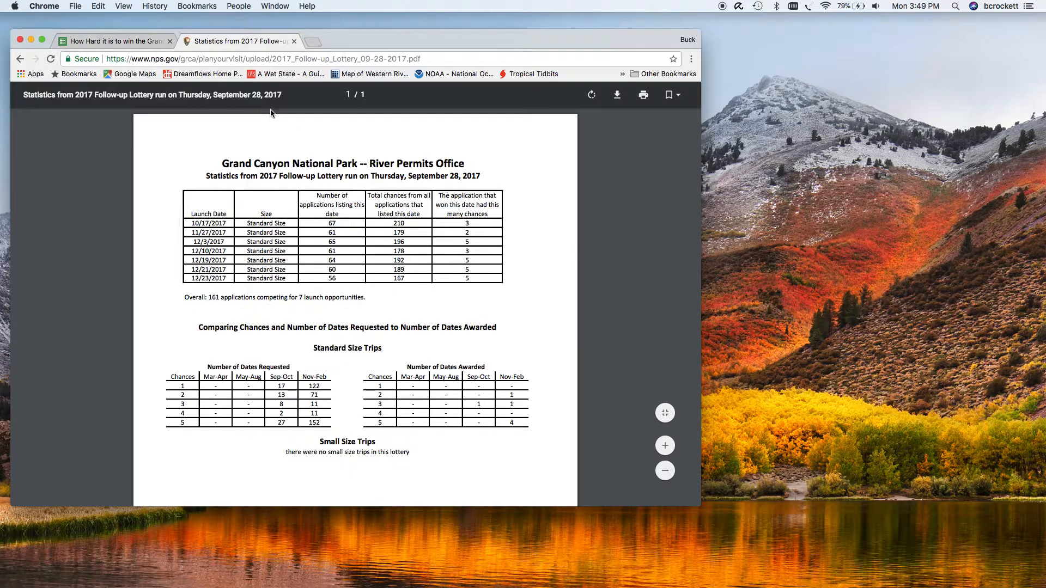
pyautogui.moveTo(340, 185)
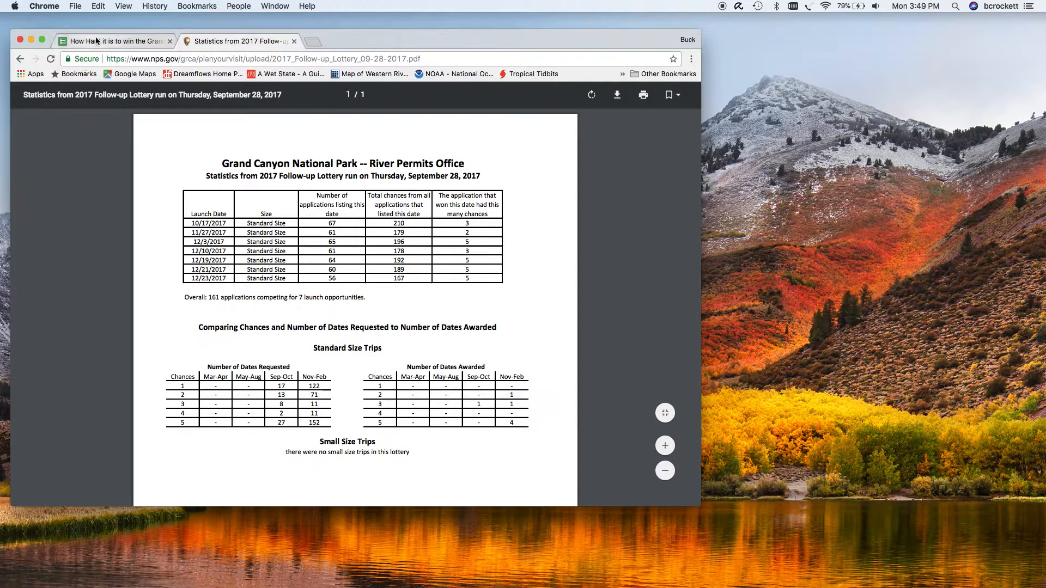
pyautogui.moveTo(114, 41)
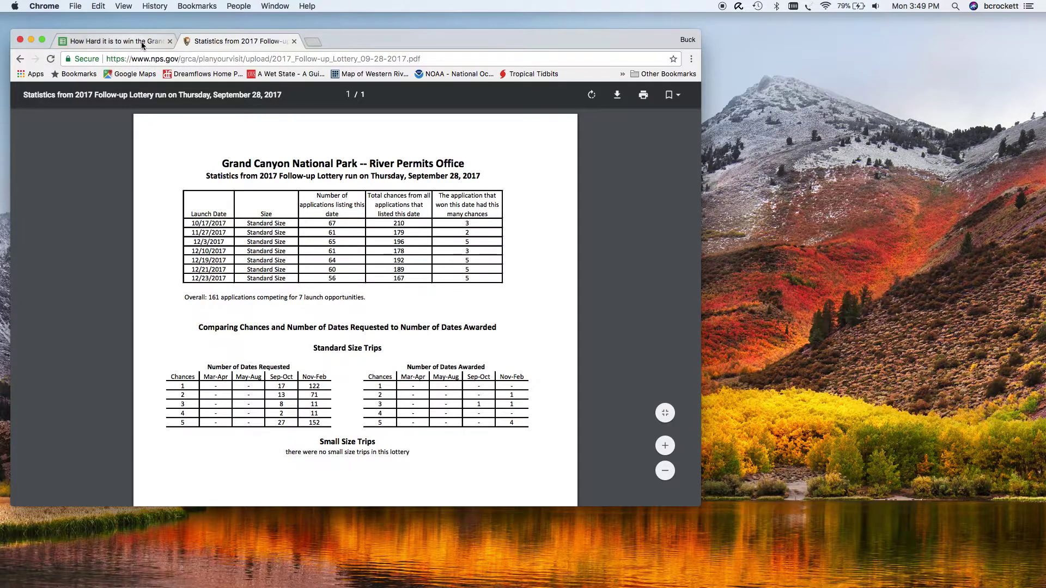
# Open the September 28, 2017 odds sheet and select column H, which totals 497.6
pyautogui.click(114, 40)
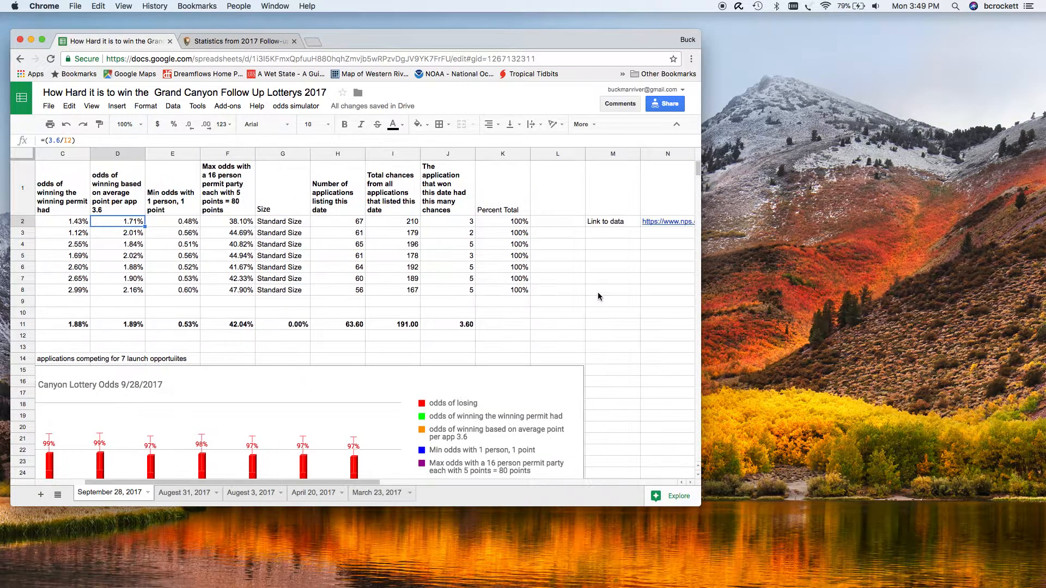
pyautogui.hscroll(3)
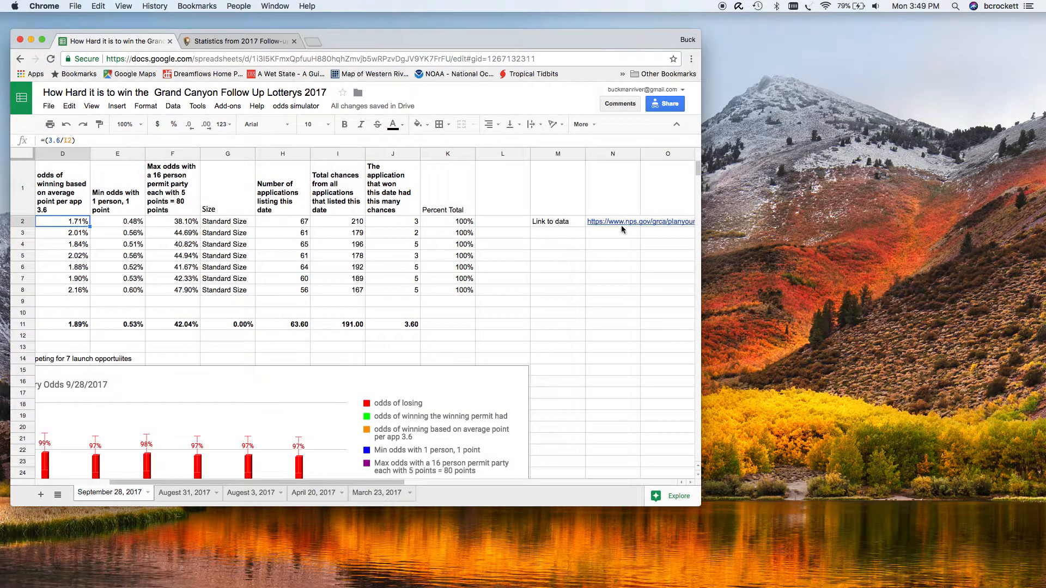
pyautogui.moveTo(306, 360)
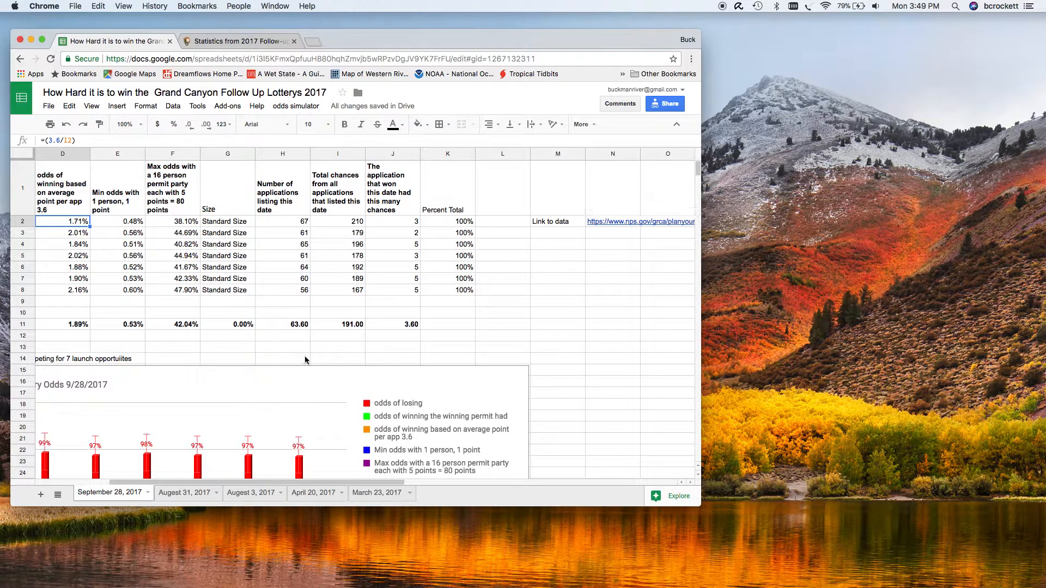
pyautogui.hscroll(-3)
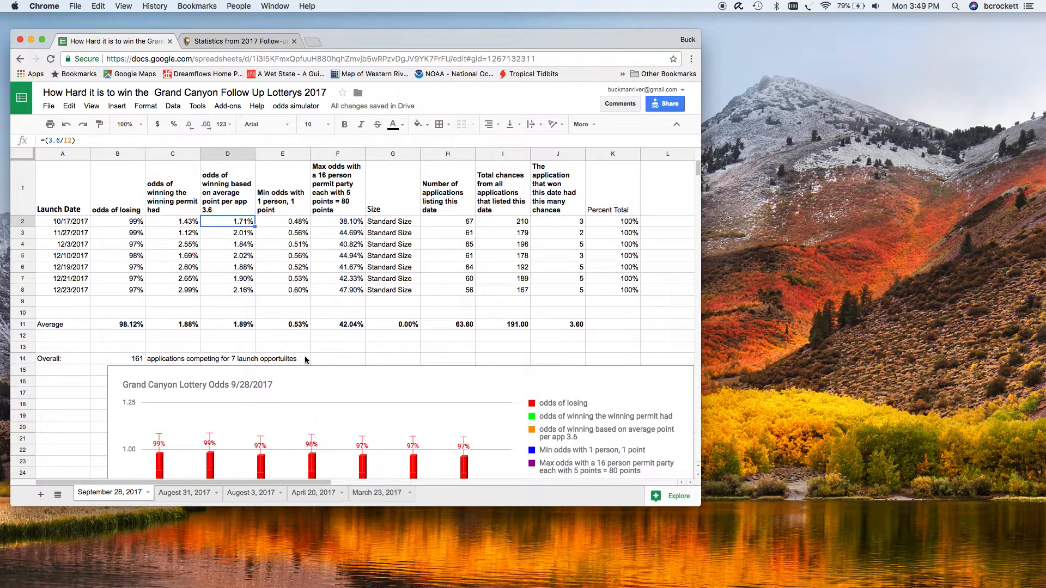
pyautogui.moveTo(579, 342)
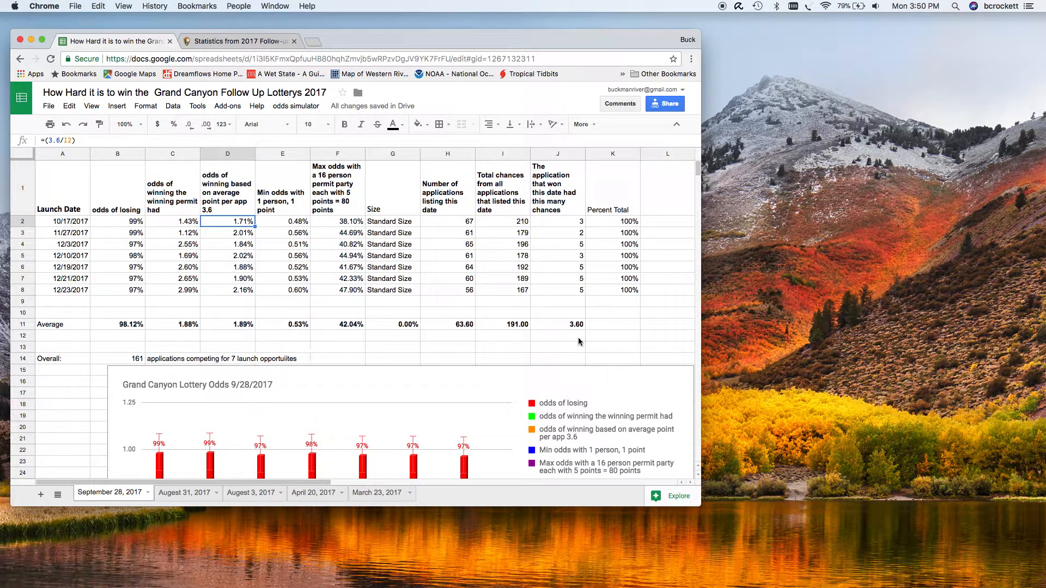
pyautogui.moveTo(455, 155)
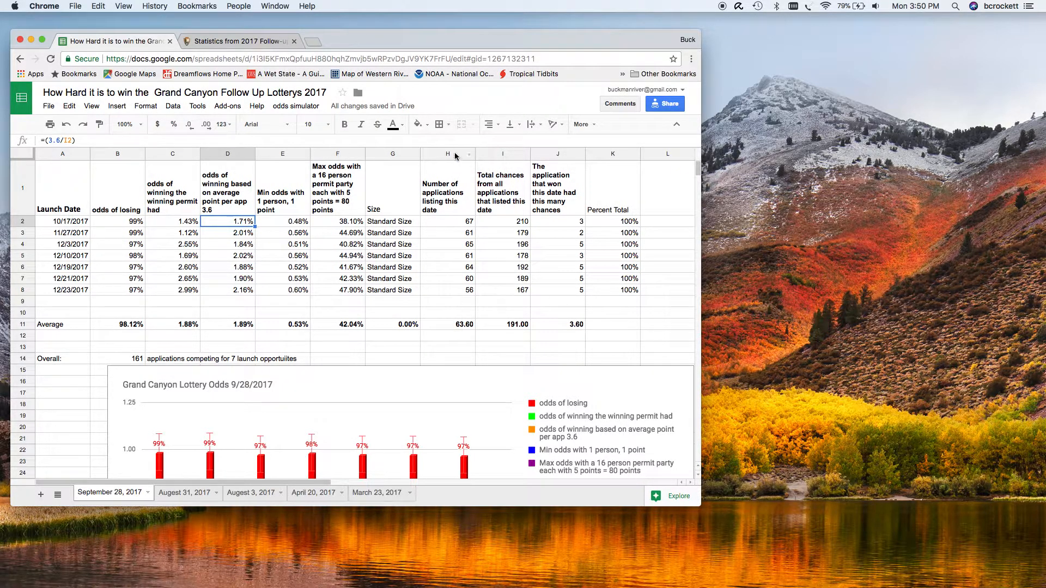
pyautogui.click(446, 153)
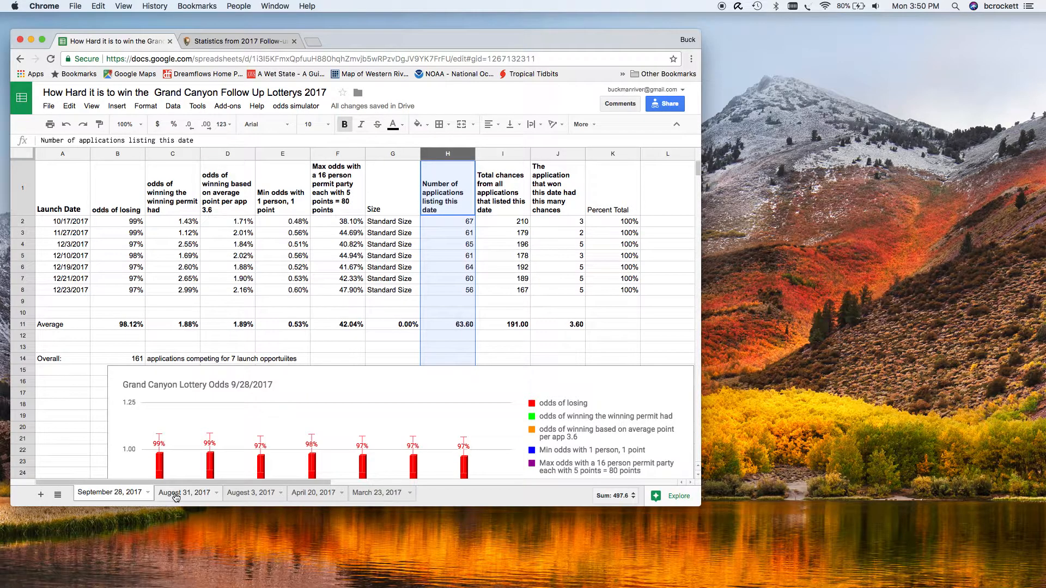
# Select the applications column on the August 31, August 3 and March 23, 2017 sheets, passing April 20
pyautogui.click(183, 492)
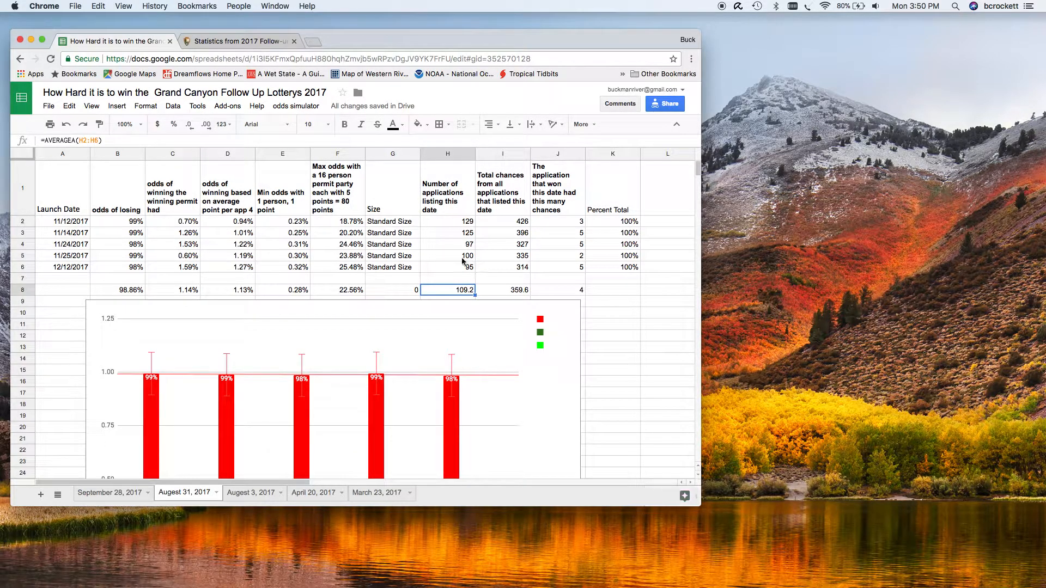
pyautogui.click(447, 154)
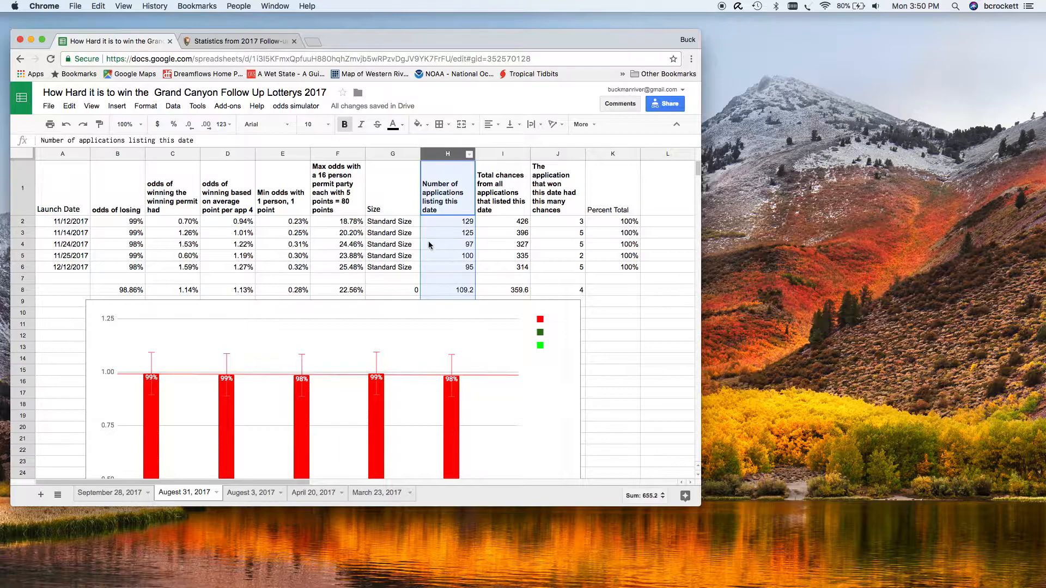
pyautogui.moveTo(283, 419)
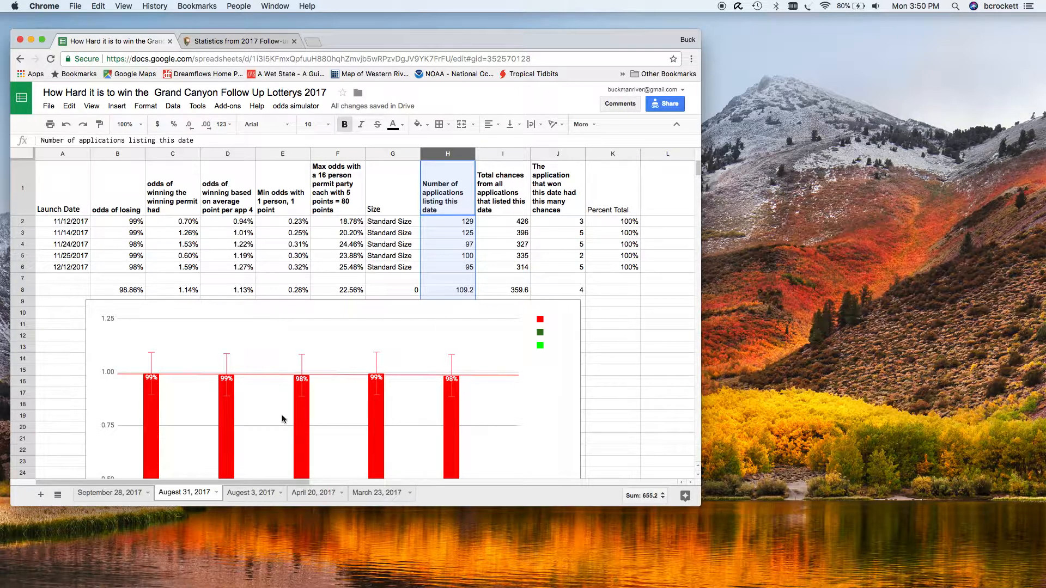
pyautogui.click(250, 492)
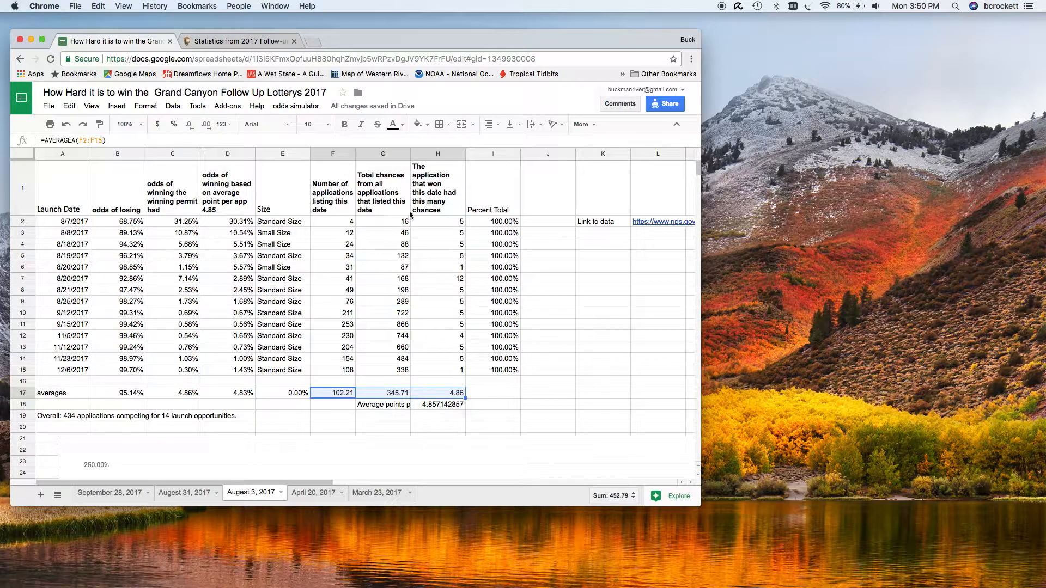
pyautogui.moveTo(338, 161)
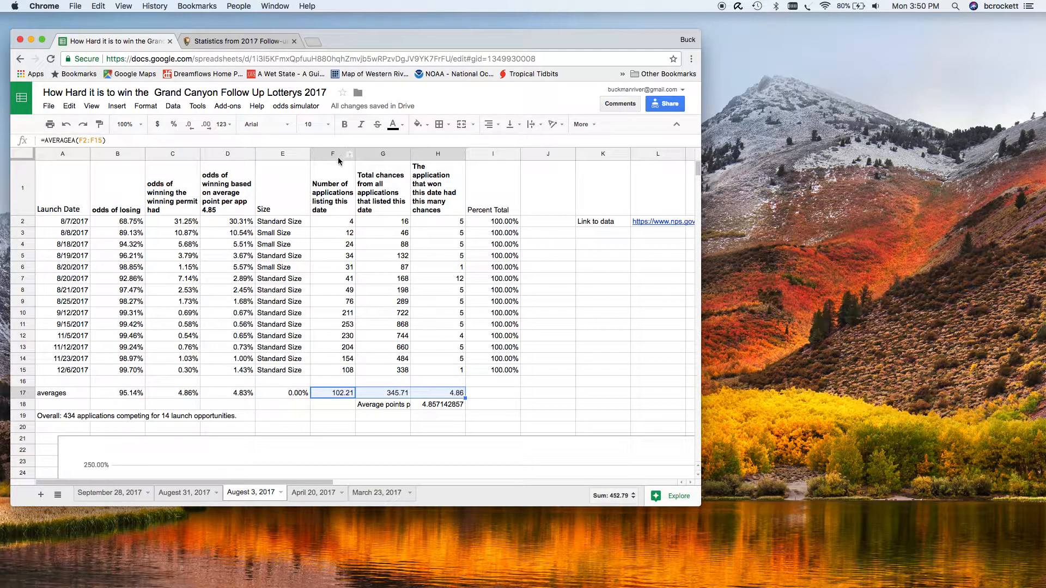
pyautogui.click(332, 154)
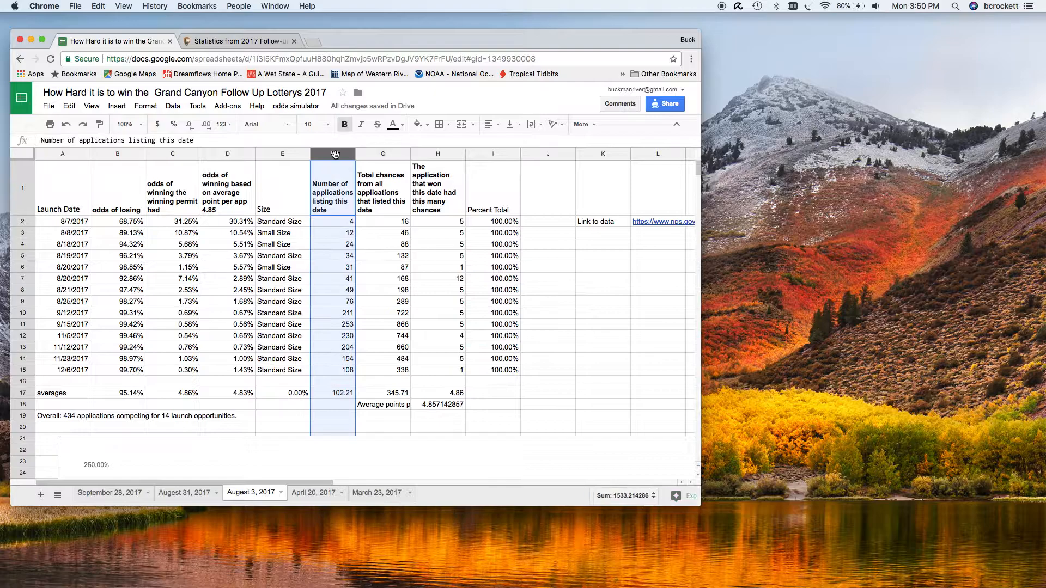
pyautogui.moveTo(336, 479)
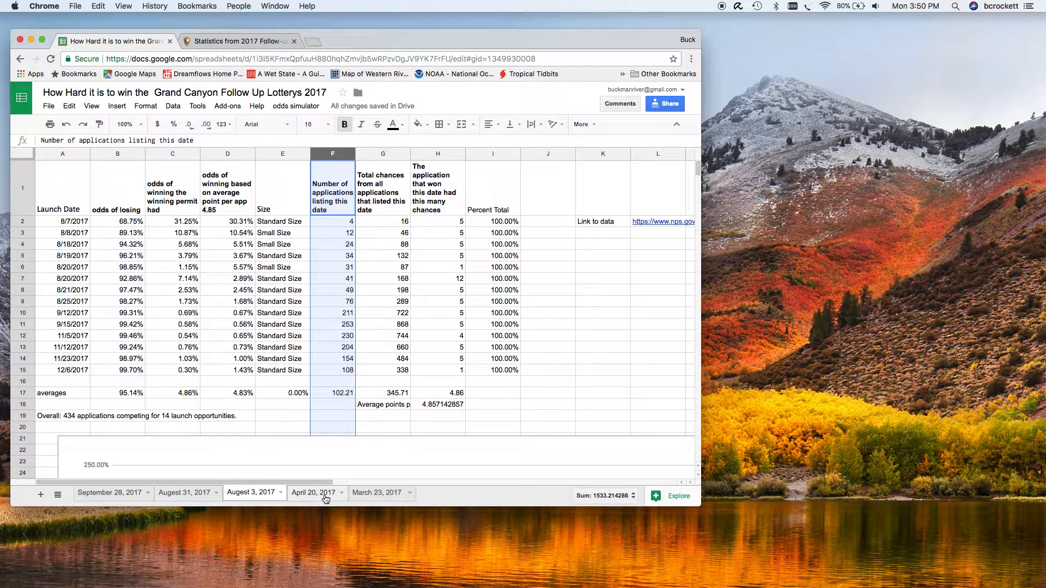
pyautogui.click(313, 493)
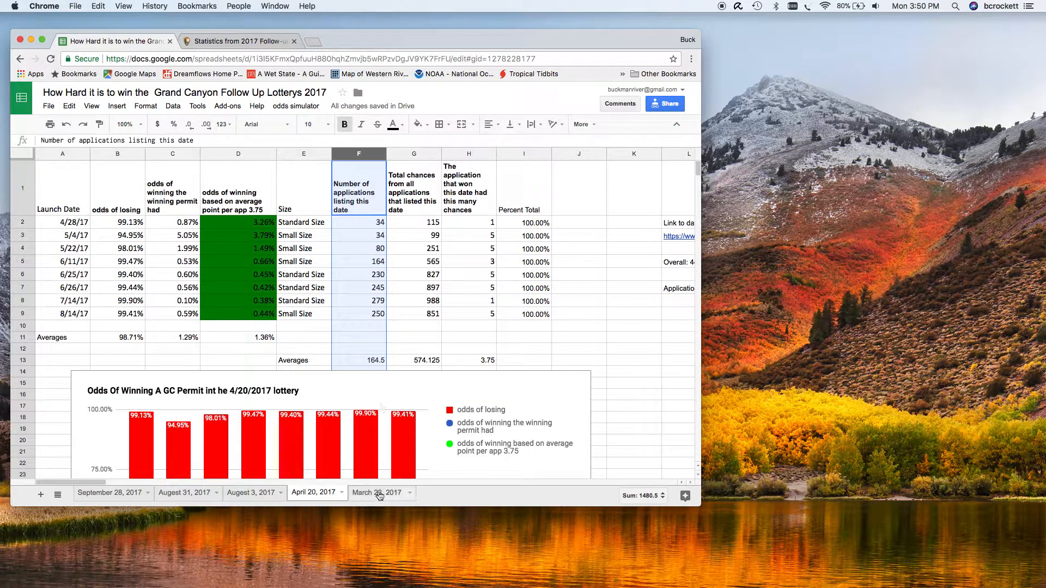
pyautogui.click(378, 492)
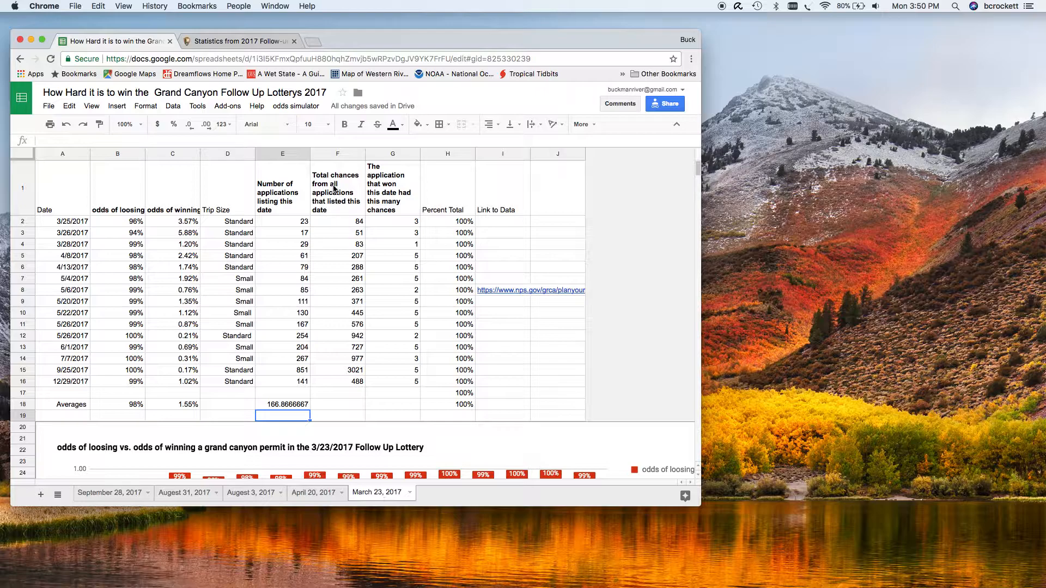
pyautogui.click(282, 154)
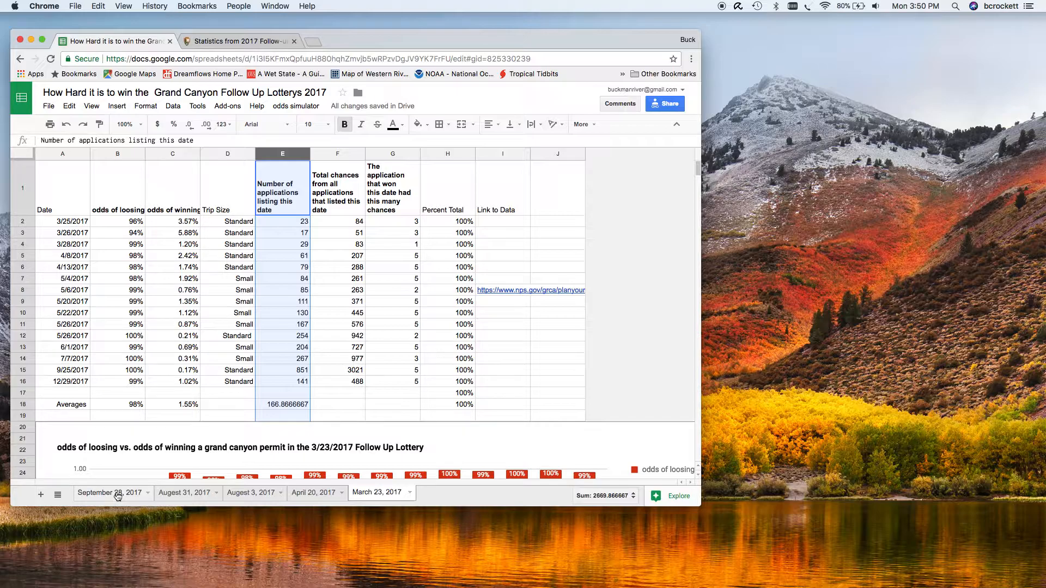
pyautogui.moveTo(119, 495)
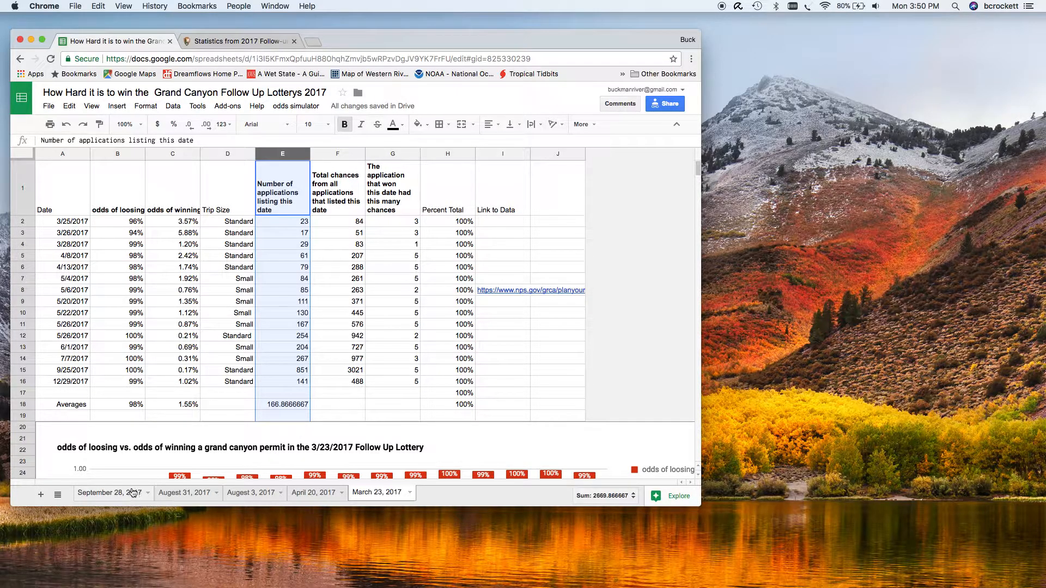
pyautogui.click(107, 492)
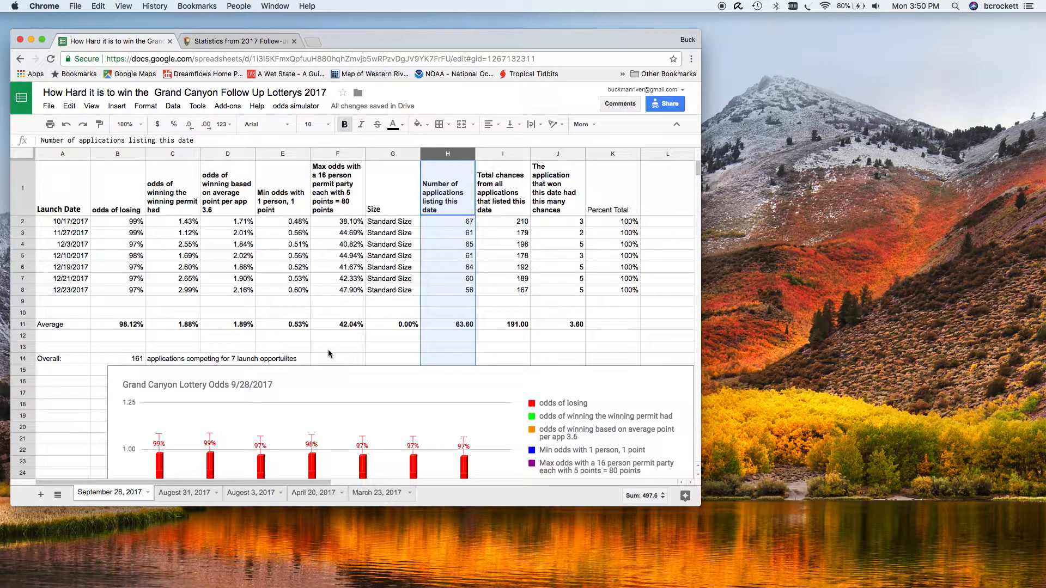
pyautogui.moveTo(230, 298)
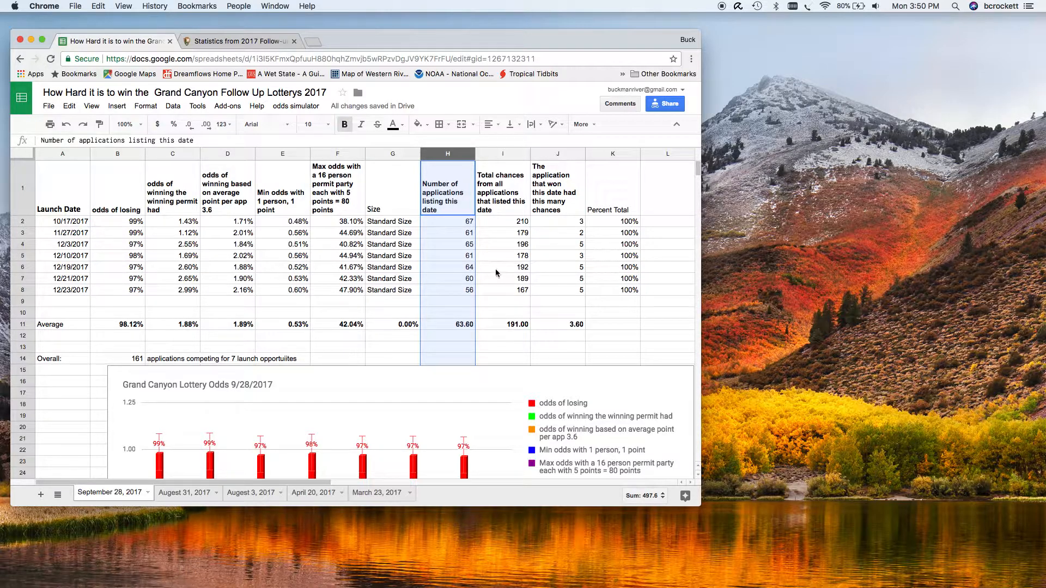
pyautogui.click(447, 221)
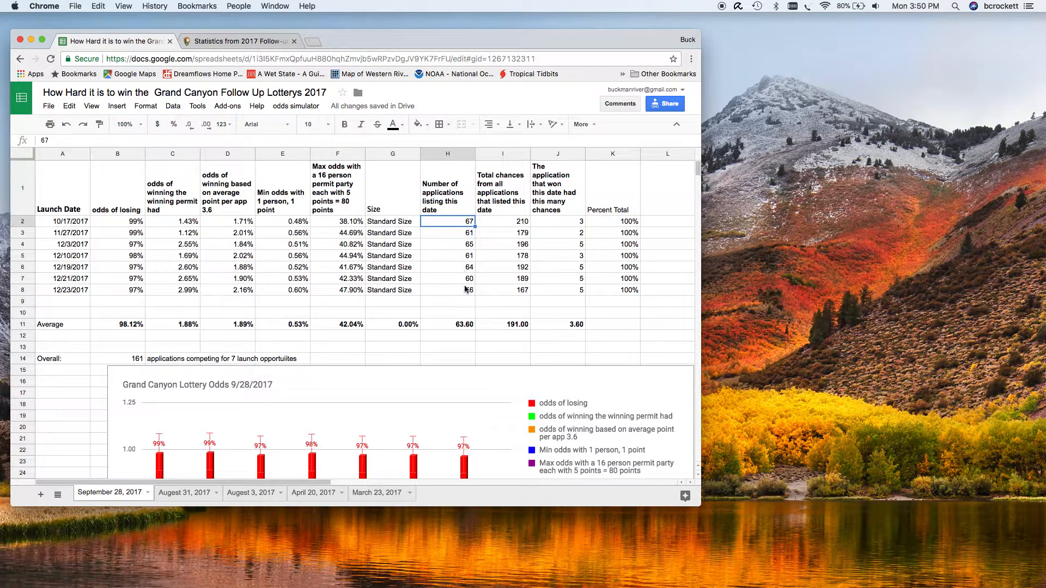
pyautogui.click(447, 289)
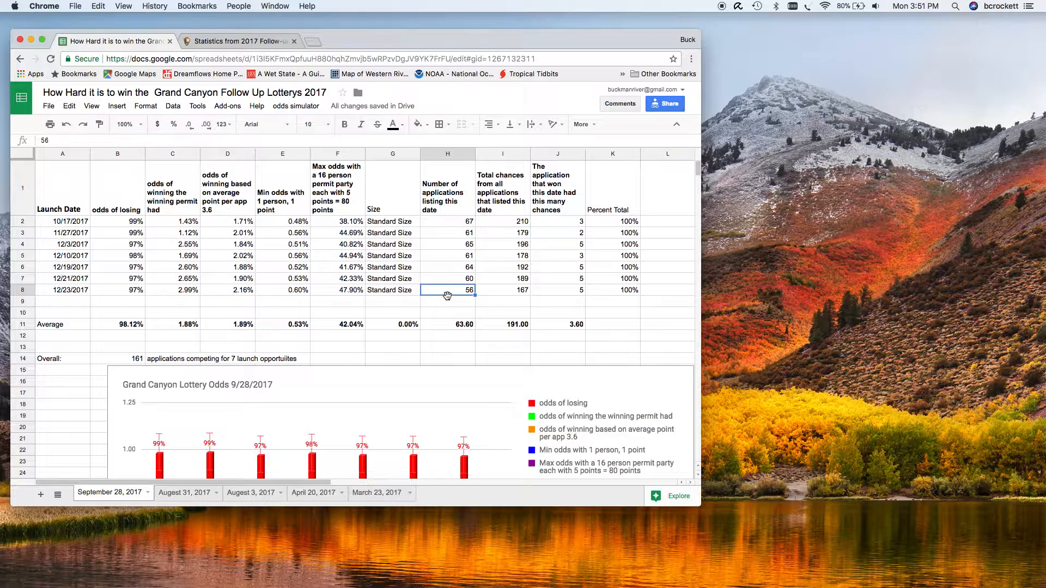
pyautogui.moveTo(457, 295)
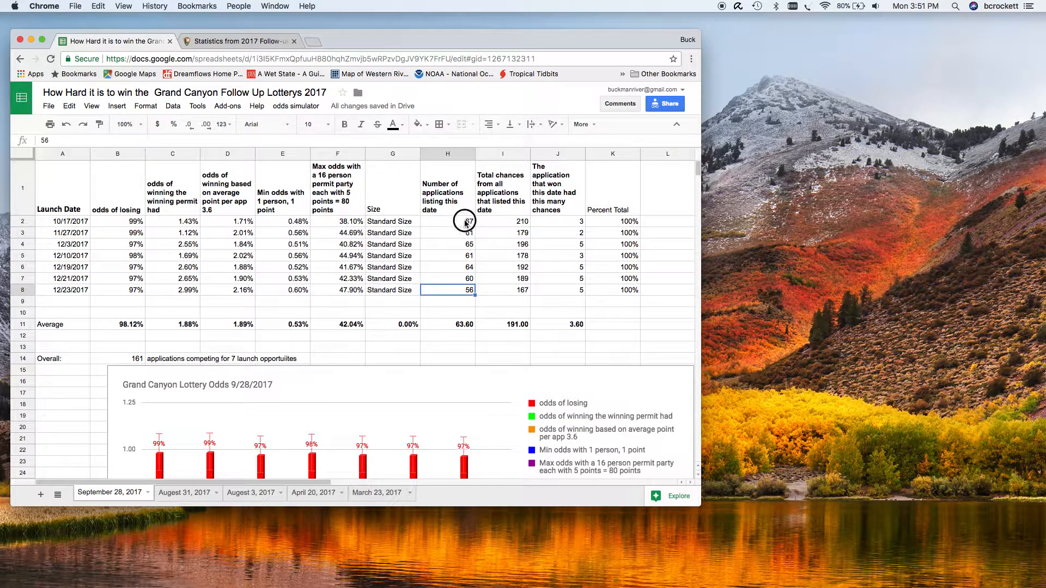
pyautogui.click(447, 220)
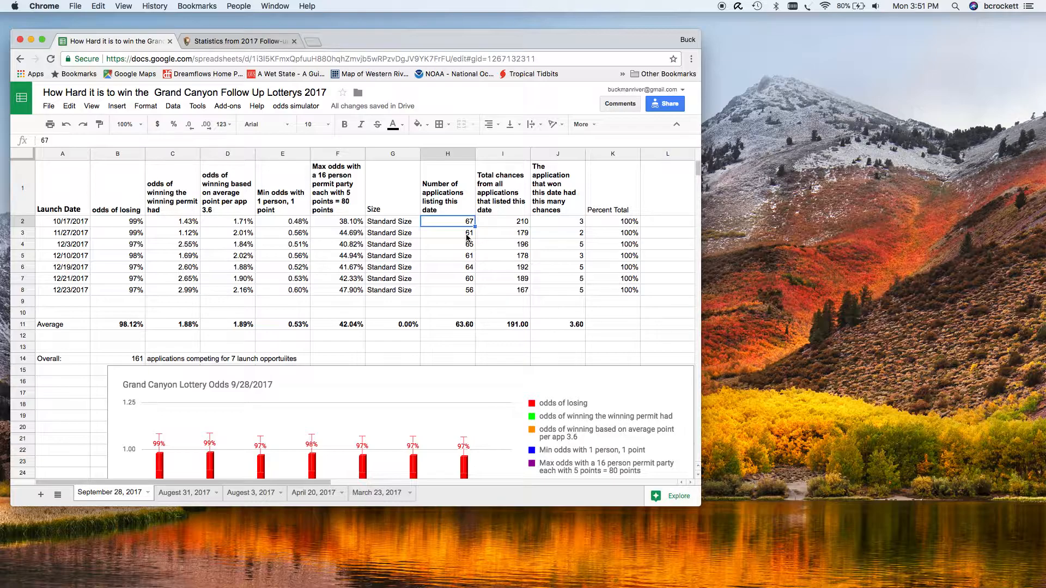
pyautogui.moveTo(454, 261)
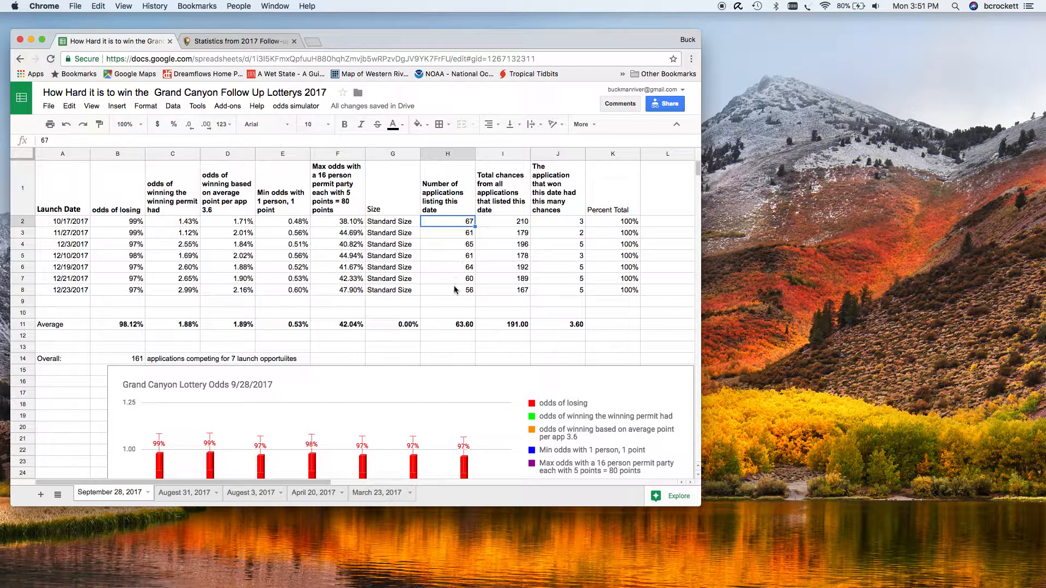
pyautogui.moveTo(448, 324)
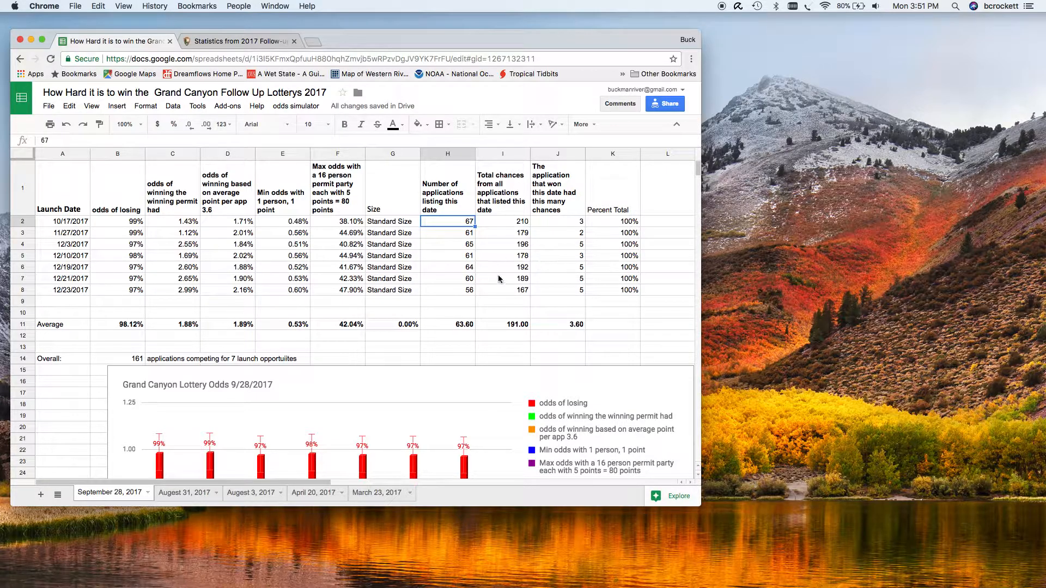
pyautogui.moveTo(581, 232)
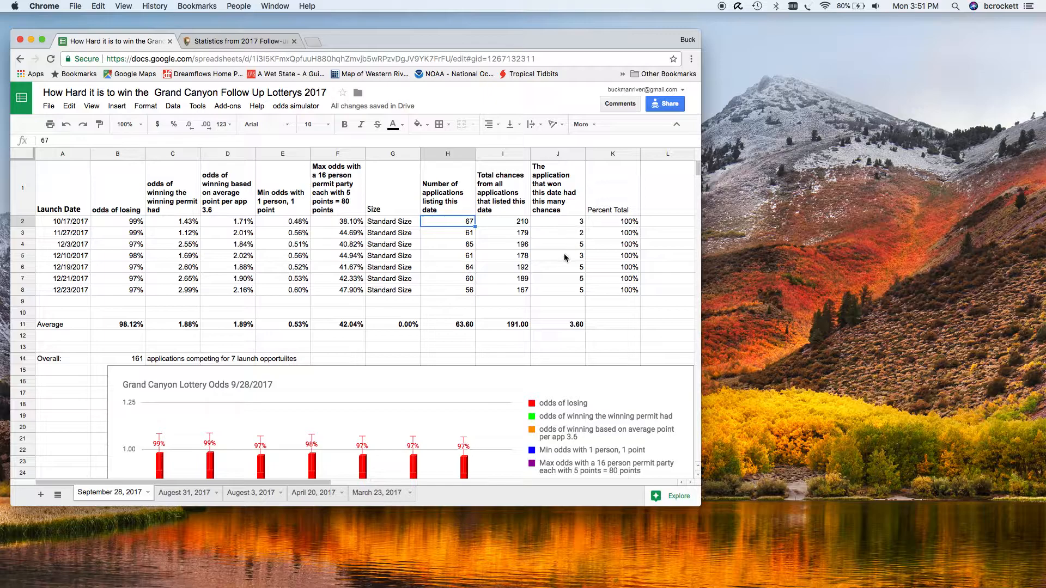
pyautogui.moveTo(580, 275)
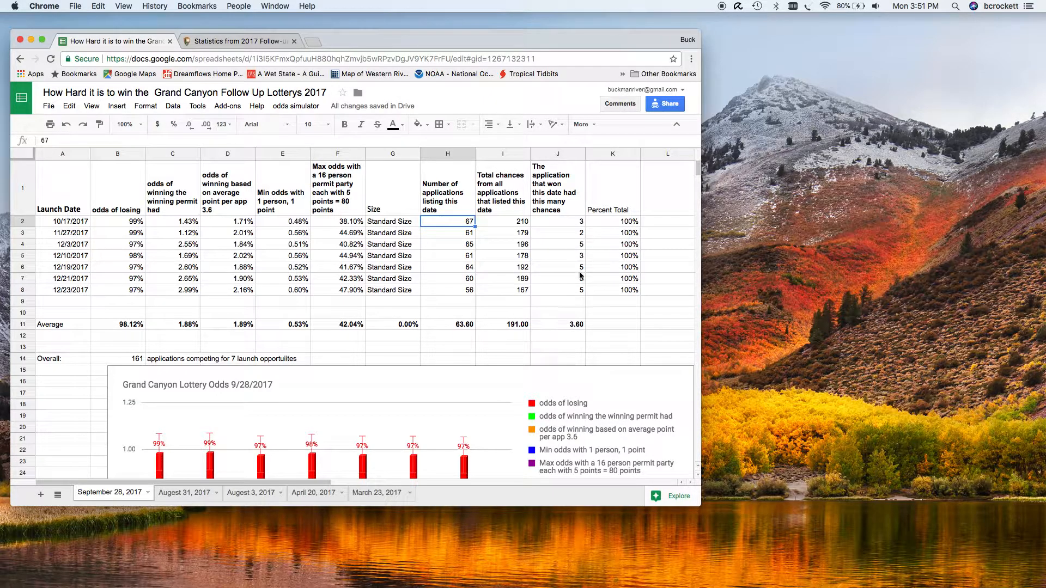
pyautogui.click(557, 267)
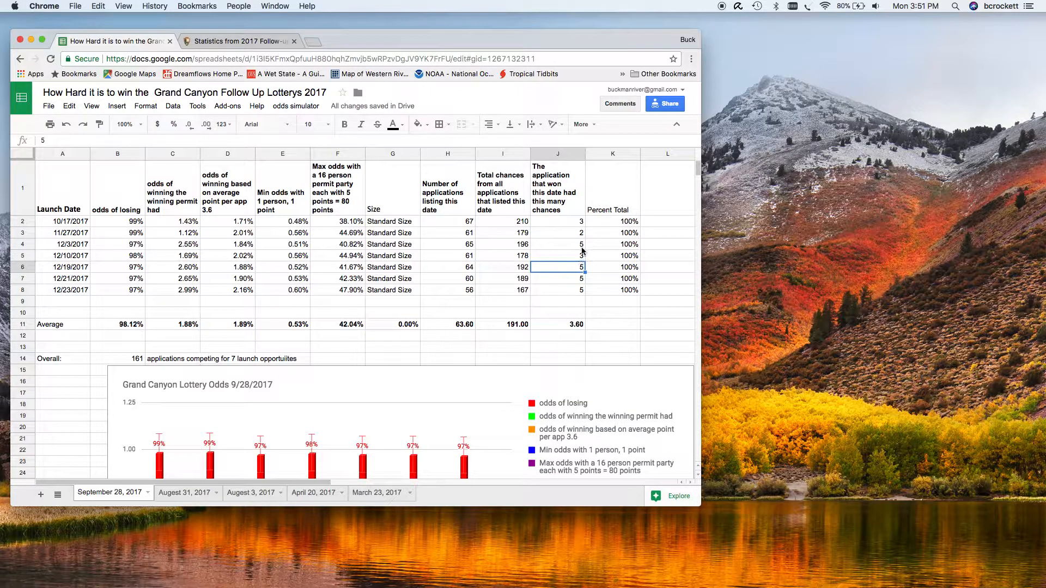
pyautogui.click(557, 255)
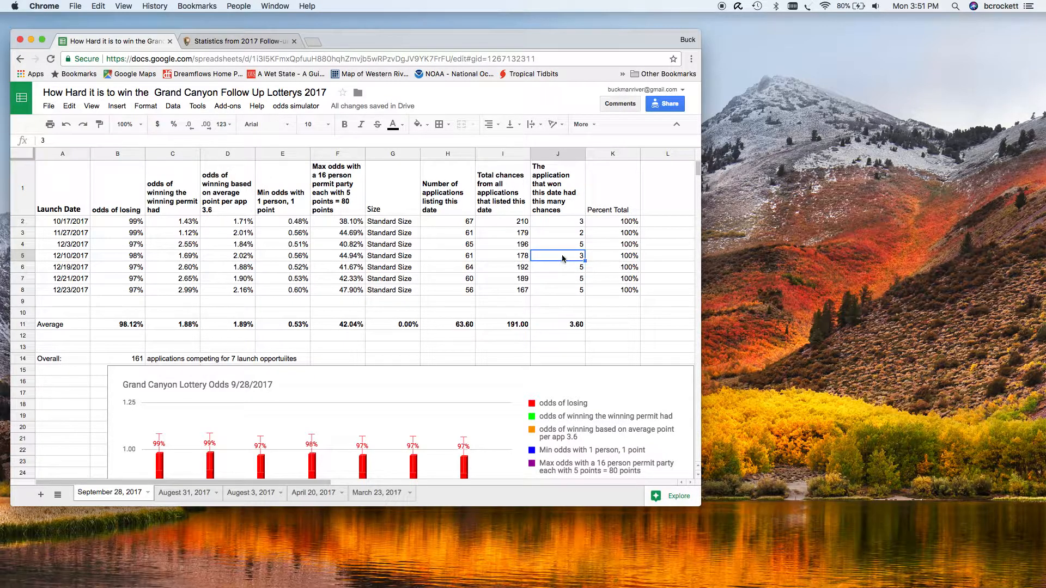
pyautogui.moveTo(514, 283)
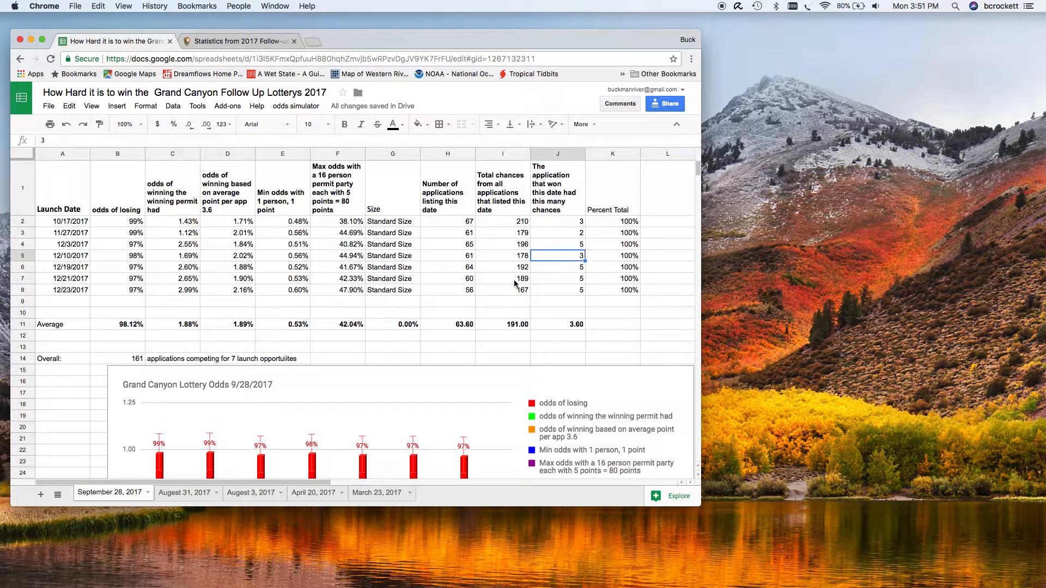
pyautogui.moveTo(226, 219)
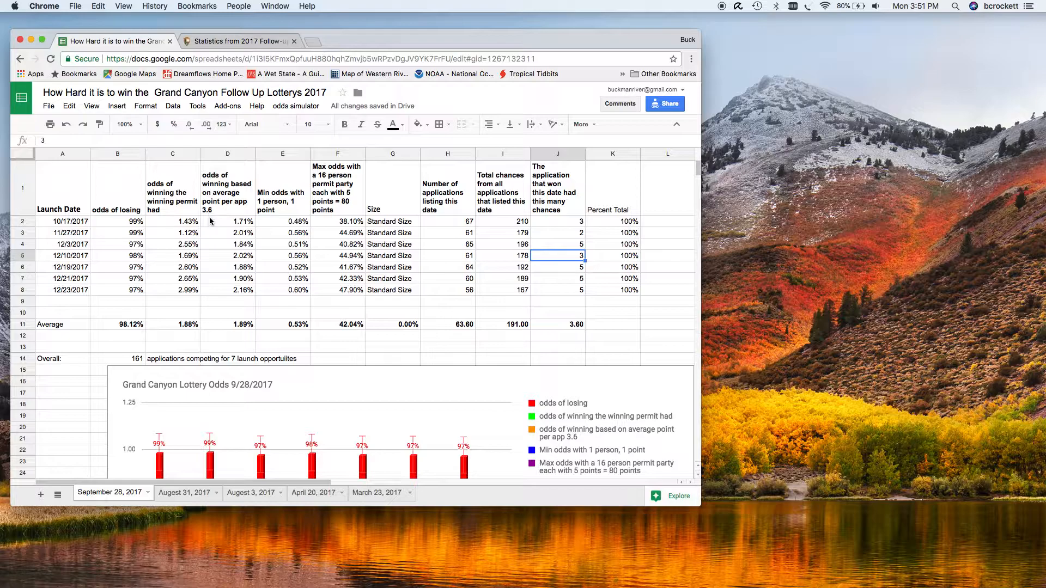
pyautogui.moveTo(237, 333)
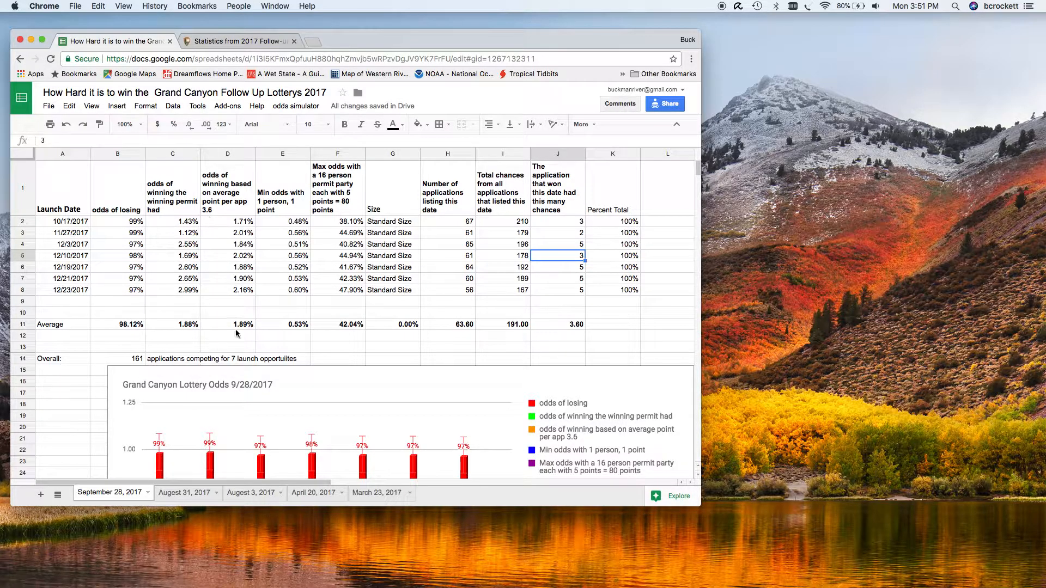
pyautogui.moveTo(574, 330)
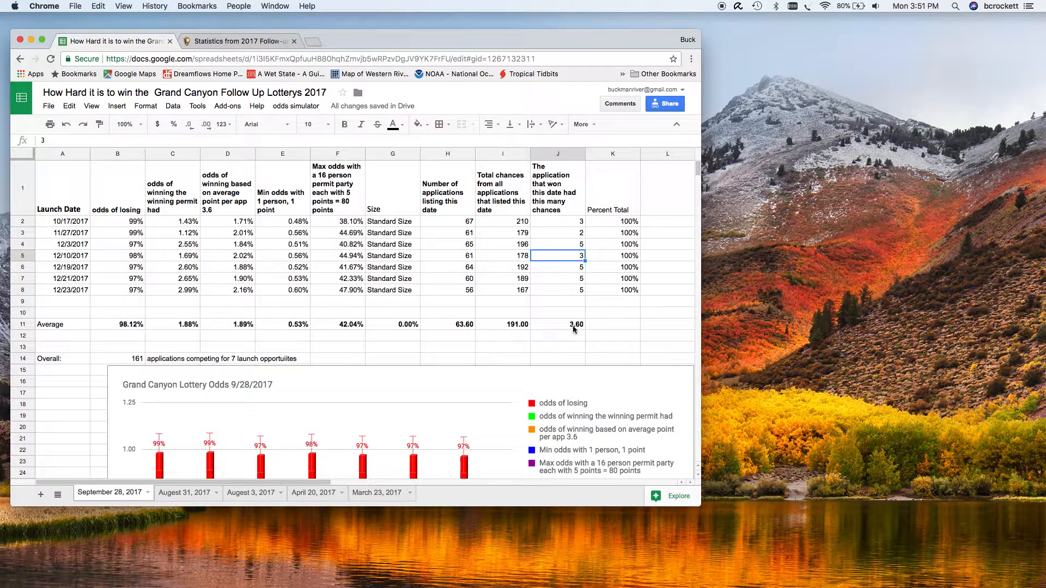
pyautogui.click(556, 324)
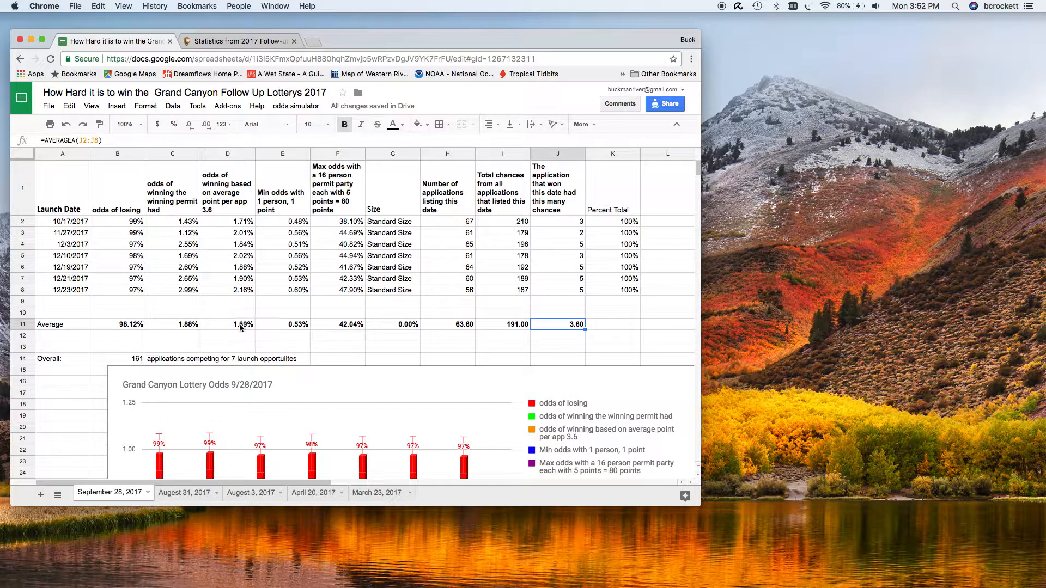
pyautogui.click(227, 324)
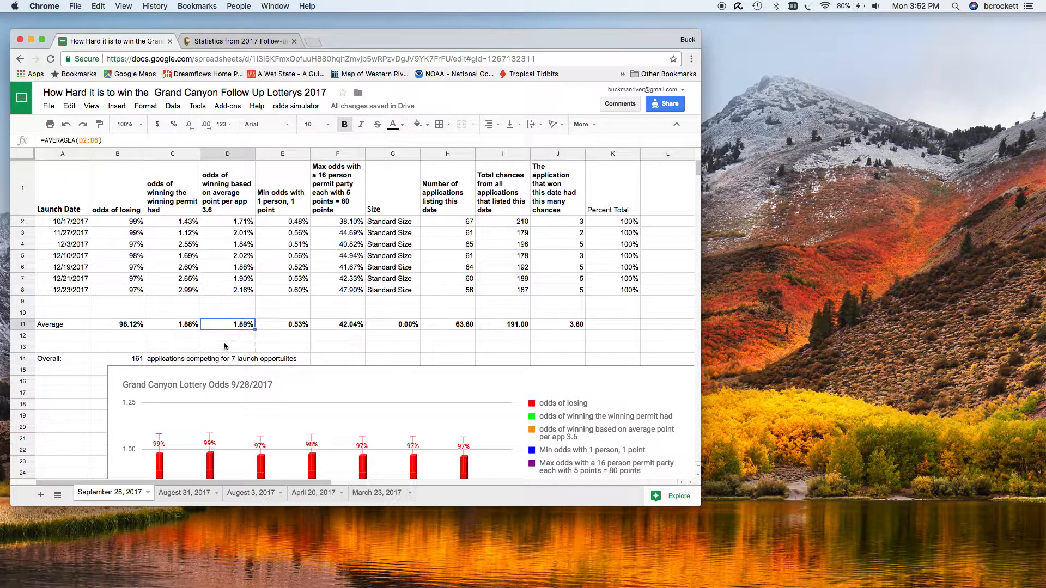
pyautogui.moveTo(237, 339)
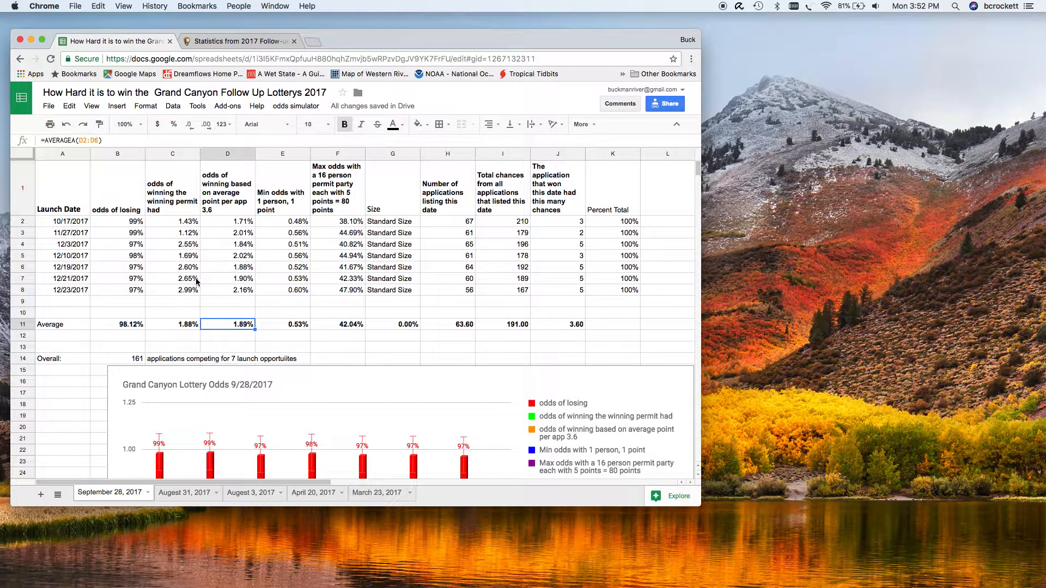
pyautogui.moveTo(127, 265)
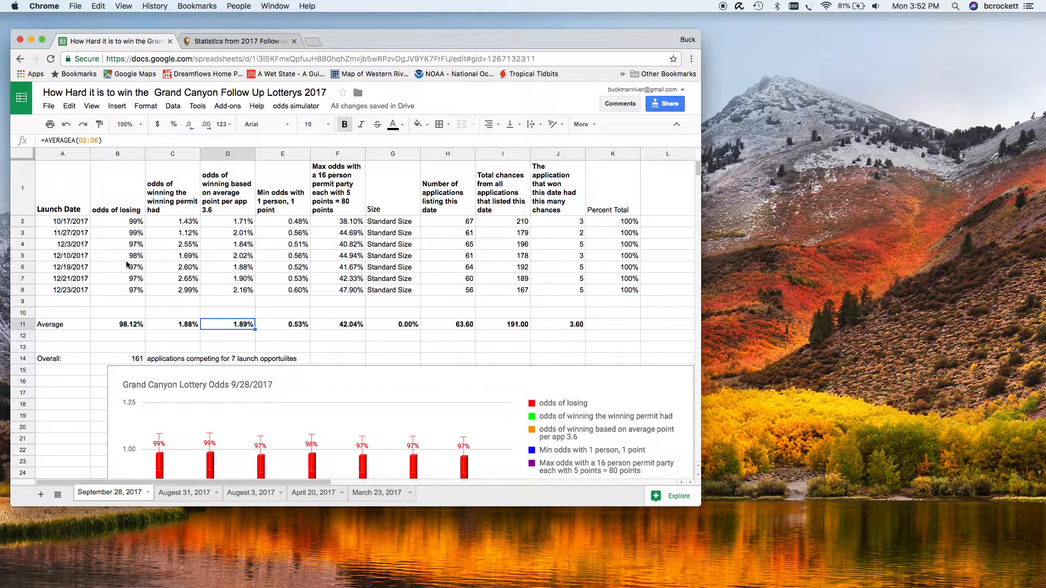
pyautogui.click(172, 221)
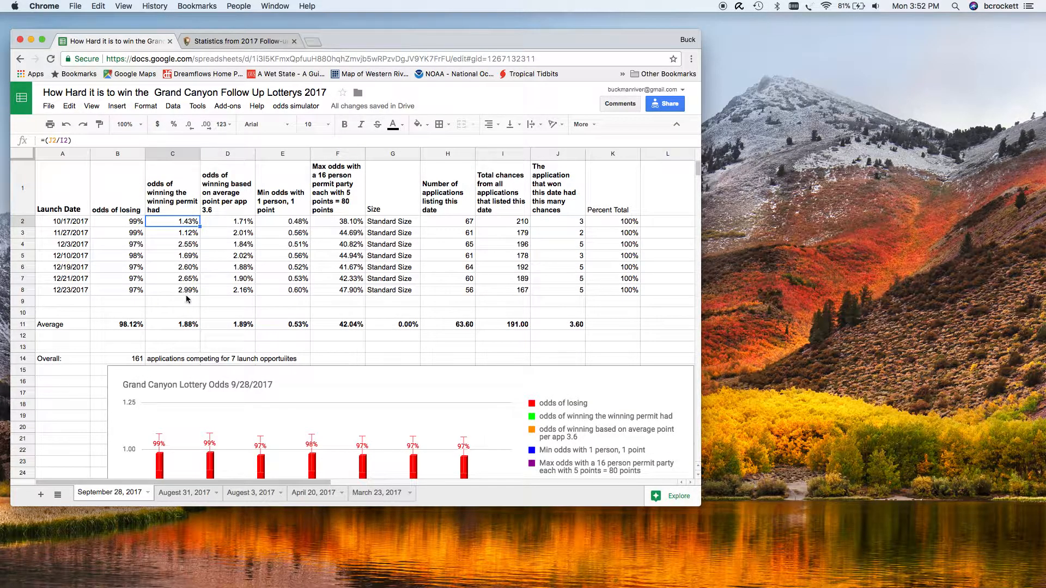
pyautogui.click(172, 289)
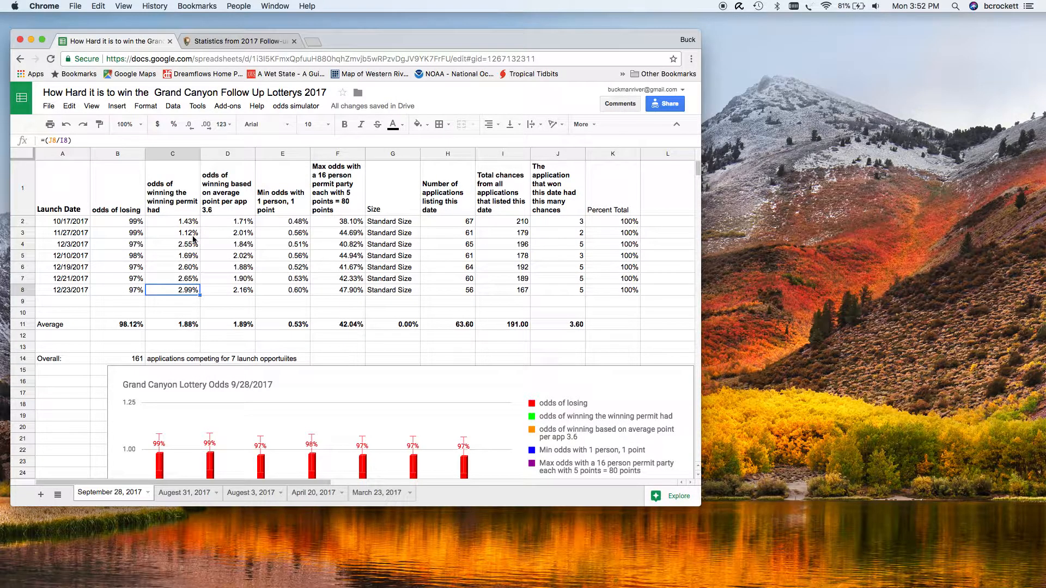
pyautogui.click(173, 233)
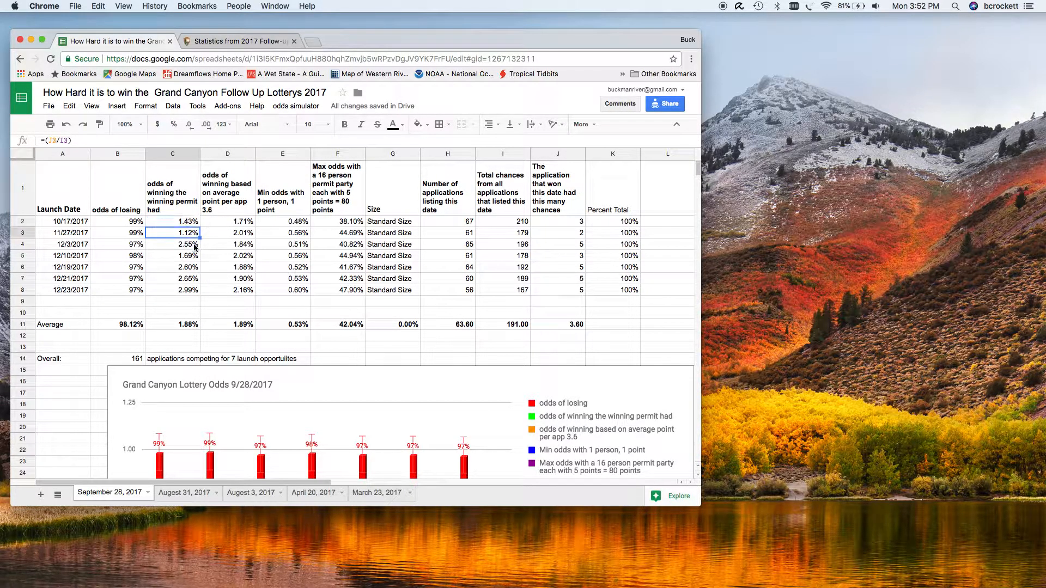
pyautogui.moveTo(192, 306)
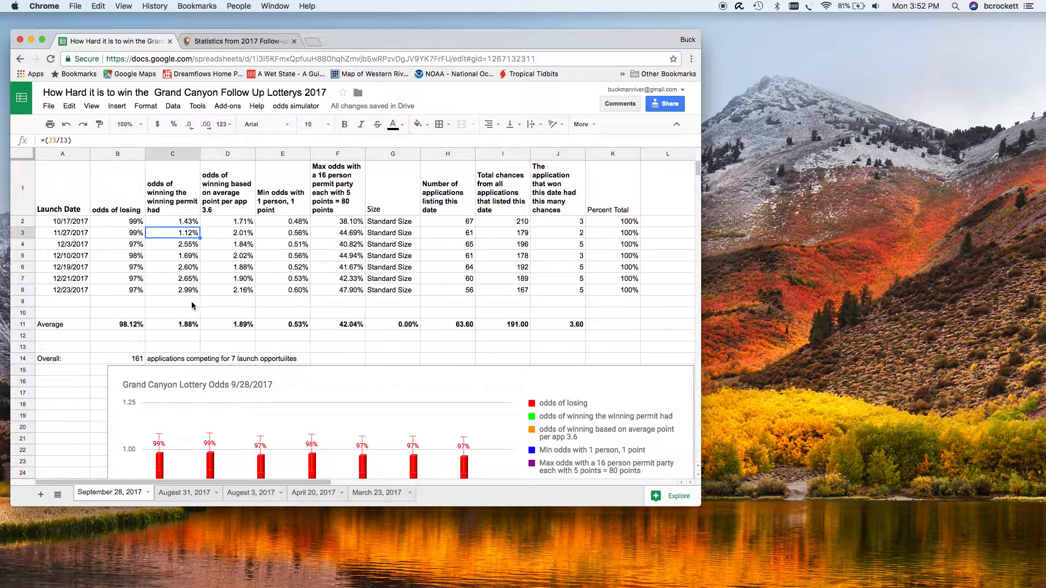
pyautogui.moveTo(231, 319)
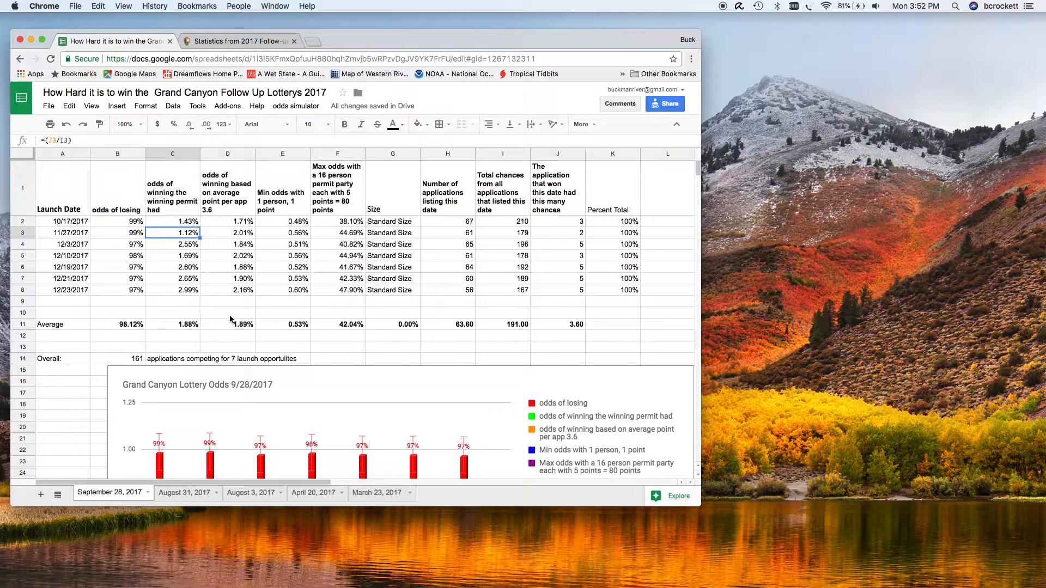
pyautogui.moveTo(261, 250)
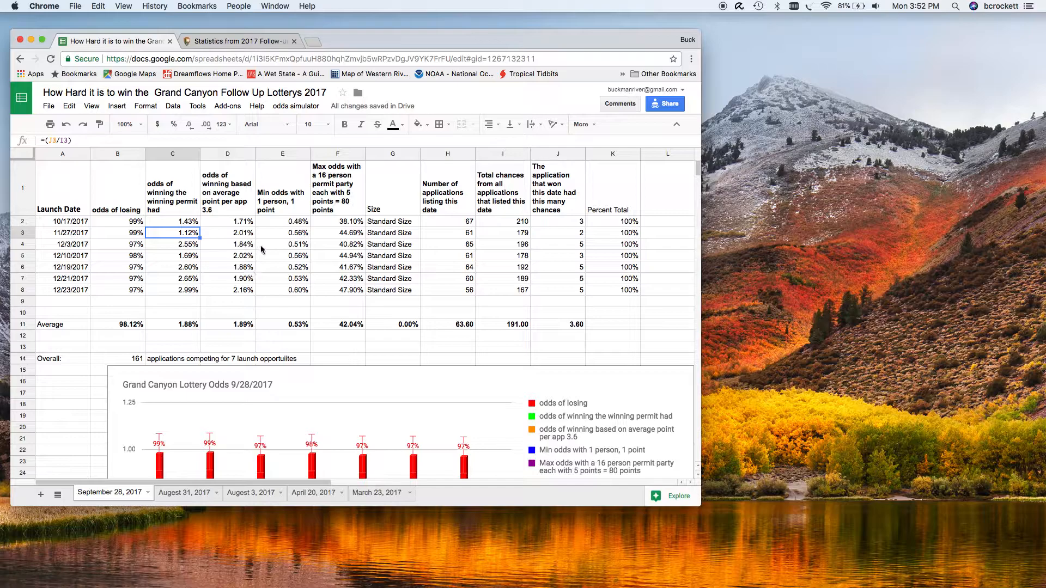
pyautogui.click(282, 221)
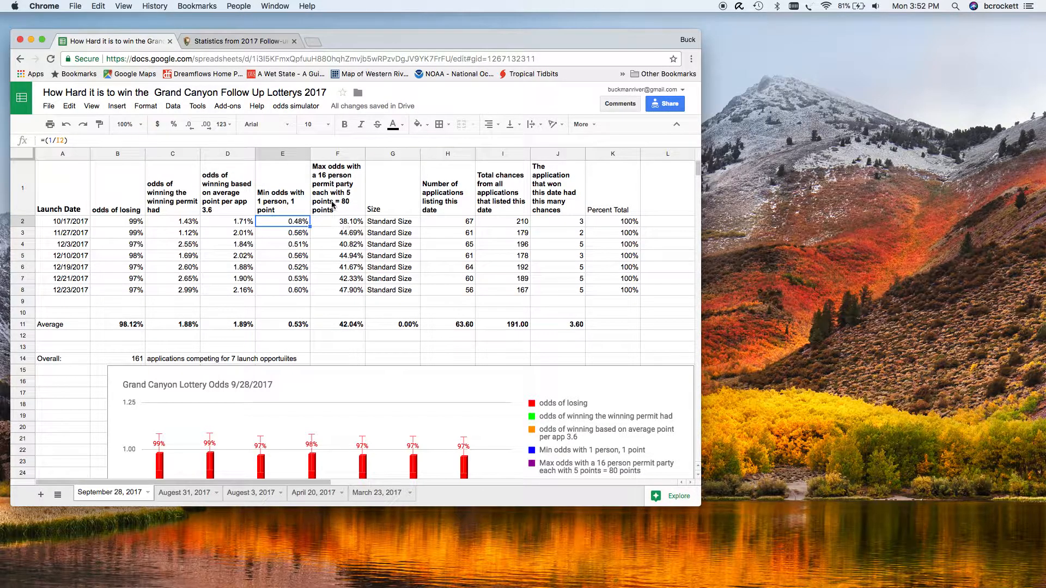
pyautogui.click(392, 232)
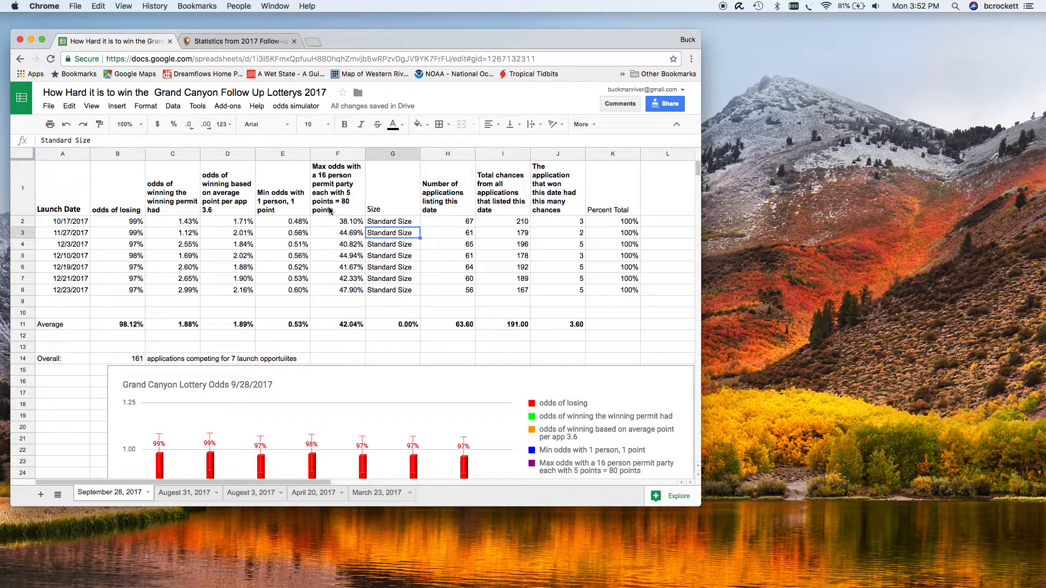
pyautogui.click(337, 221)
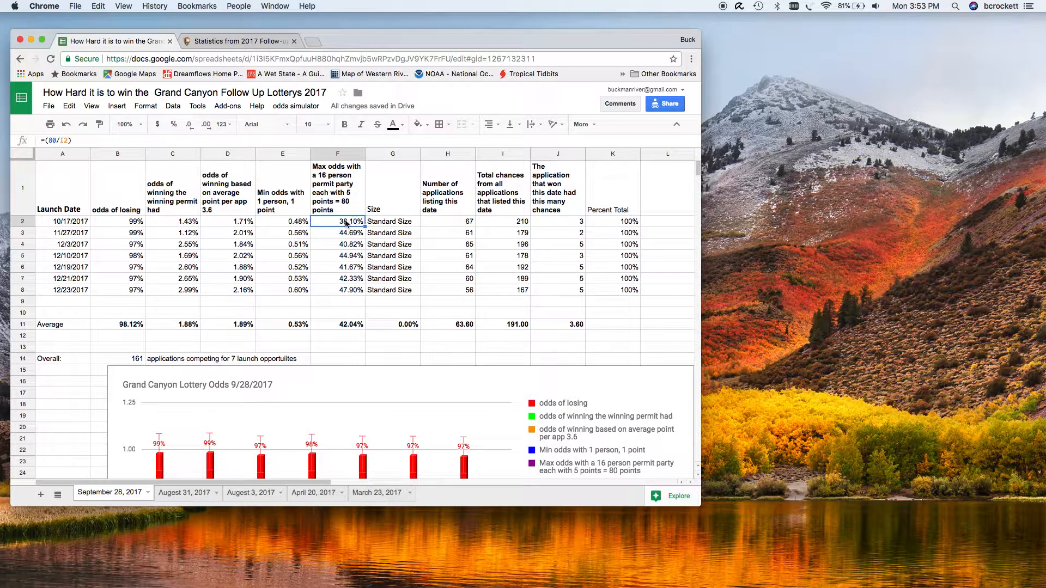
pyautogui.doubleClick(337, 221)
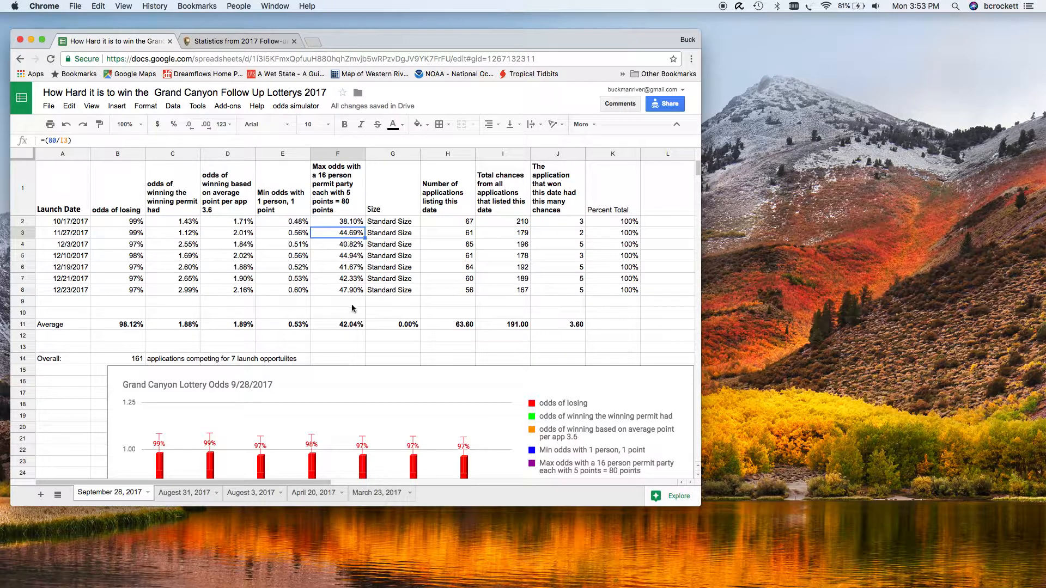
pyautogui.click(353, 324)
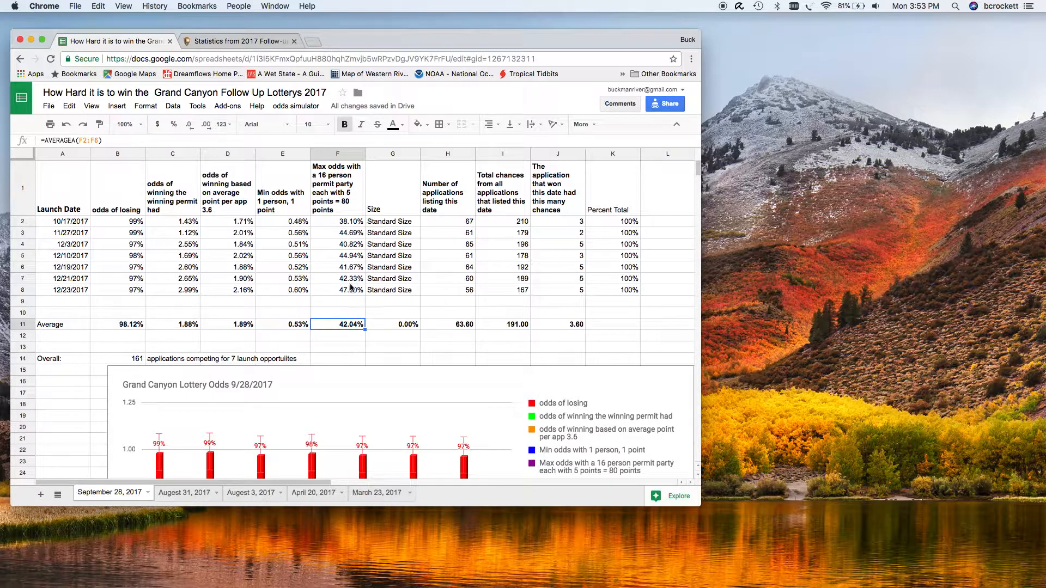
pyautogui.click(336, 289)
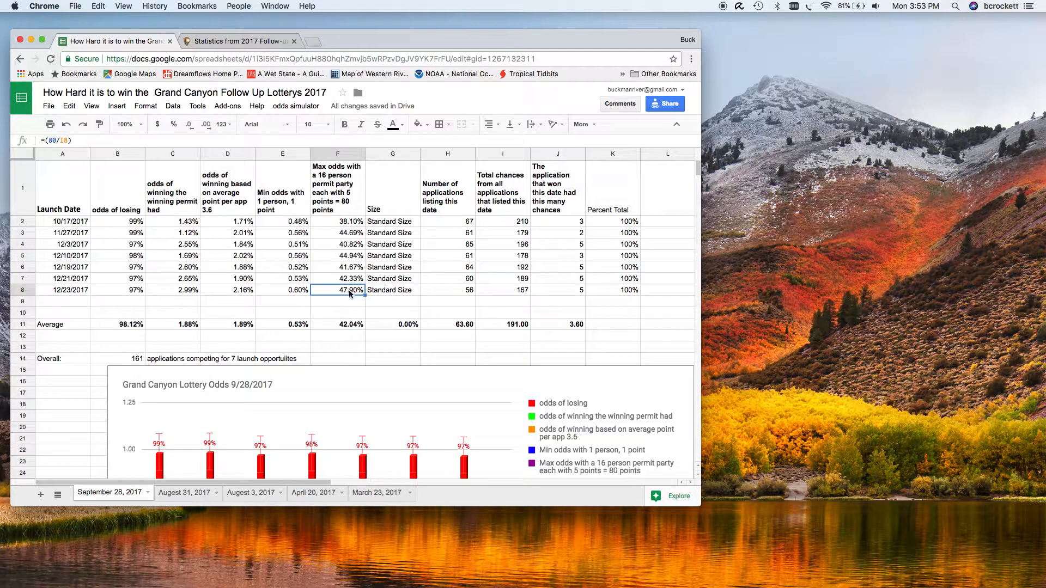
pyautogui.moveTo(345, 275)
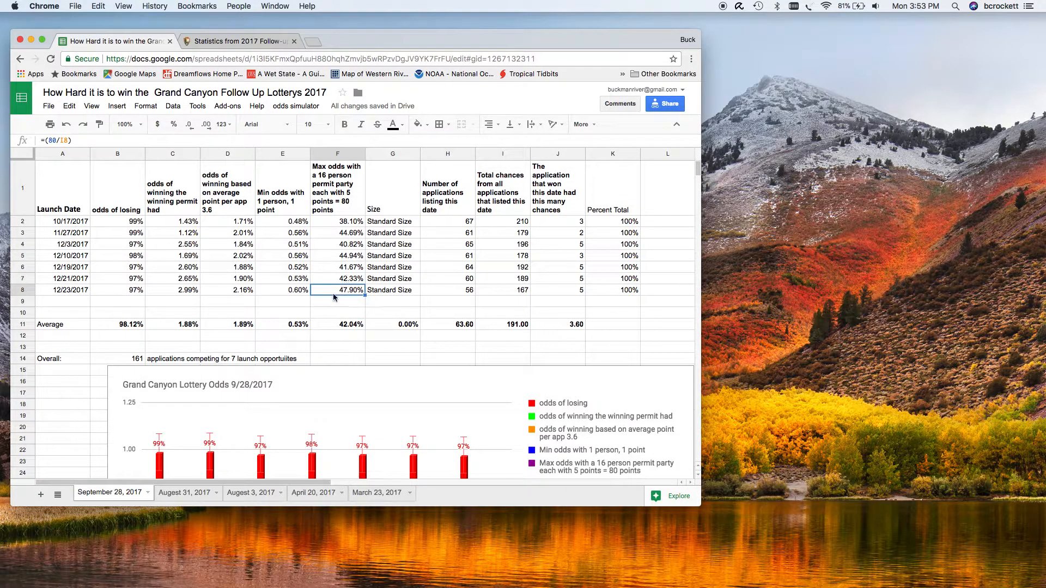
pyautogui.scroll(-3)
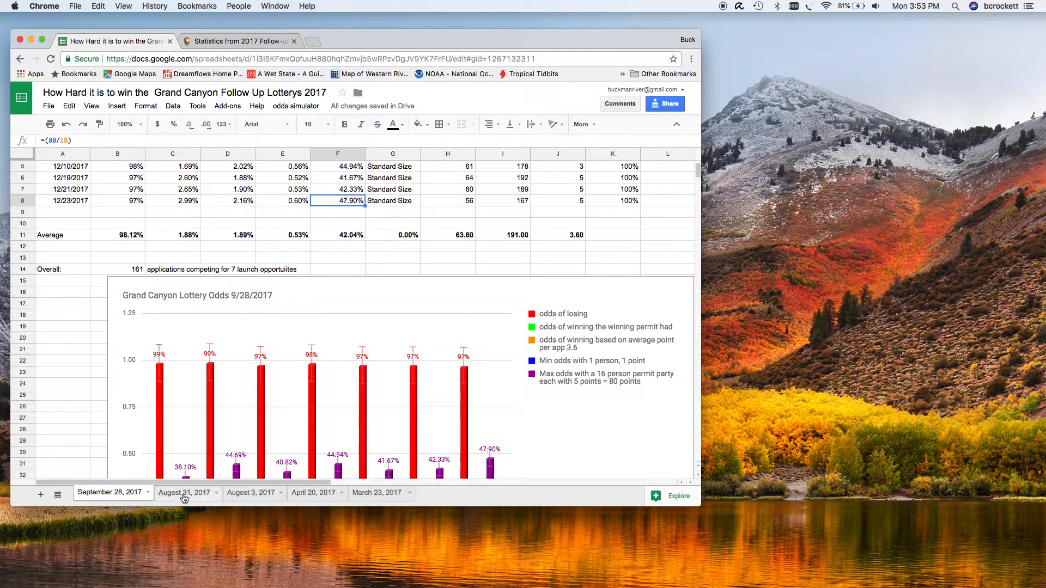
pyautogui.click(183, 492)
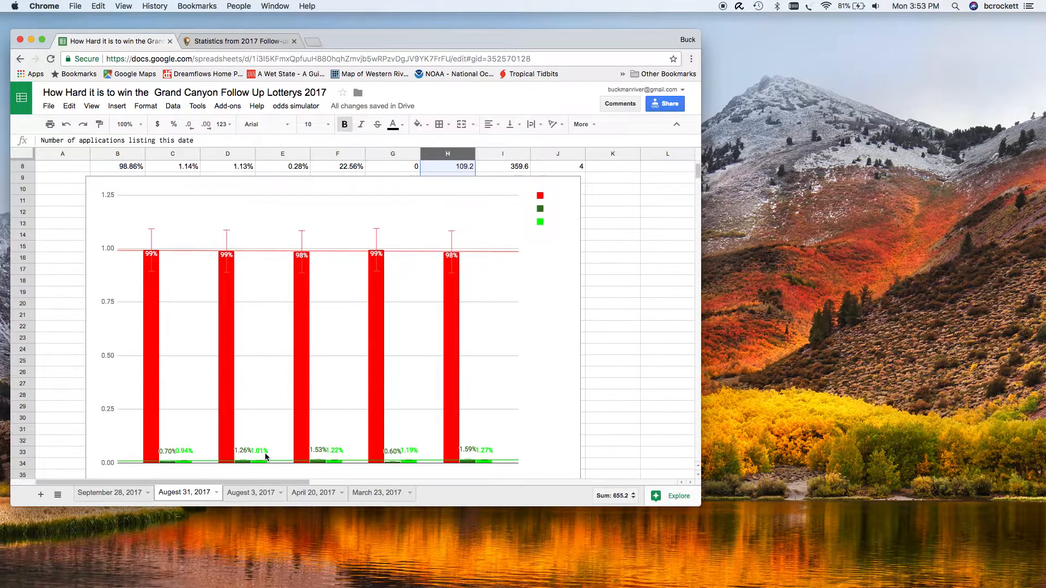
pyautogui.scroll(3)
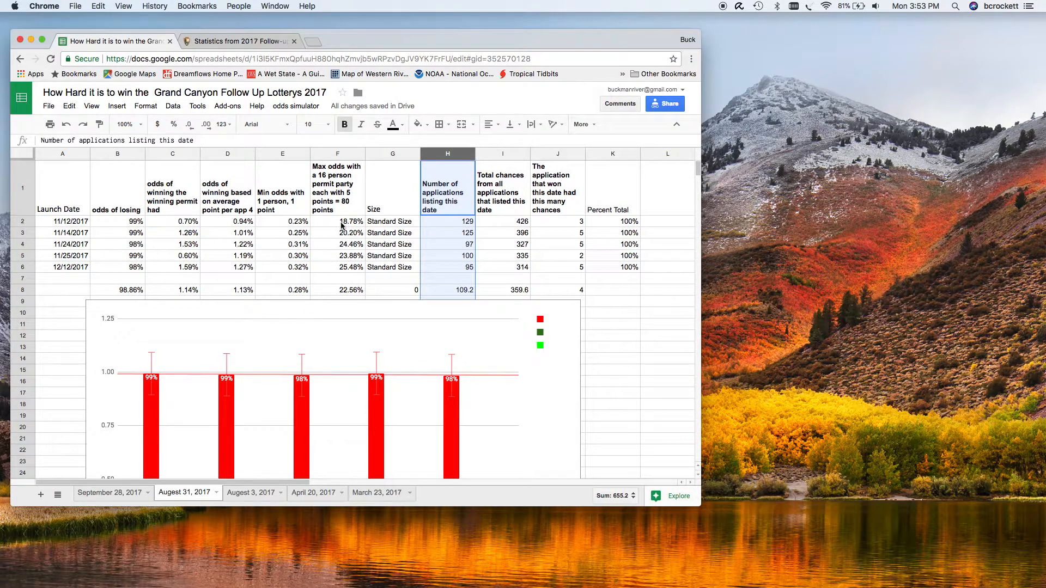
pyautogui.click(336, 278)
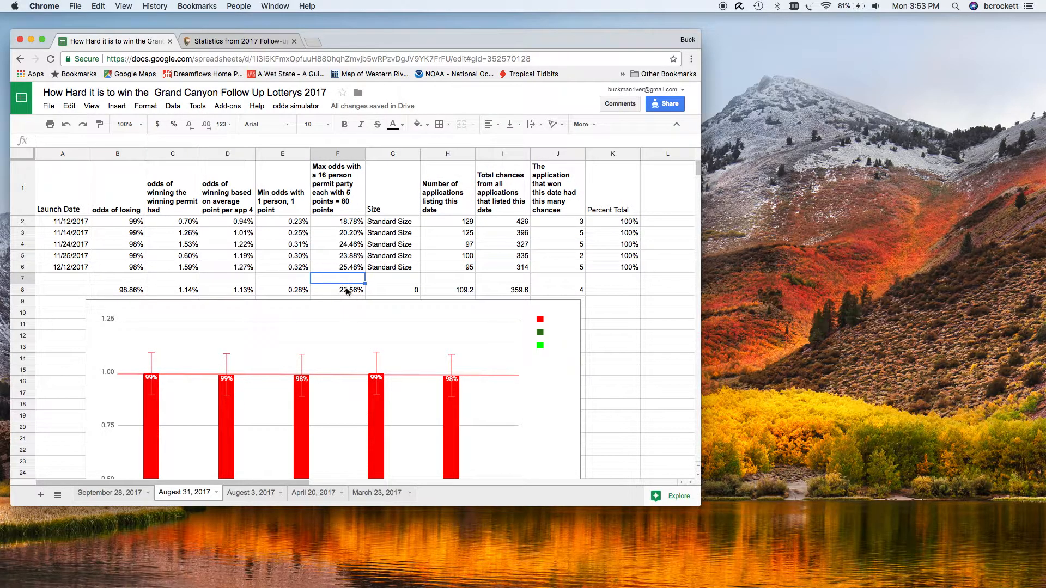
pyautogui.click(336, 290)
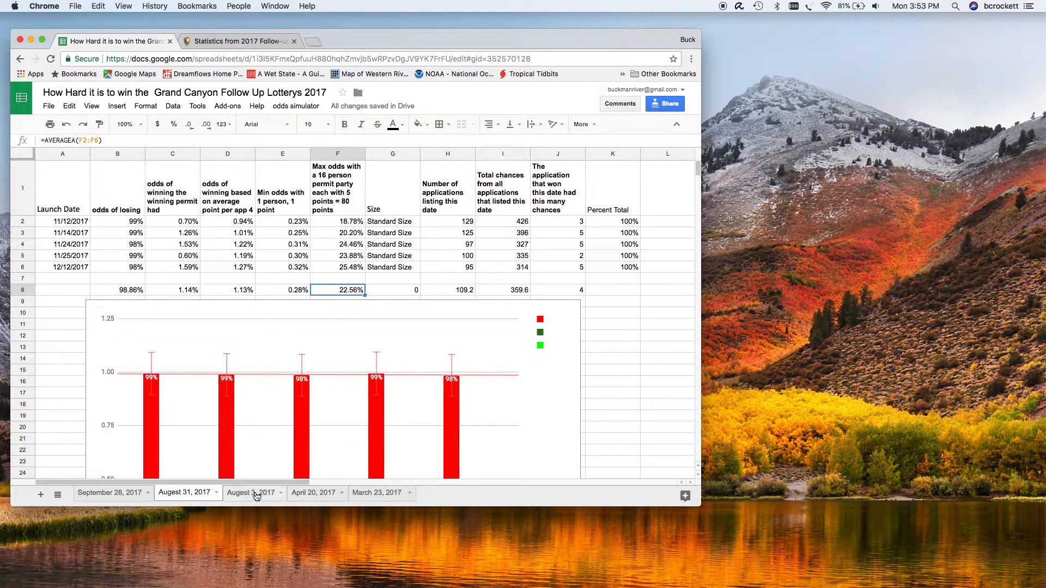
pyautogui.click(250, 493)
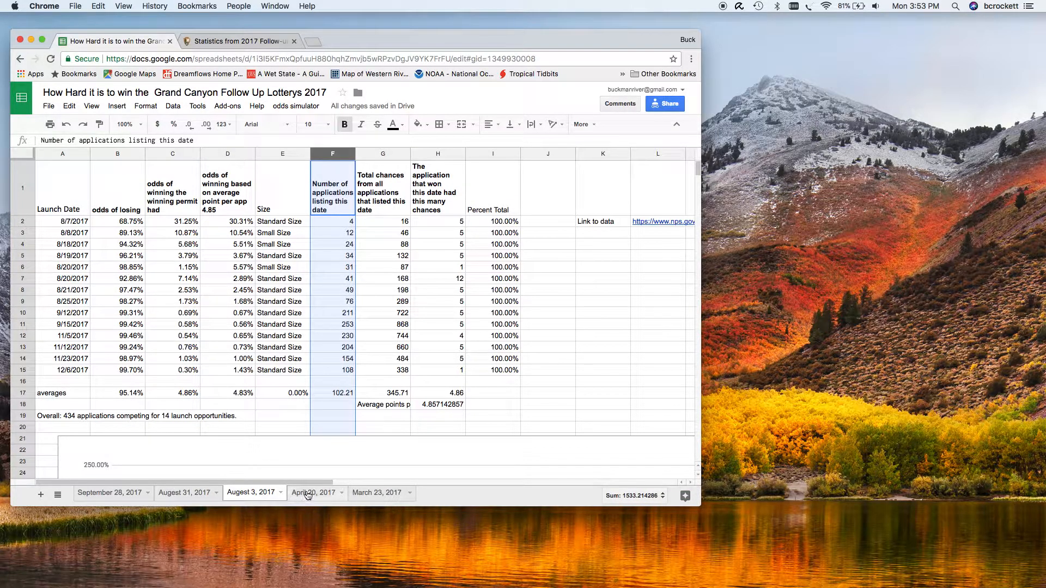
pyautogui.click(314, 492)
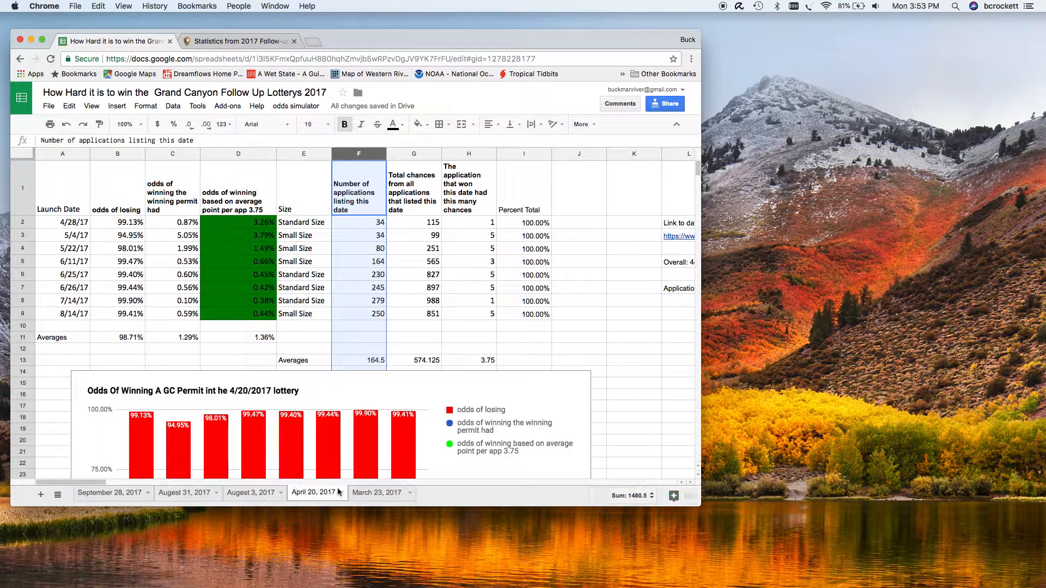
pyautogui.click(377, 493)
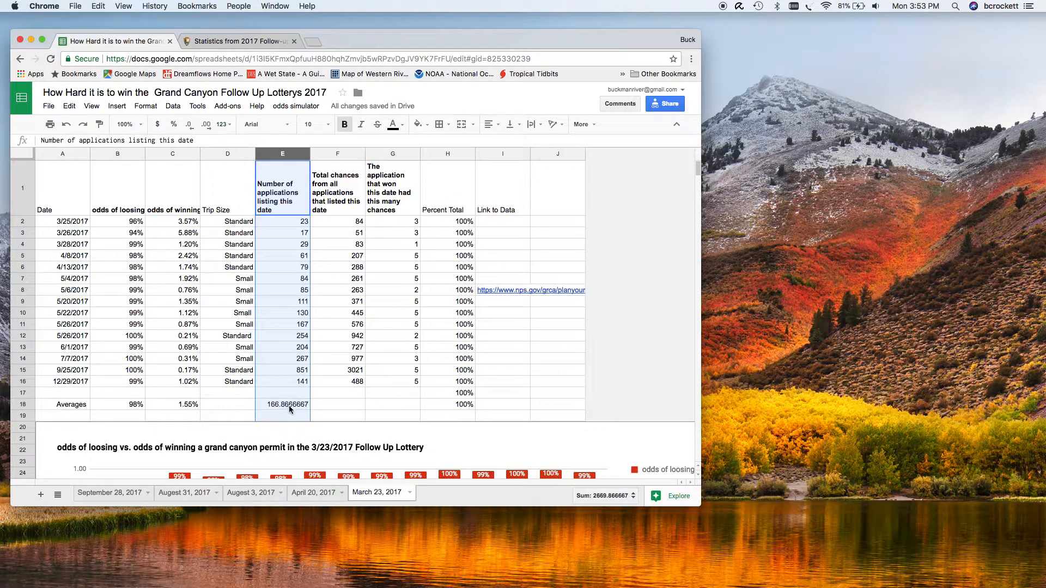
pyautogui.moveTo(291, 473)
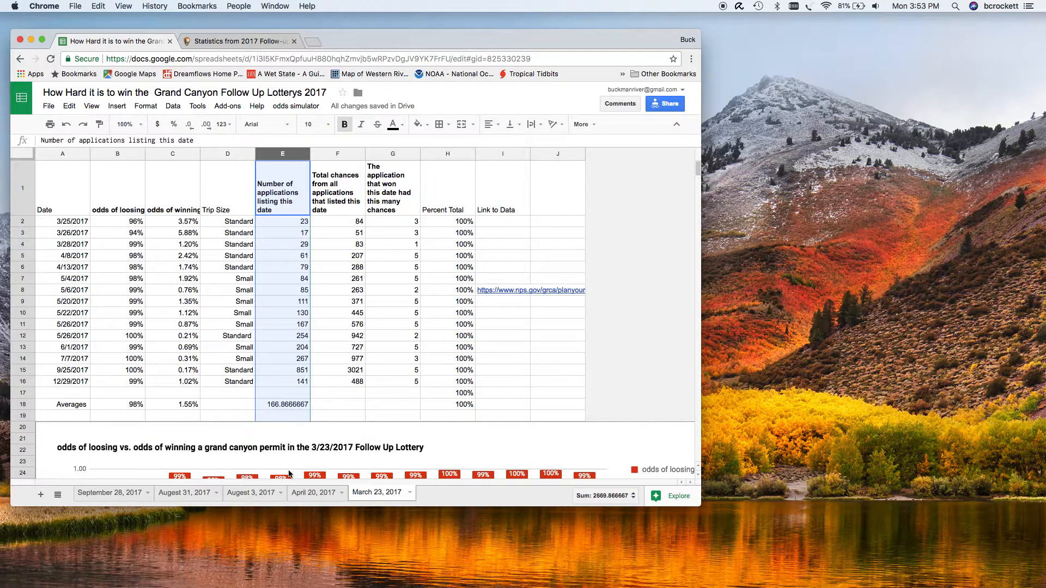
pyautogui.moveTo(346, 225)
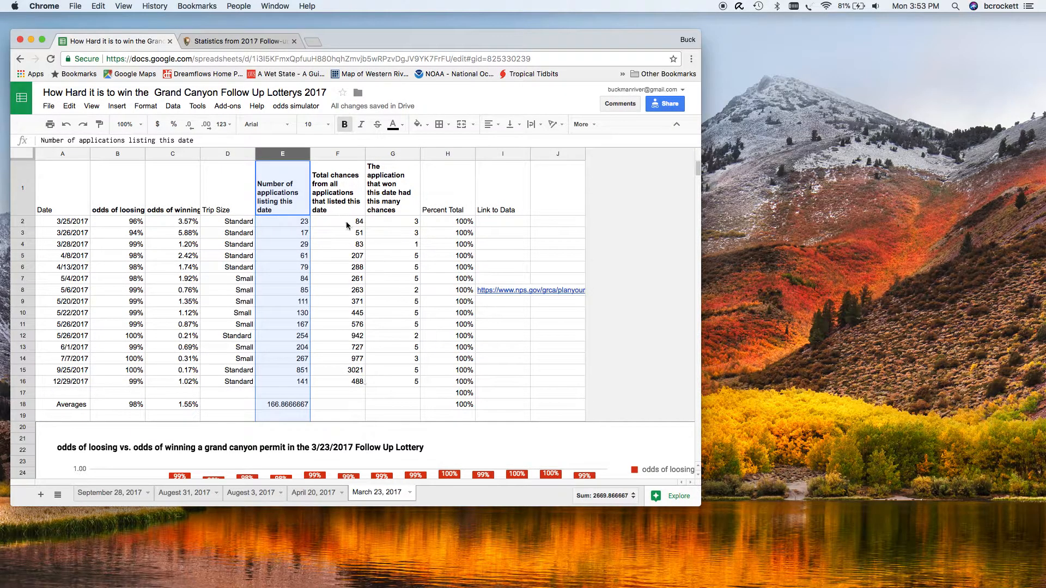
pyautogui.moveTo(344, 392)
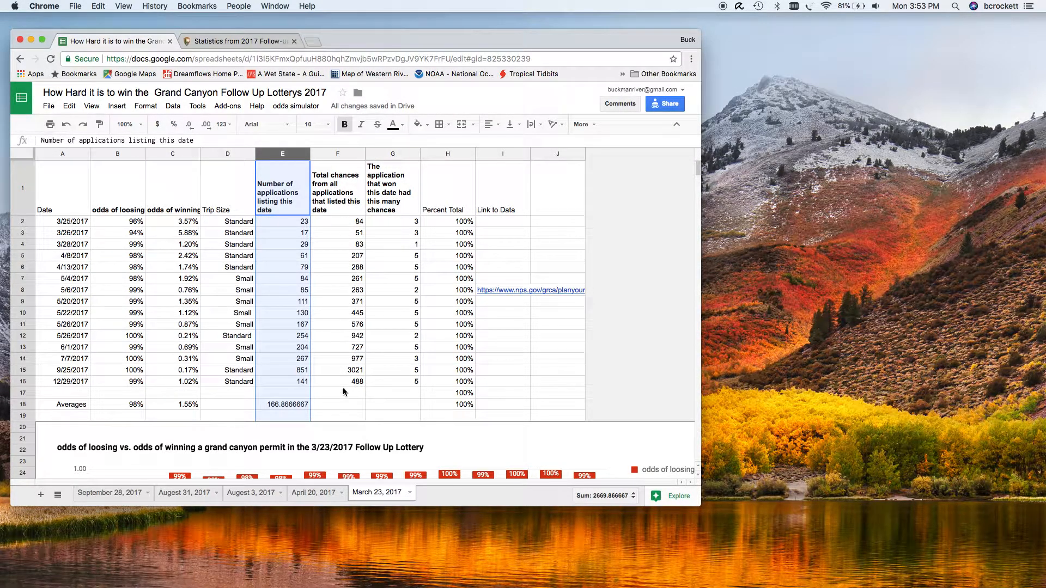
pyautogui.moveTo(346, 422)
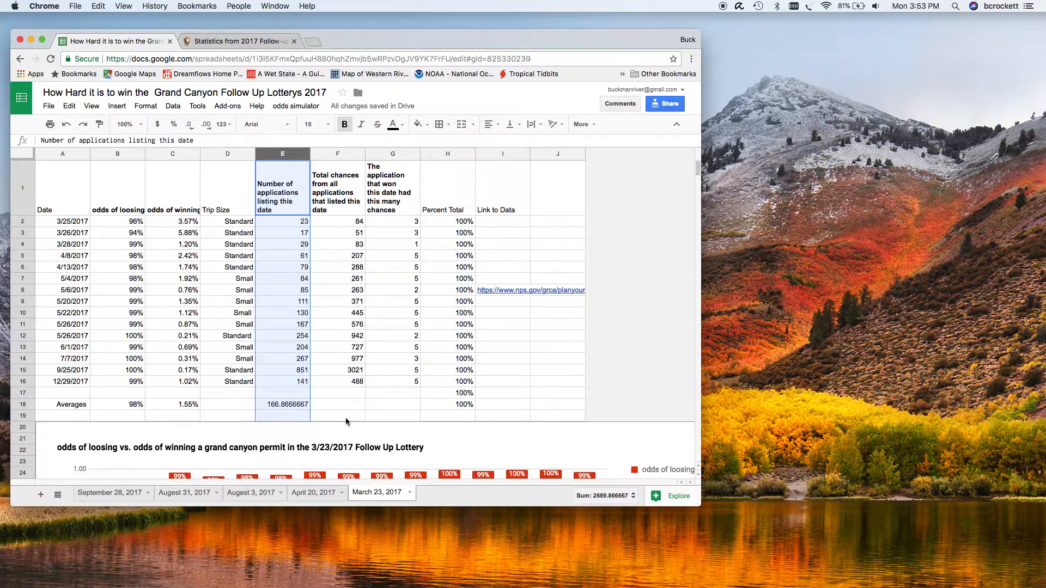
pyautogui.moveTo(369, 343)
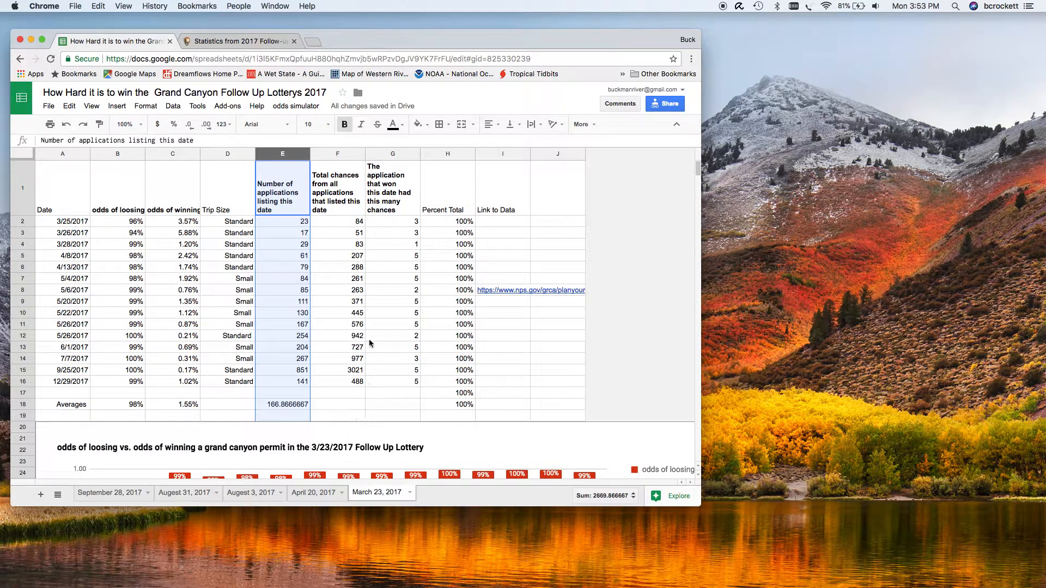
pyautogui.click(253, 492)
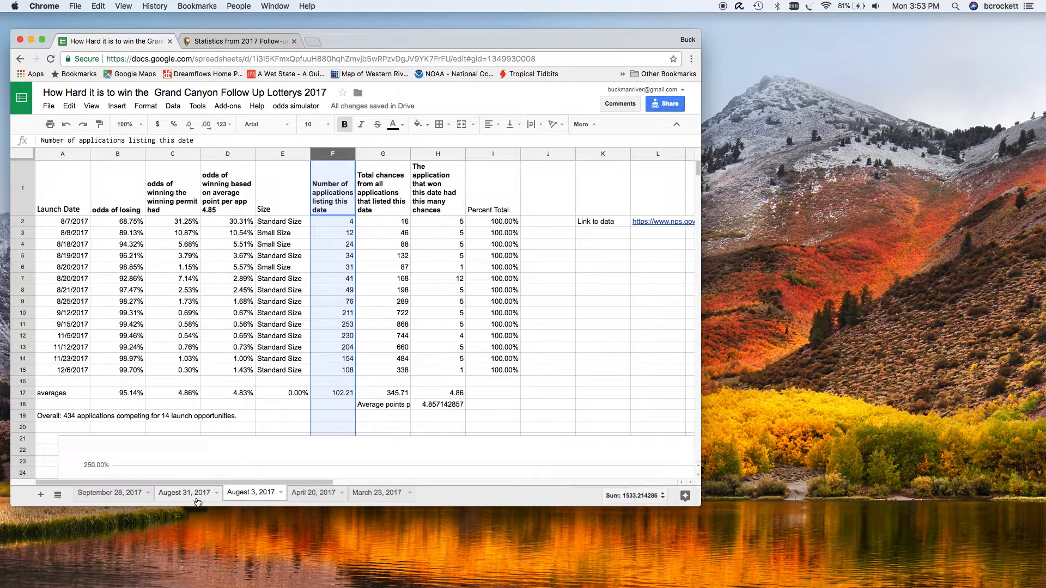
# On the September 28, 2017 sheet, inspect the 11/27/2017 application count and average formula
pyautogui.click(108, 492)
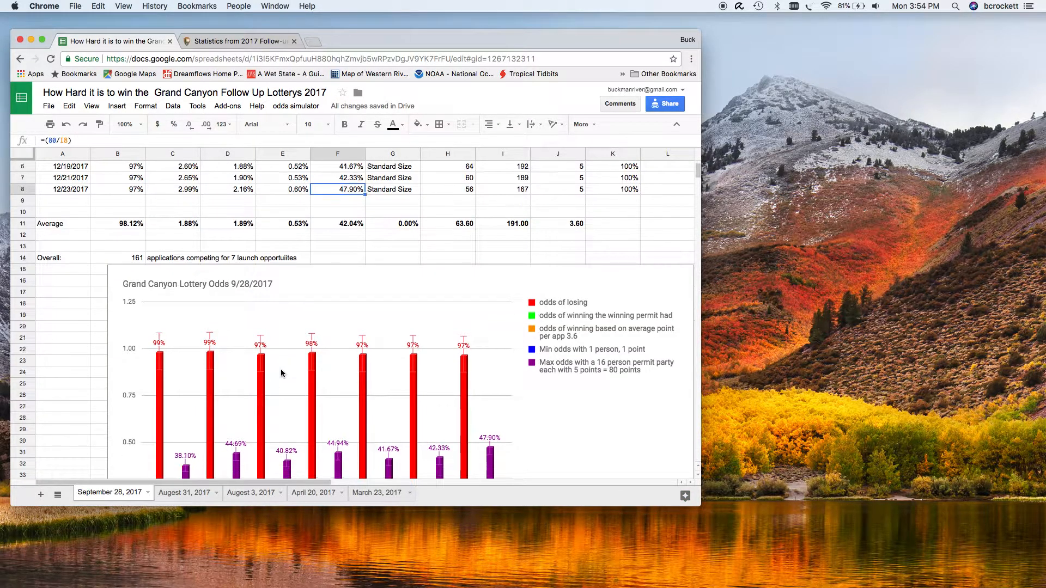
pyautogui.scroll(-3)
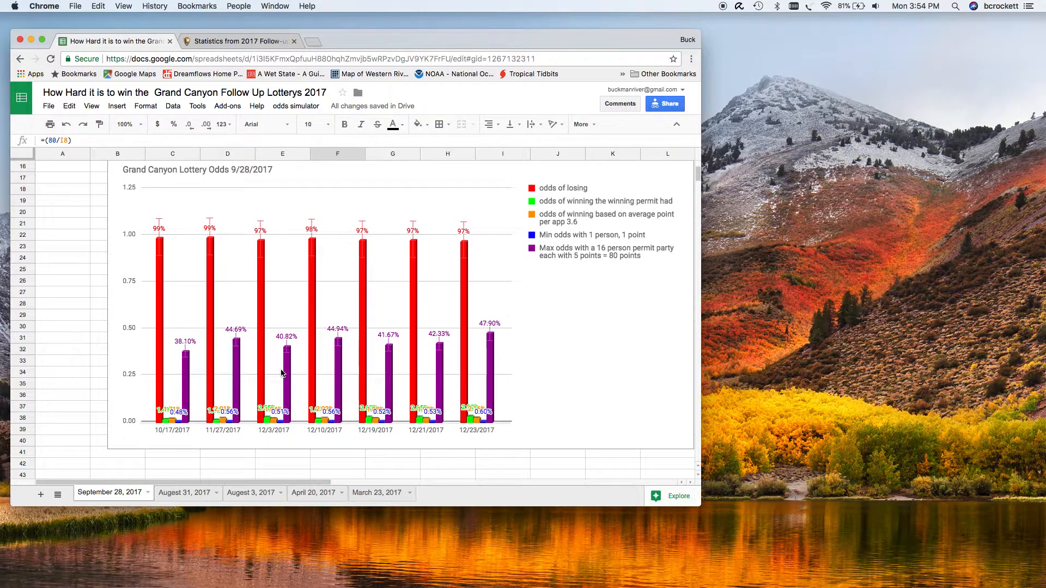
pyautogui.scroll(3)
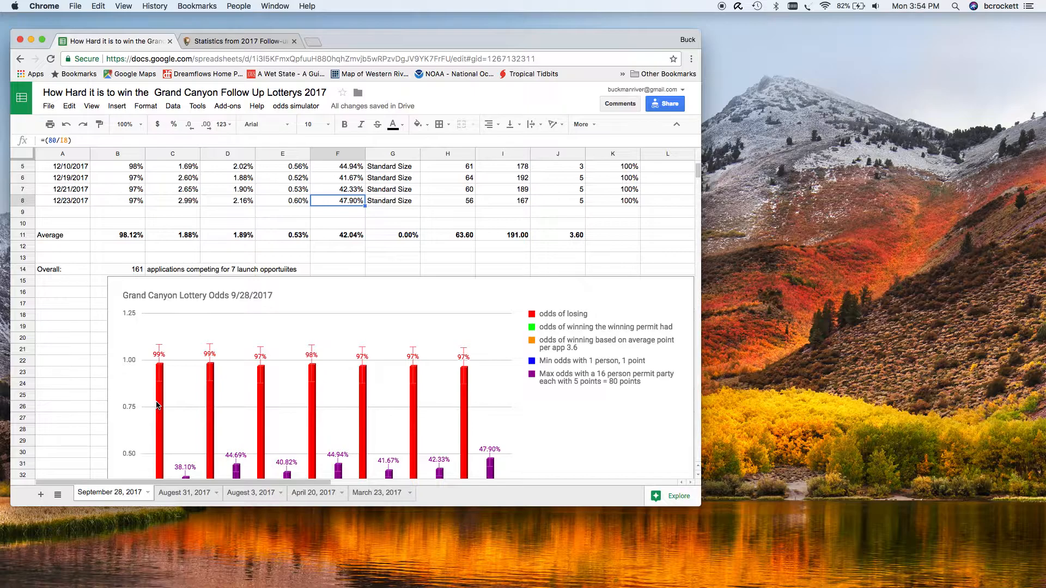
pyautogui.scroll(3)
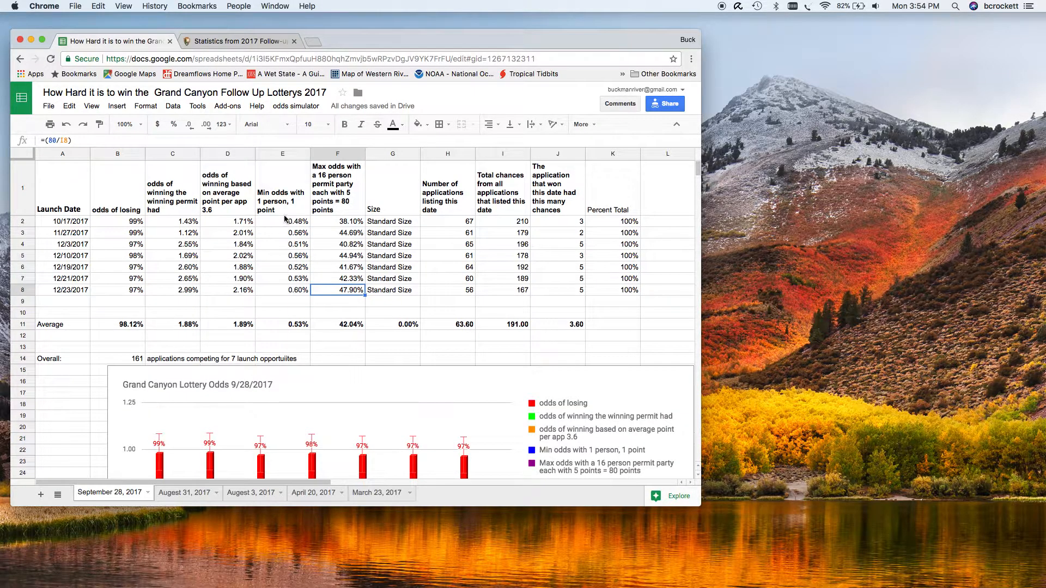
pyautogui.click(447, 232)
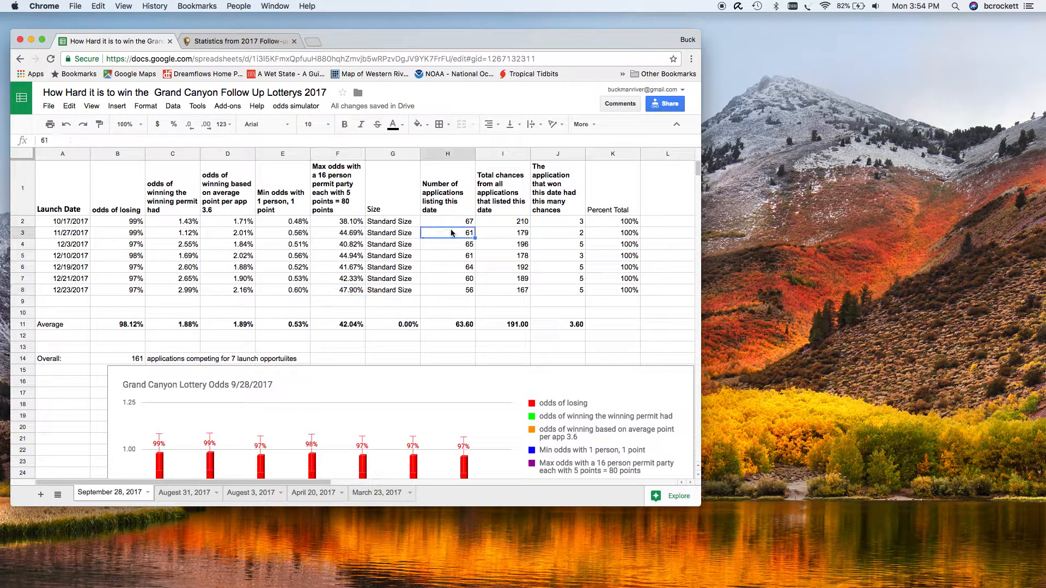
pyautogui.moveTo(466, 328)
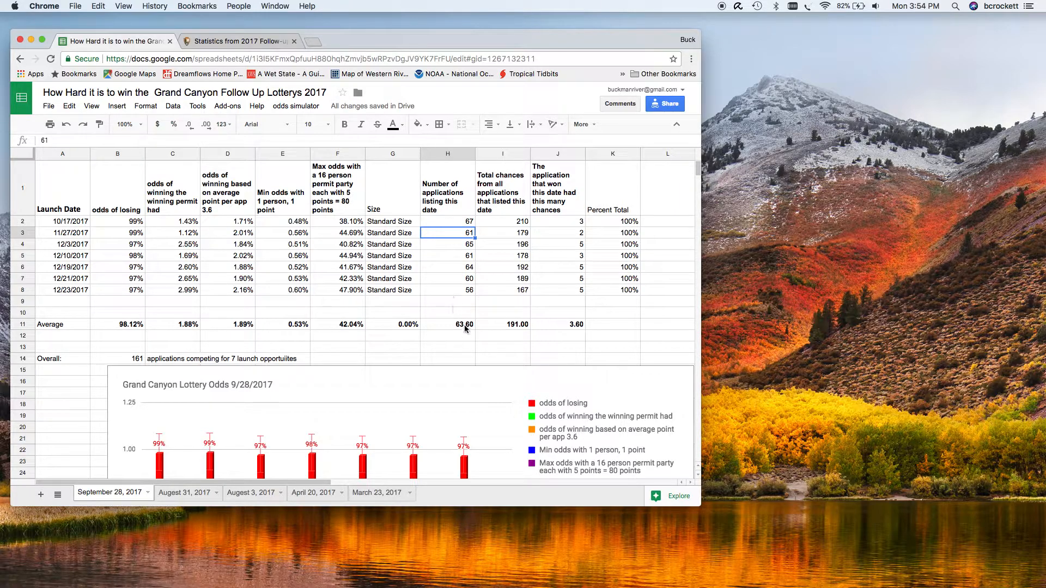
pyautogui.click(447, 324)
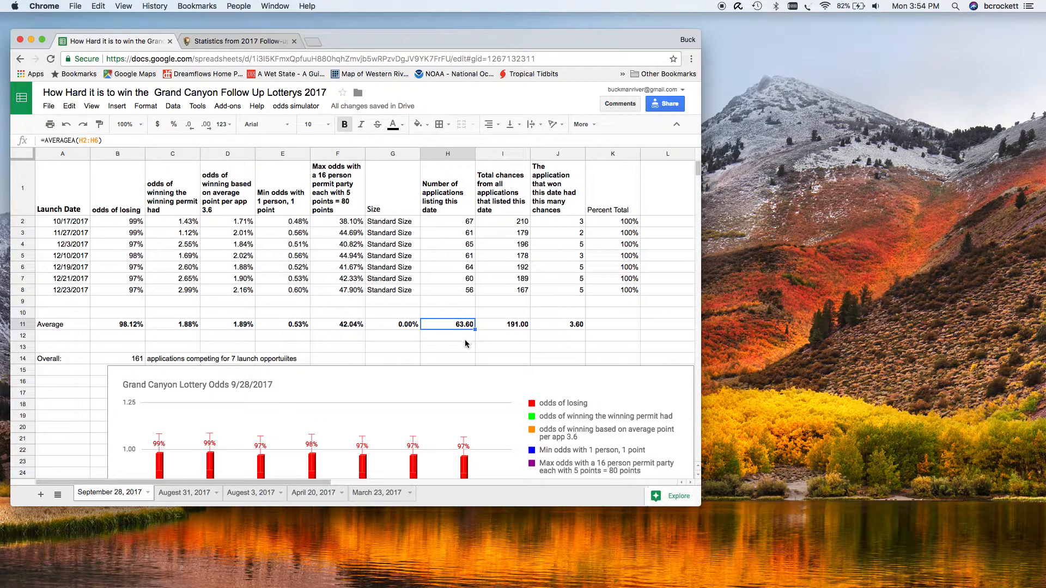
pyautogui.moveTo(452, 360)
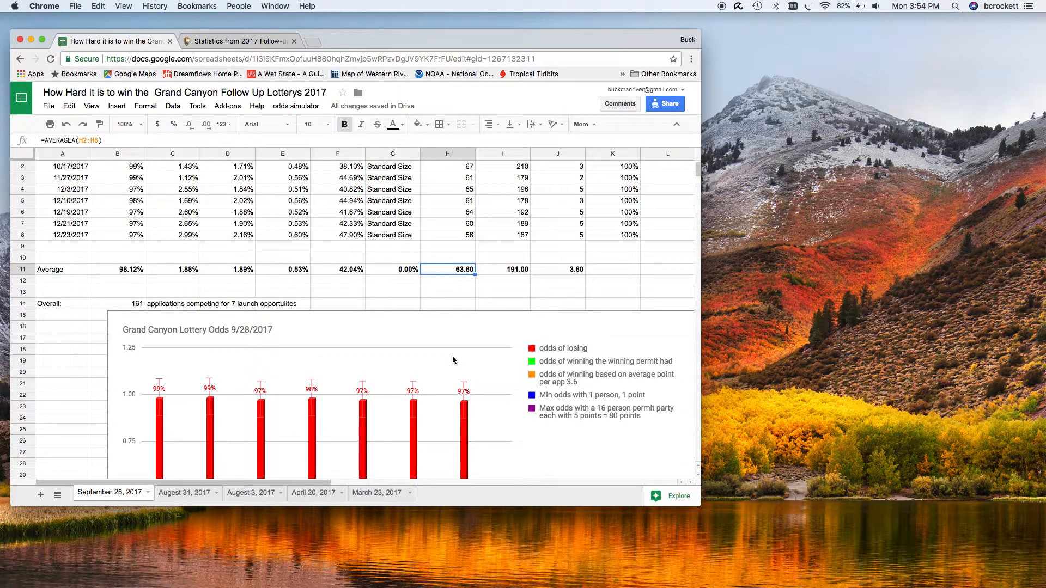
# Scroll down to view the full lottery odds bar chart with its max-party bars
pyautogui.scroll(-3)
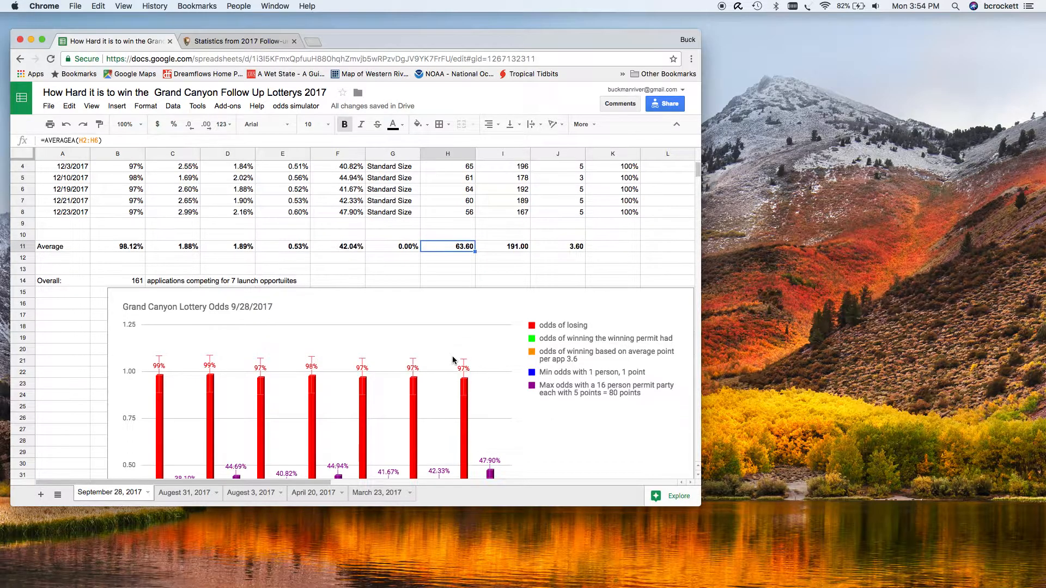
pyautogui.scroll(-3)
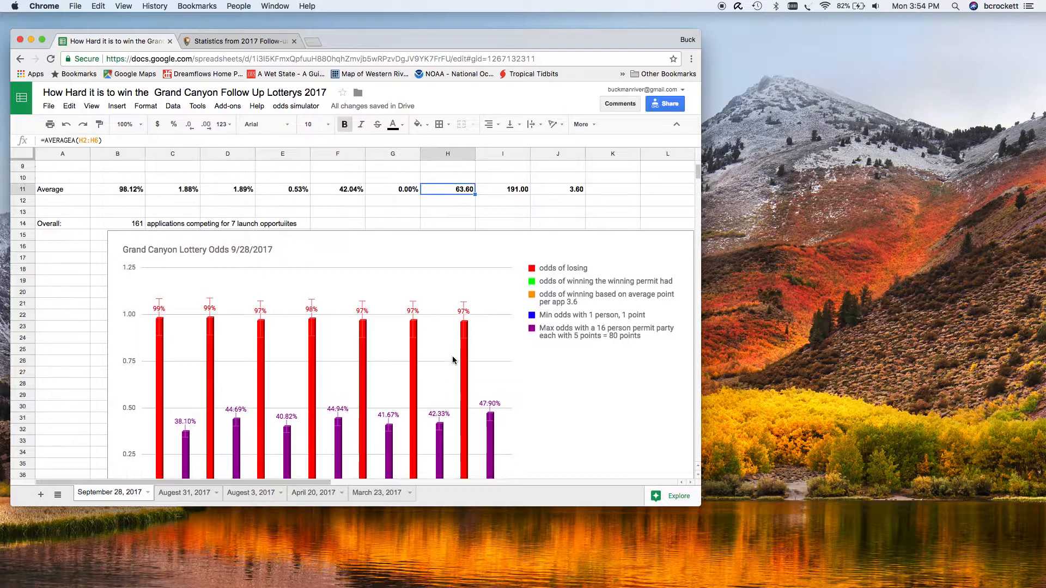
pyautogui.scroll(3)
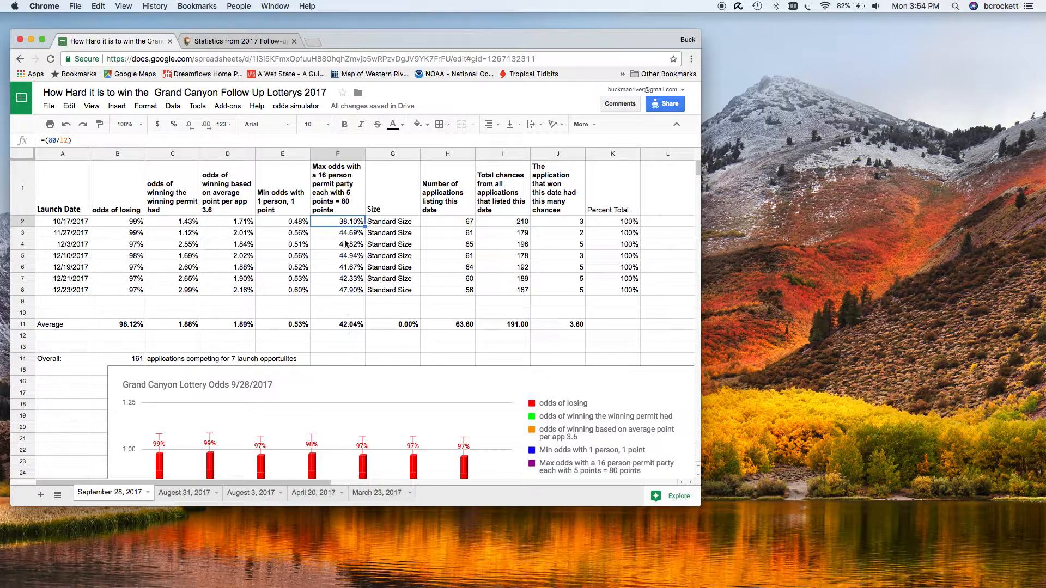
pyautogui.scroll(-3)
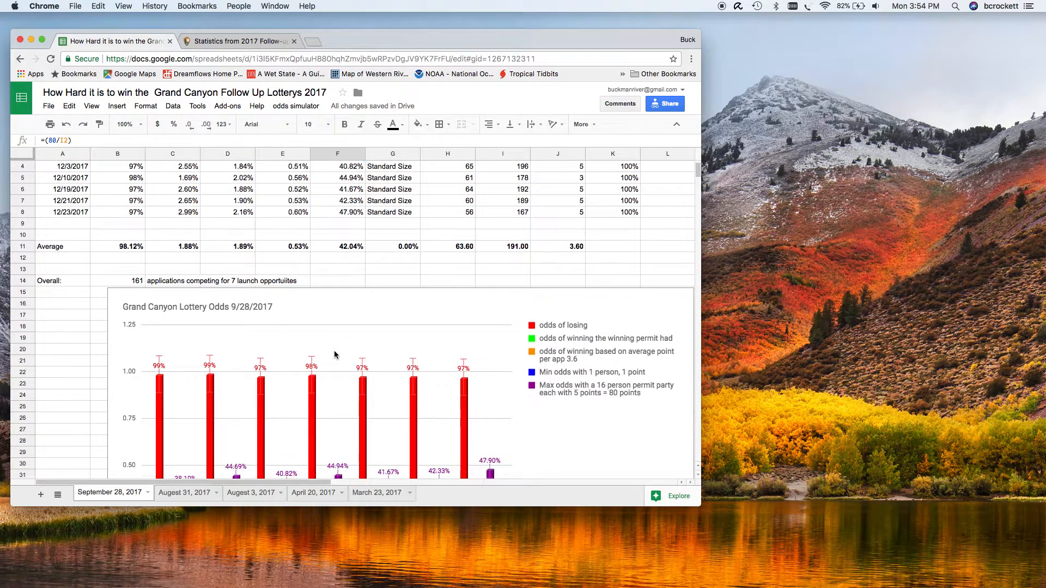
pyautogui.scroll(3)
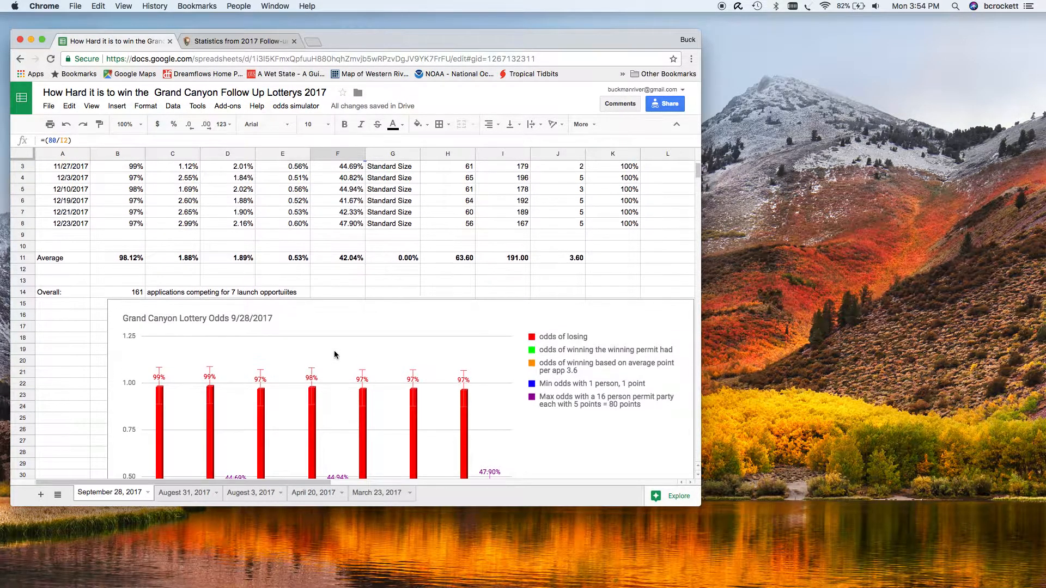
pyautogui.scroll(-3)
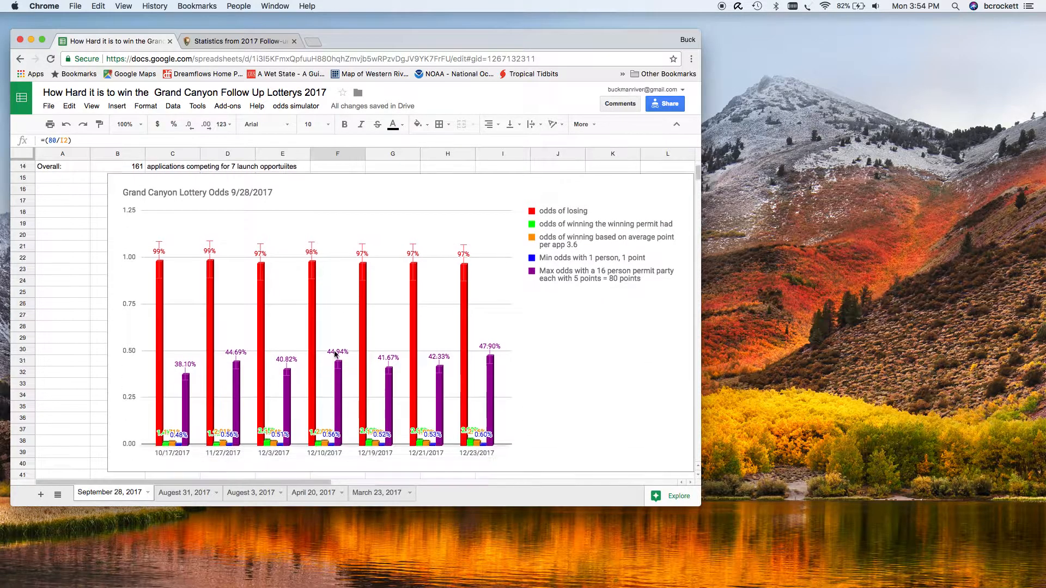
pyautogui.scroll(-3)
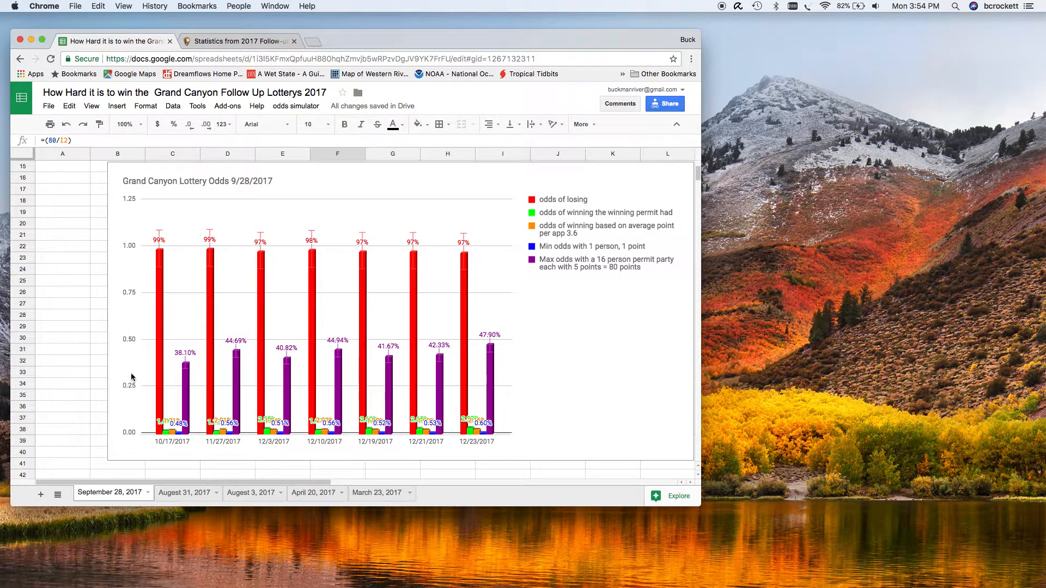
pyautogui.moveTo(161, 294)
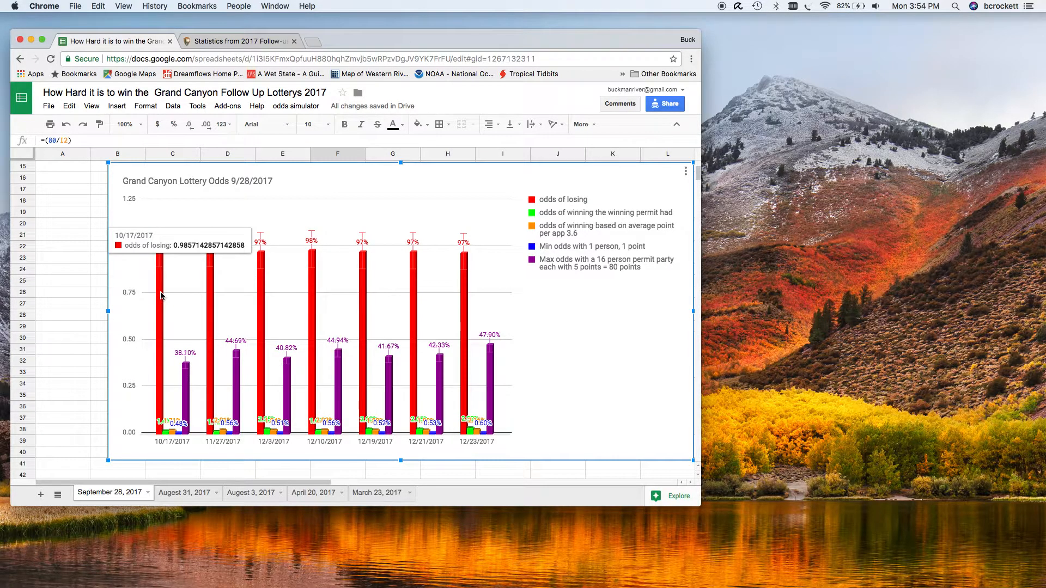
pyautogui.moveTo(163, 315)
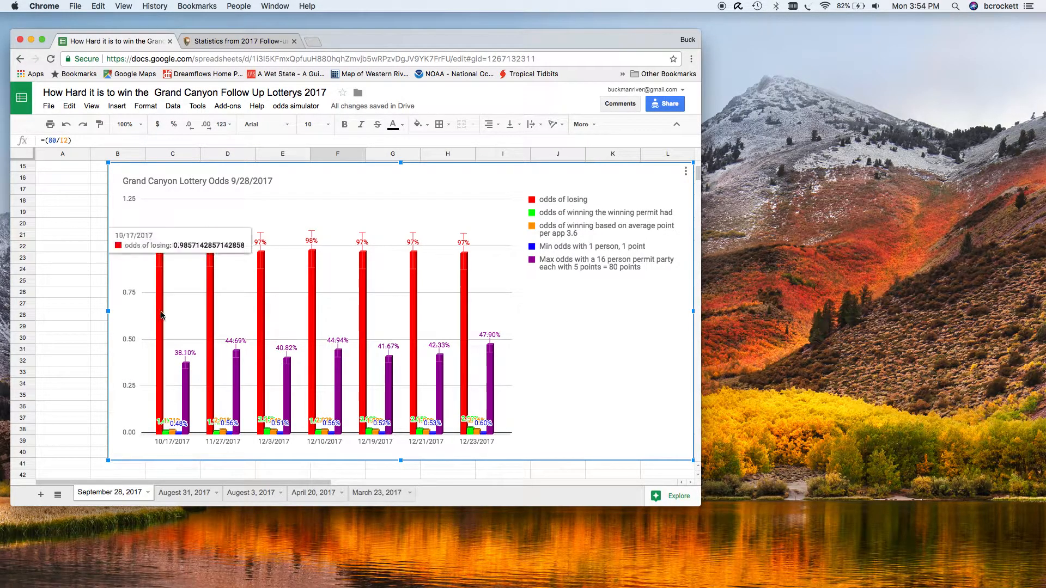
pyautogui.moveTo(343, 297)
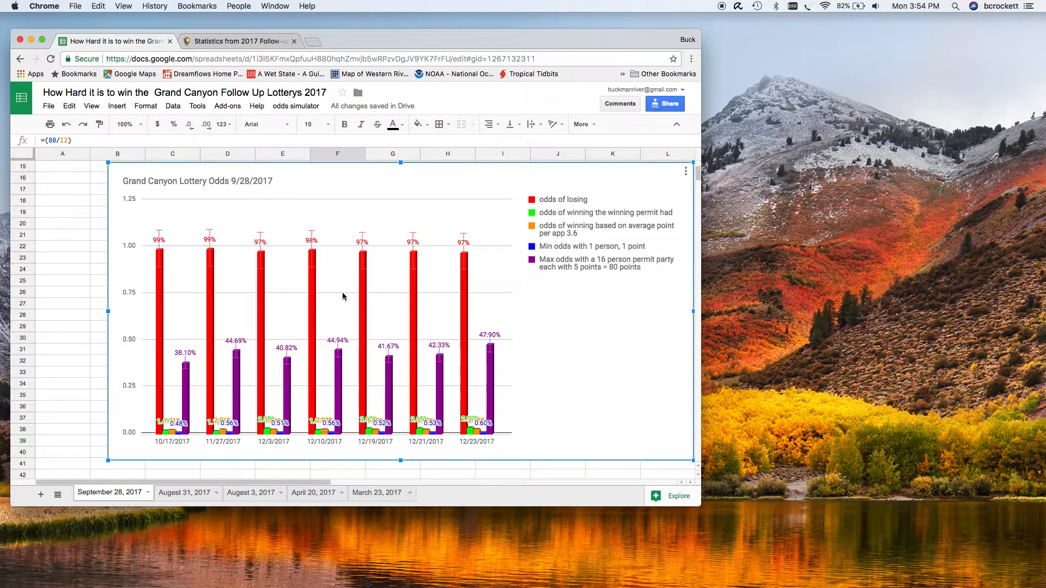
pyautogui.moveTo(467, 282)
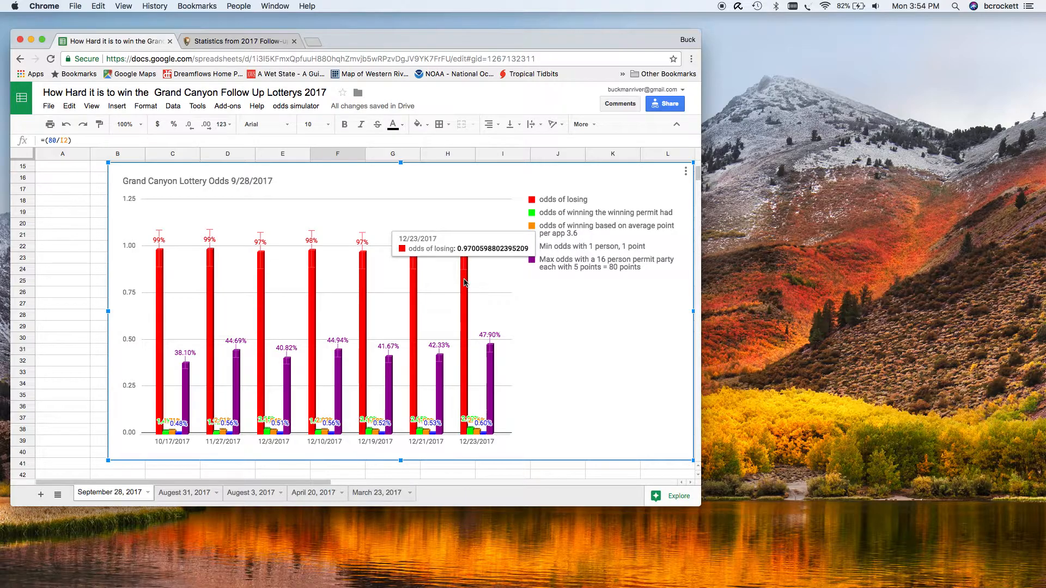
pyautogui.moveTo(166, 437)
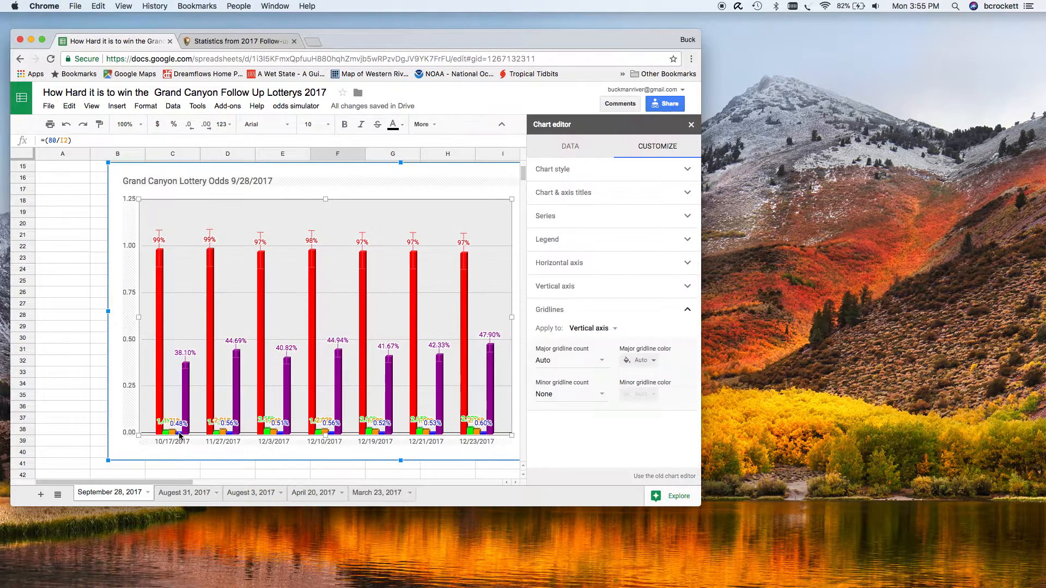
pyautogui.moveTo(185, 448)
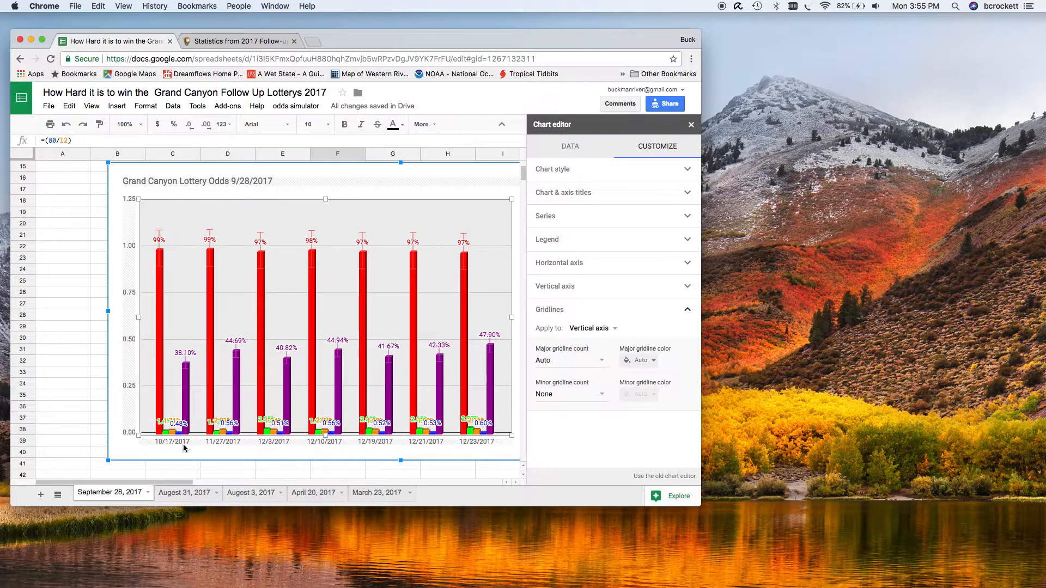
pyautogui.click(692, 125)
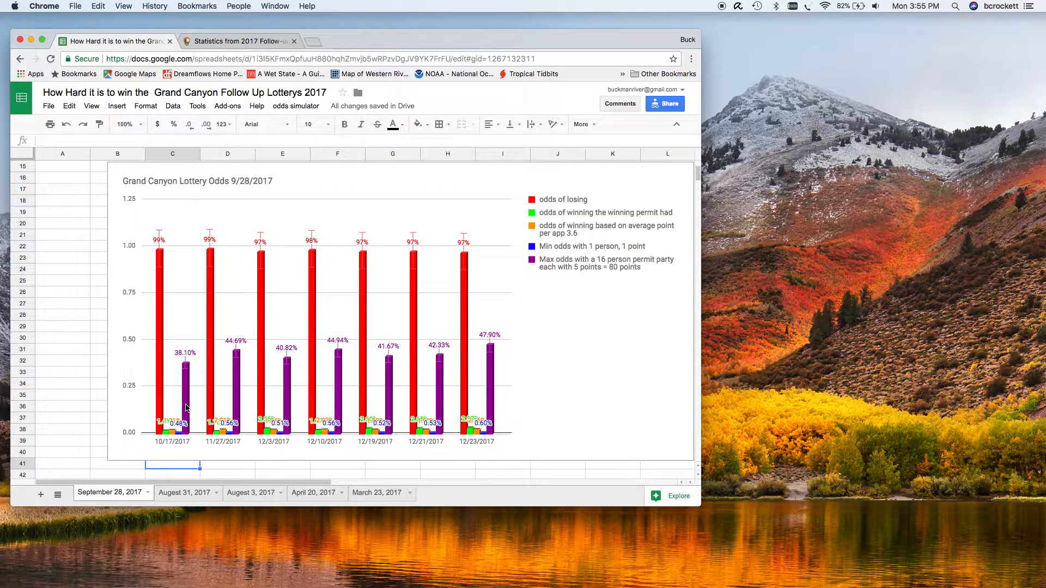
pyautogui.moveTo(245, 344)
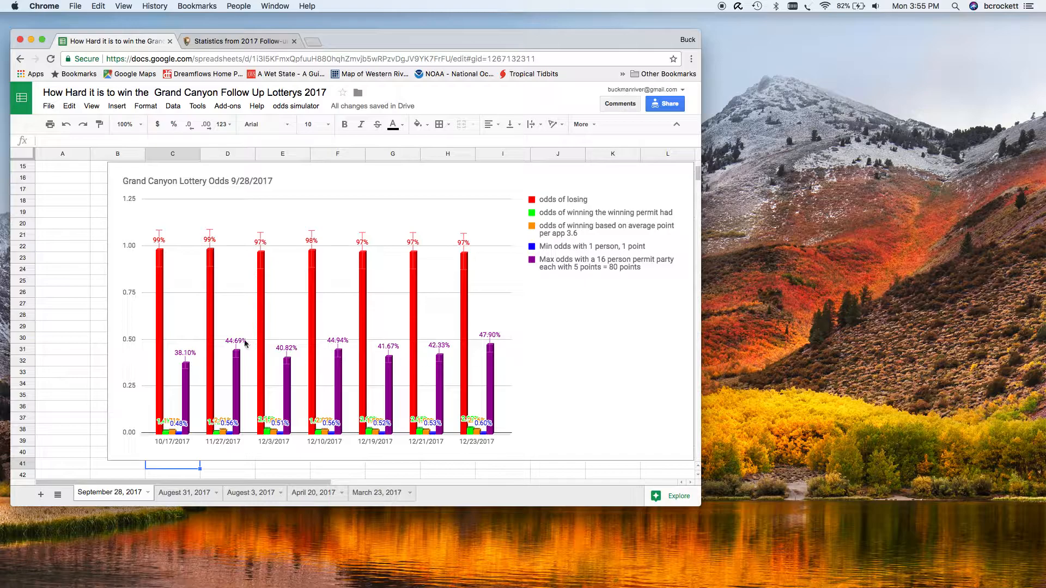
pyautogui.moveTo(507, 366)
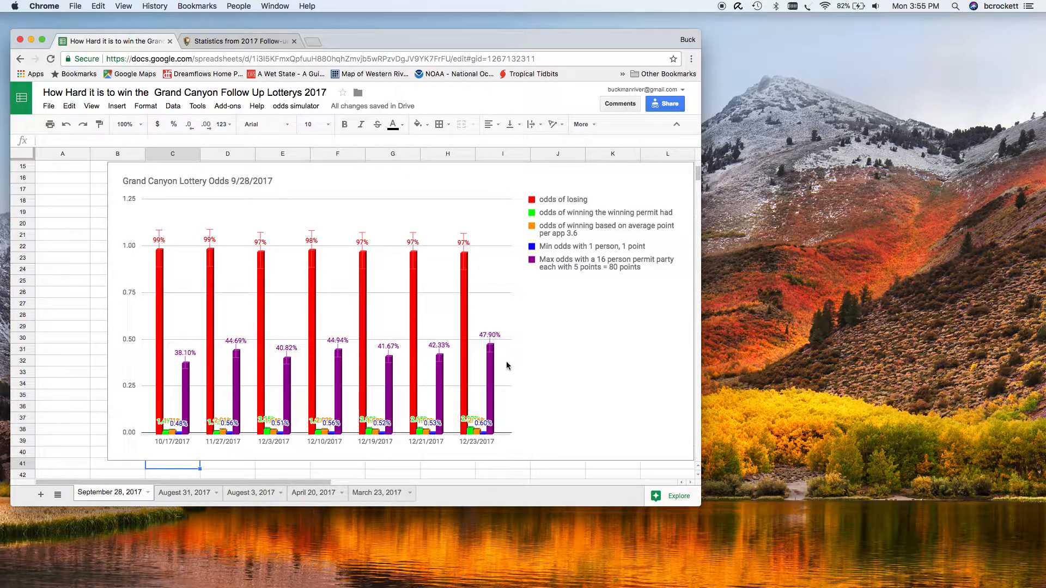
pyautogui.moveTo(215, 363)
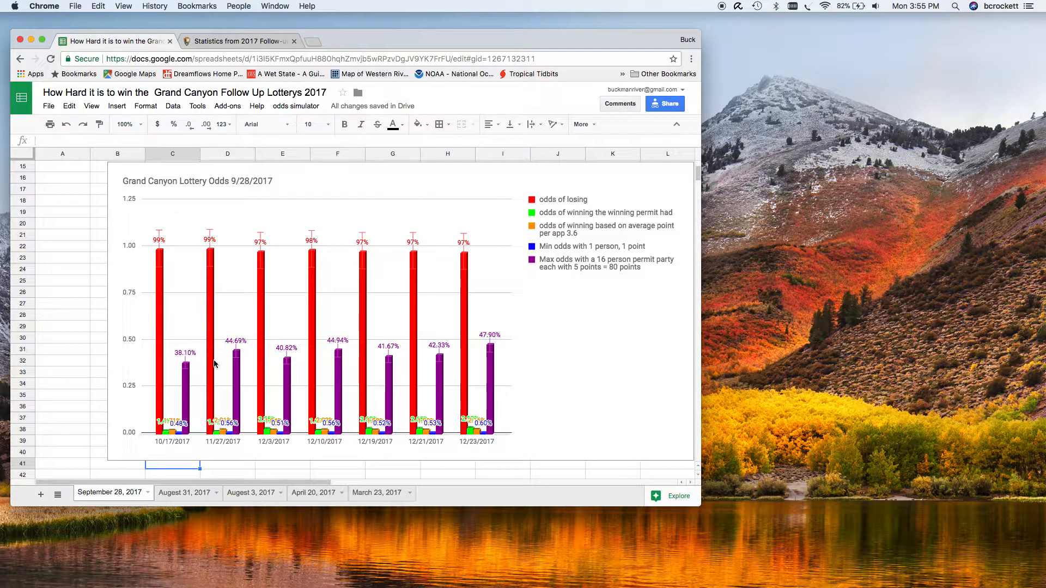
pyautogui.moveTo(261, 384)
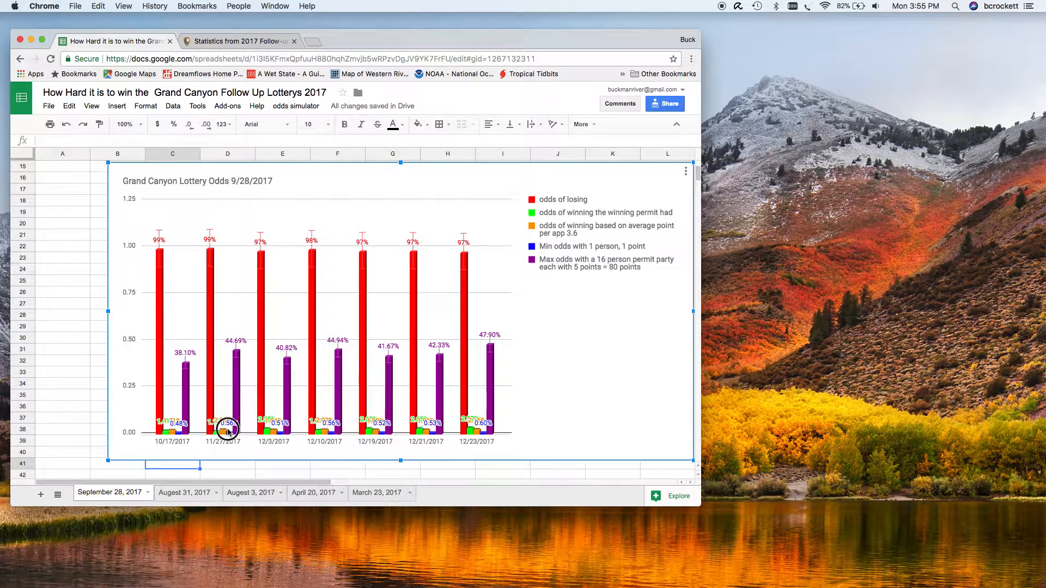
pyautogui.doubleClick(227, 427)
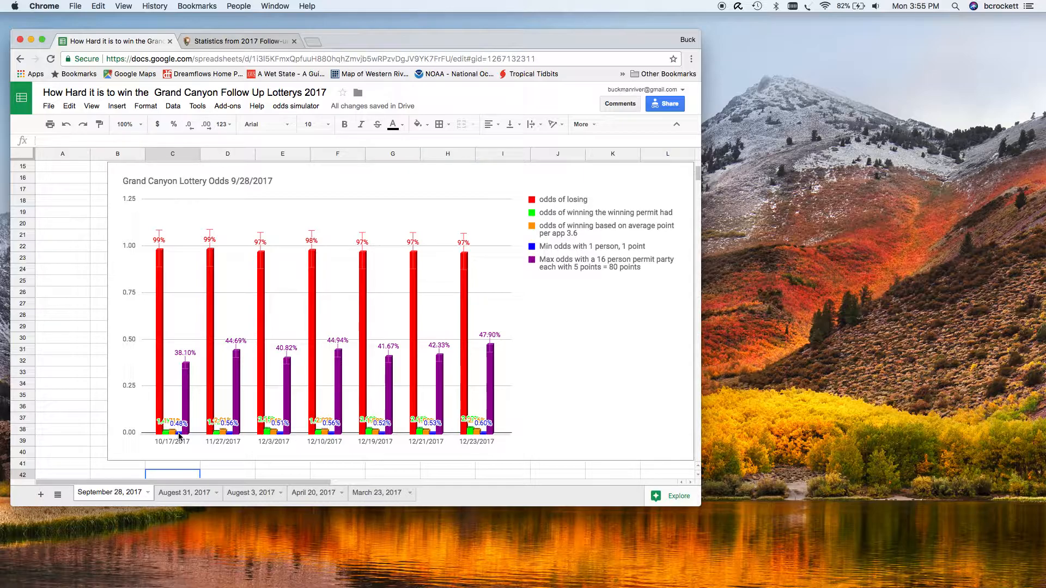
pyautogui.scroll(3)
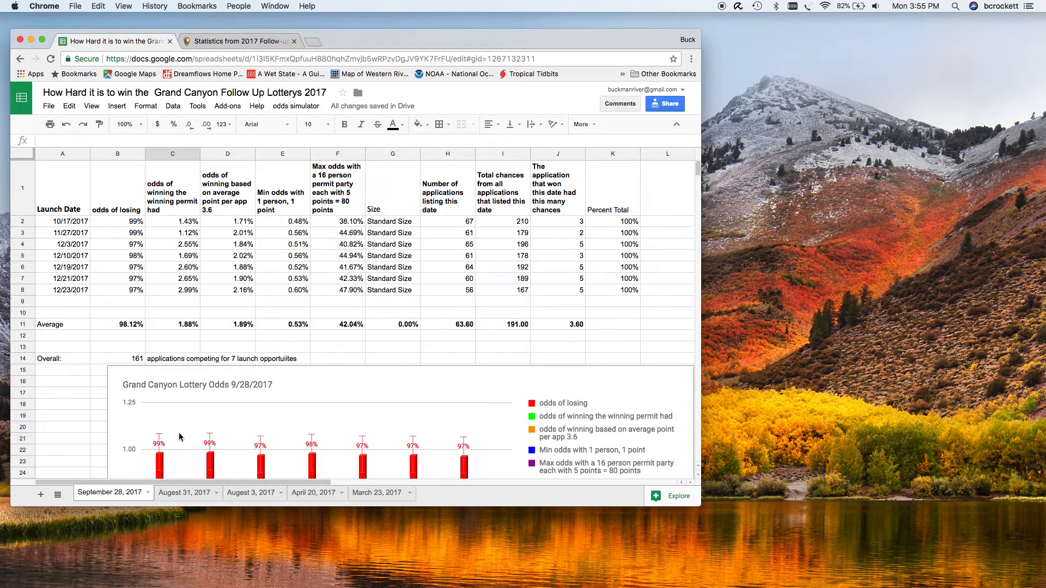
pyautogui.moveTo(200, 455)
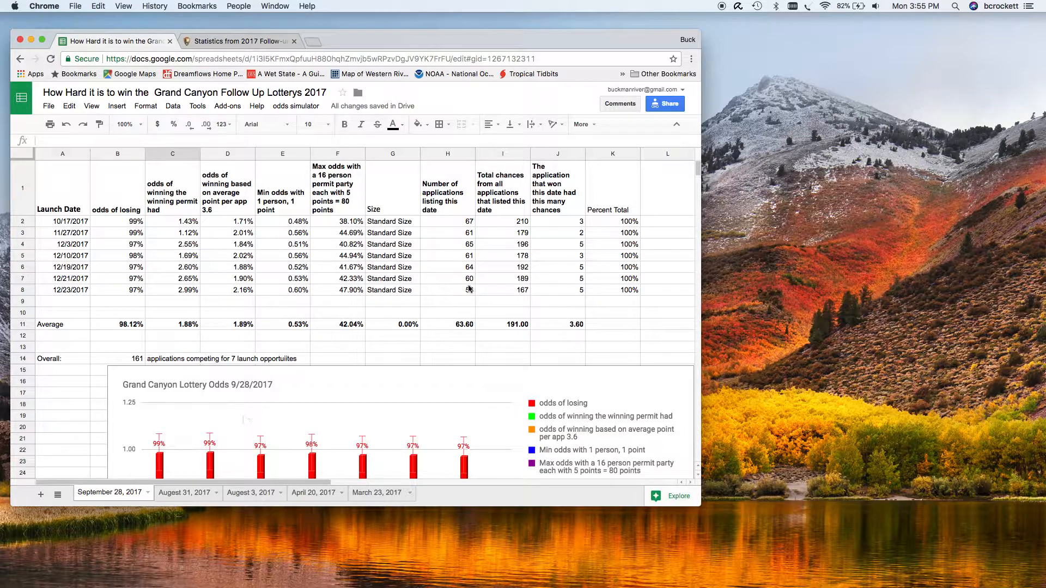
pyautogui.hscroll(3)
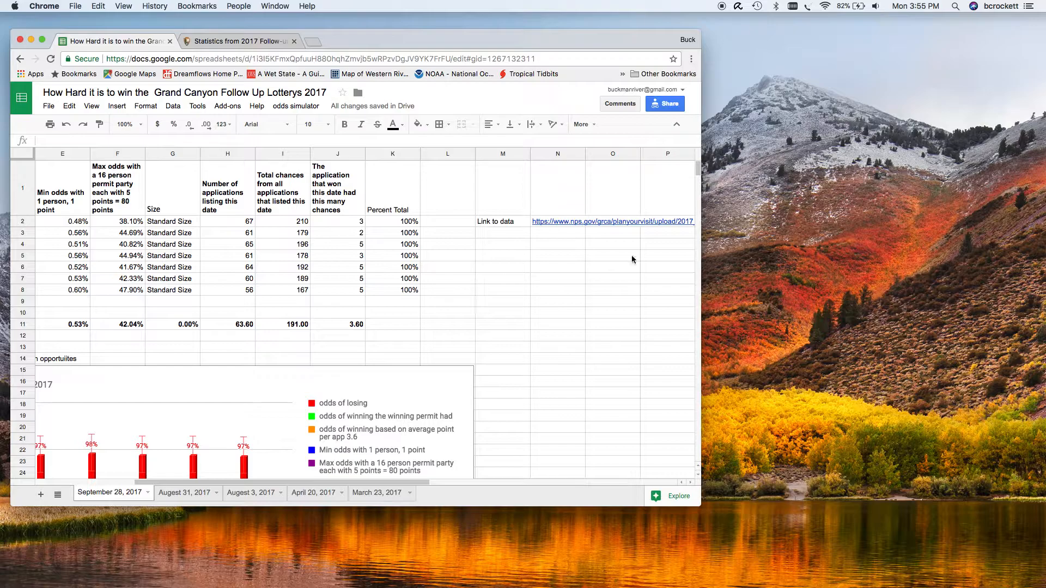
pyautogui.hscroll(-3)
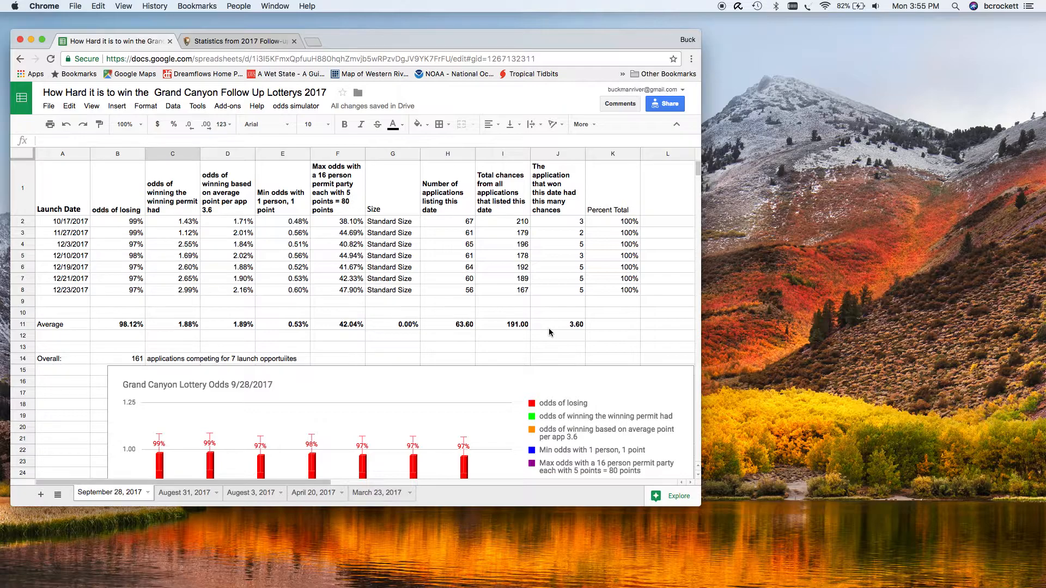
pyautogui.scroll(-3)
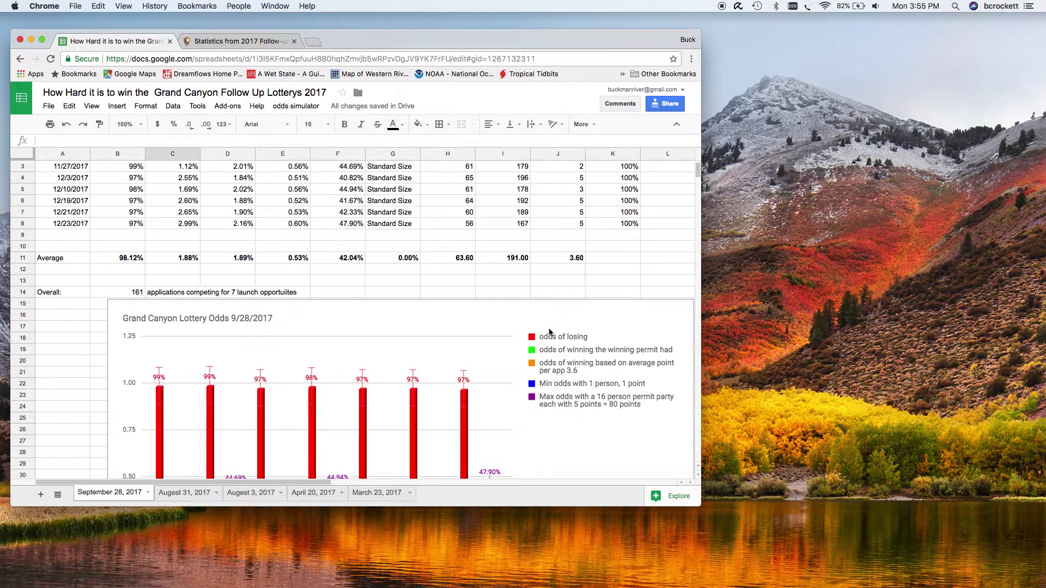
pyautogui.scroll(3)
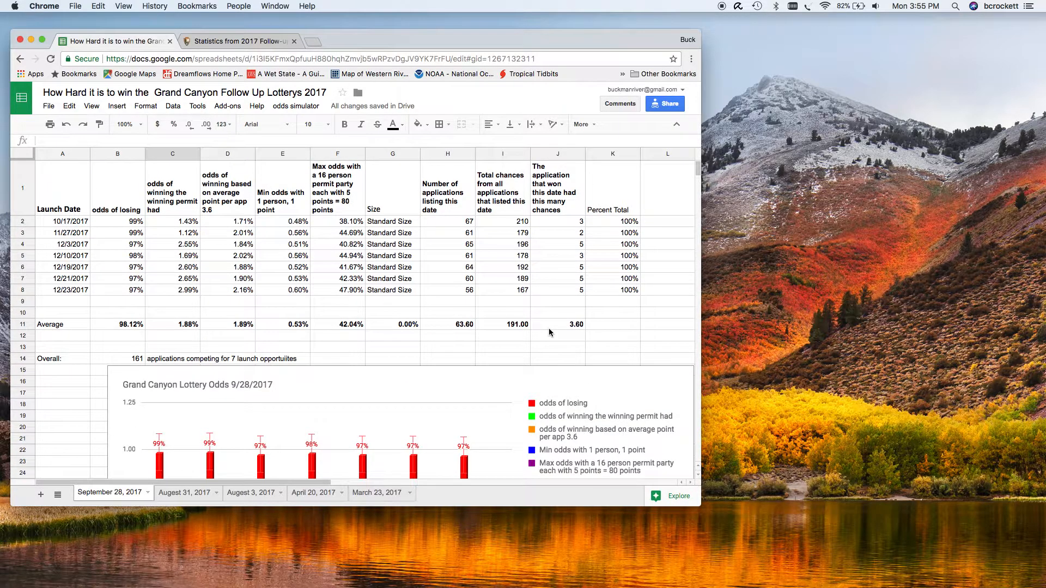
pyautogui.scroll(-3)
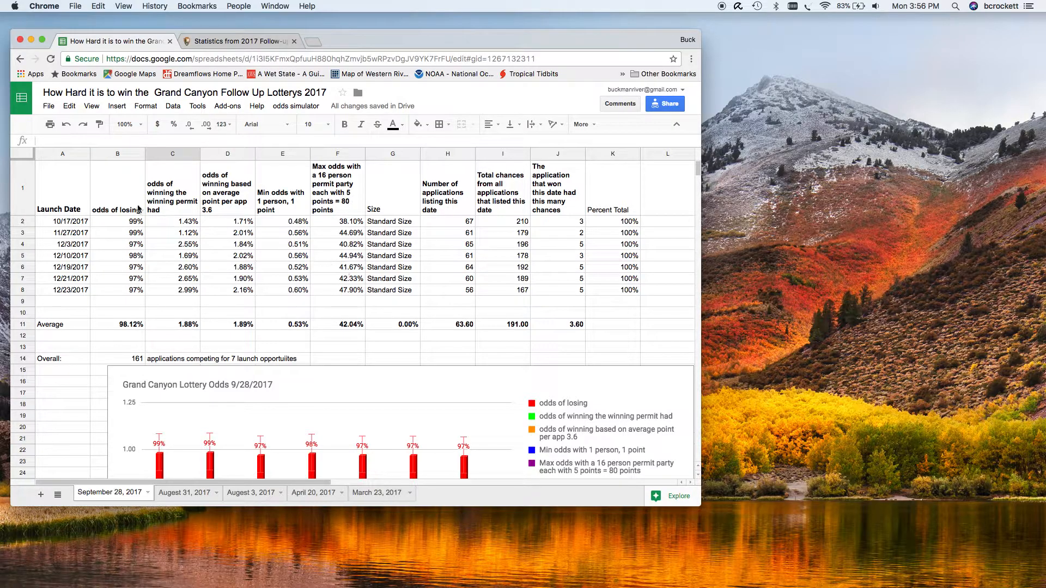
pyautogui.click(172, 324)
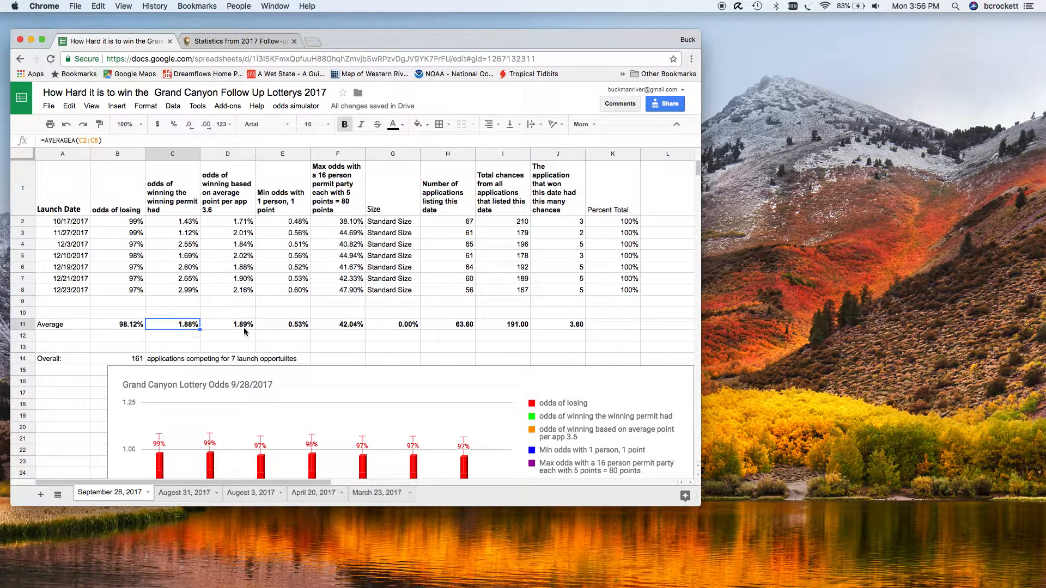
pyautogui.click(227, 324)
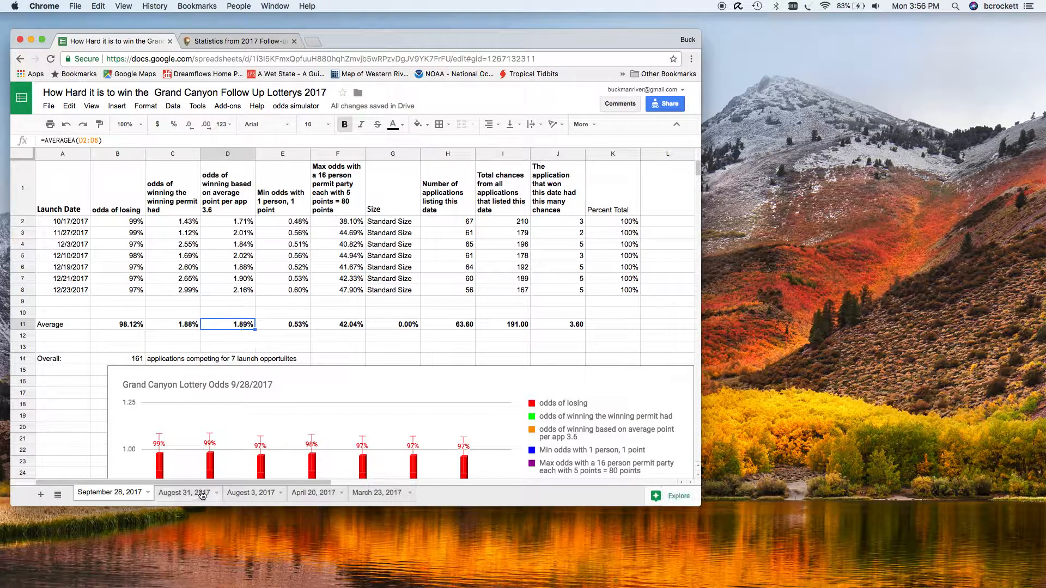
pyautogui.click(184, 492)
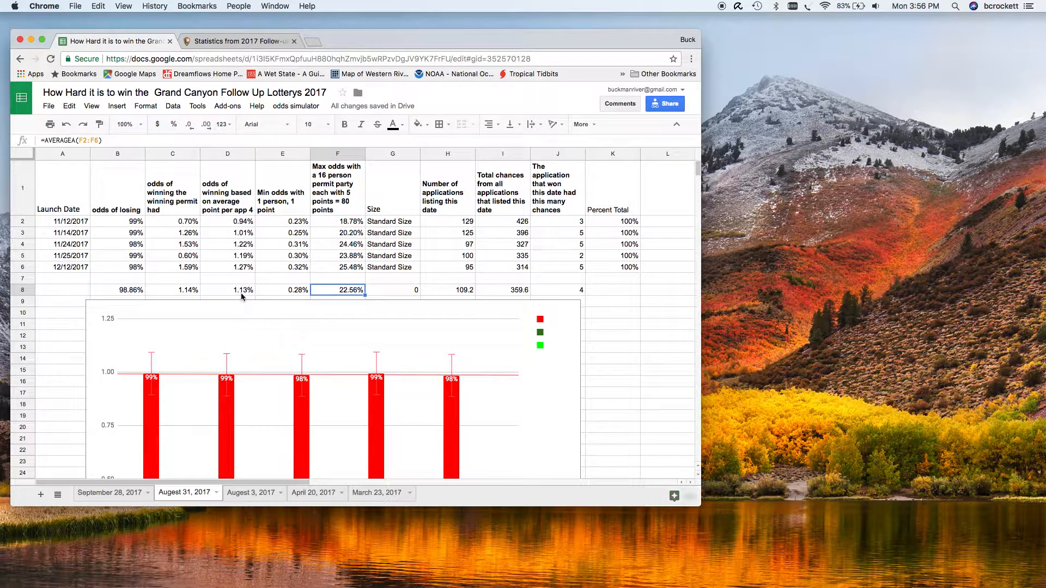
pyautogui.click(227, 289)
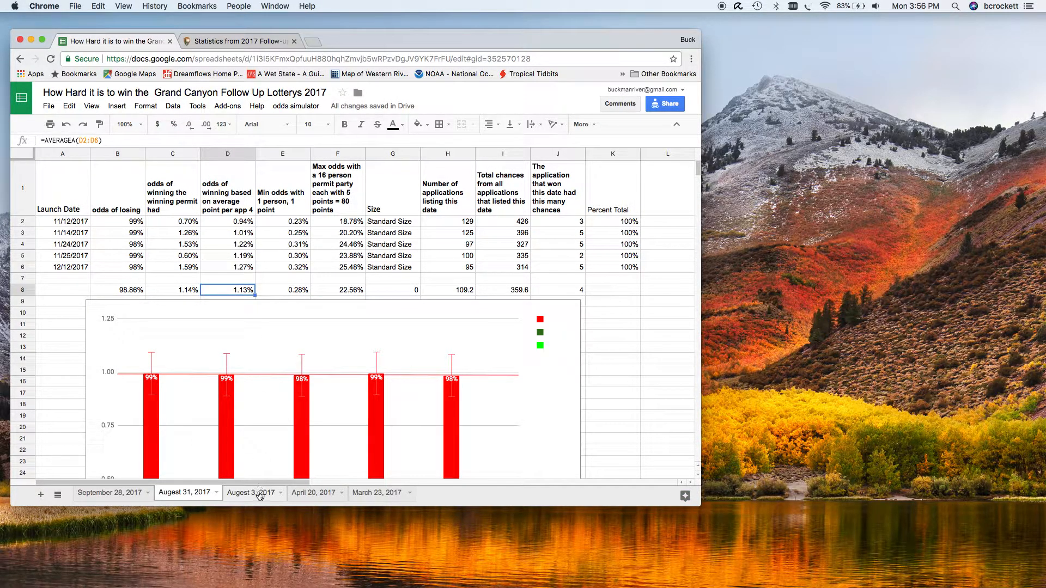
pyautogui.click(250, 492)
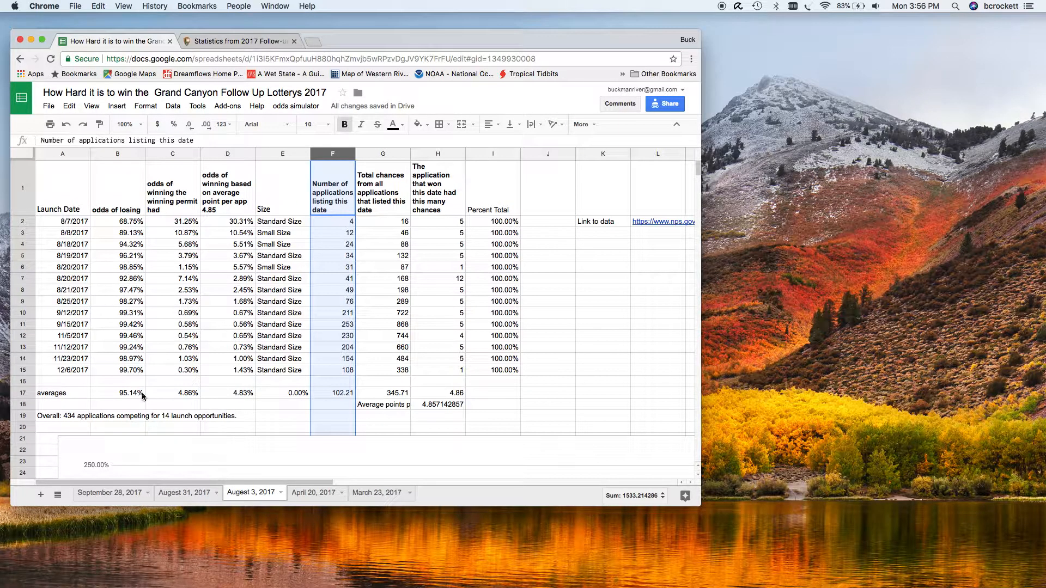
pyautogui.click(227, 381)
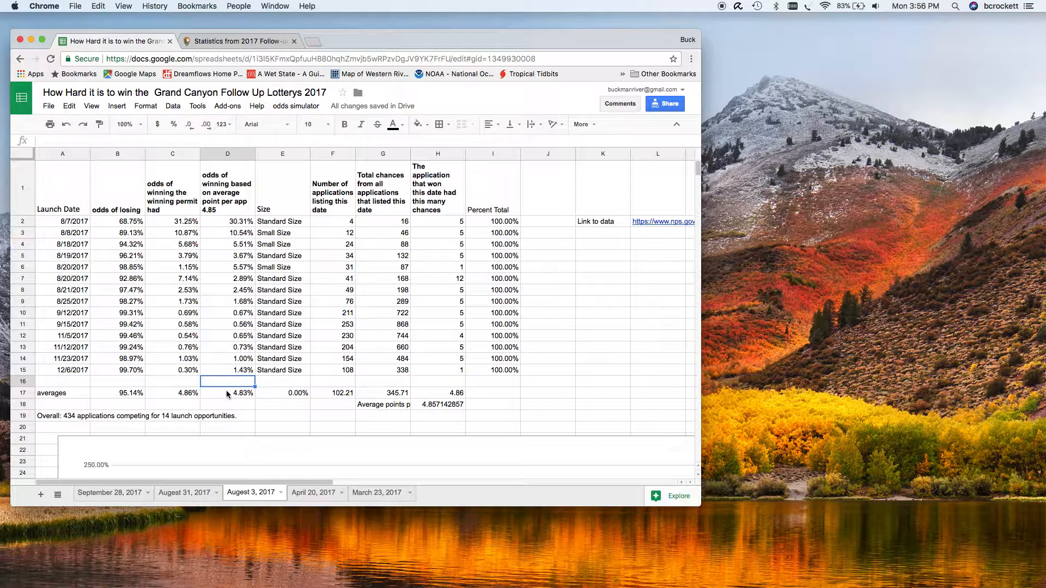
pyautogui.click(228, 393)
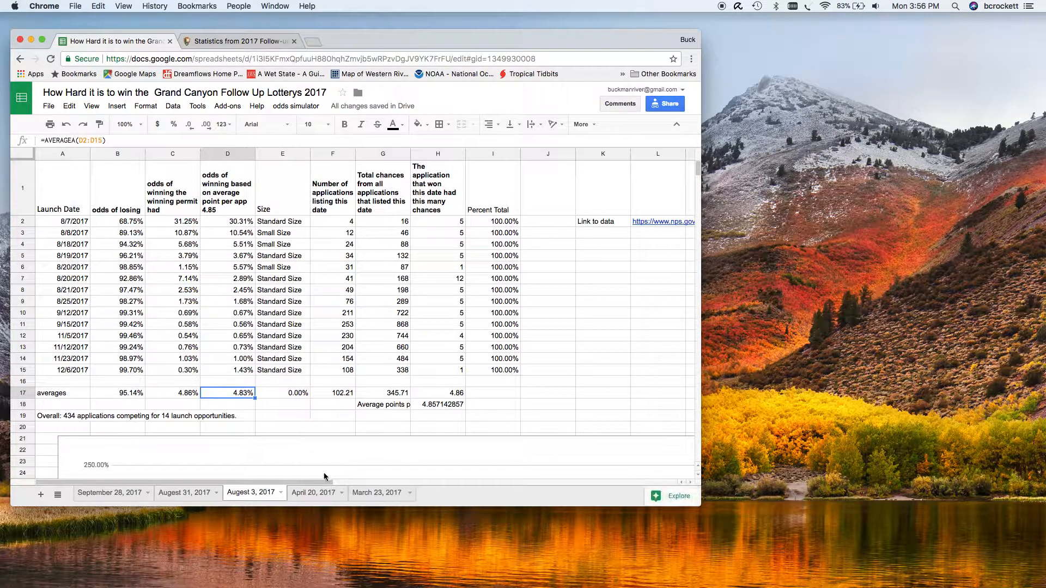
pyautogui.click(312, 492)
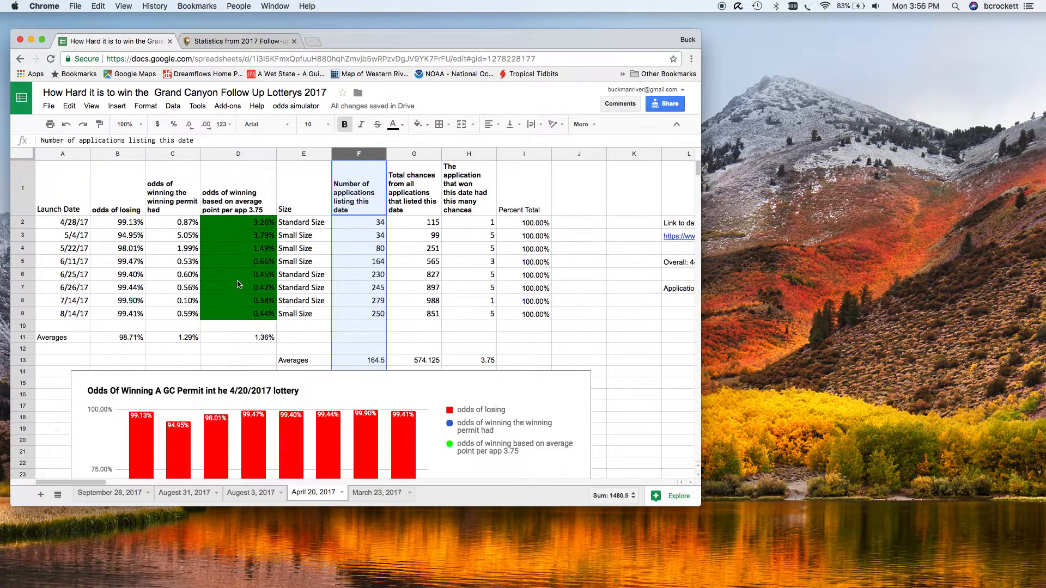
pyautogui.click(109, 493)
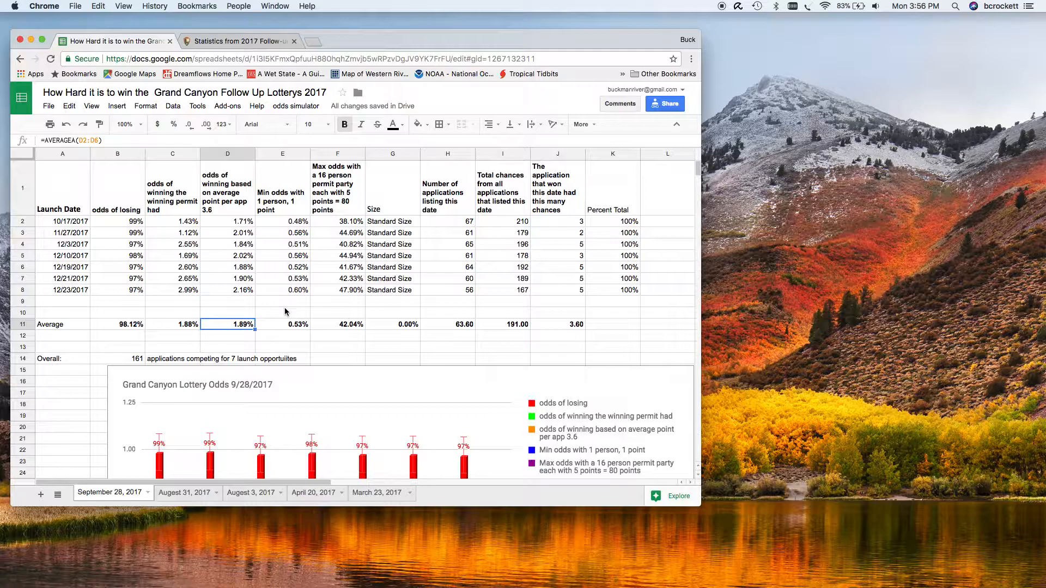
pyautogui.moveTo(117, 446)
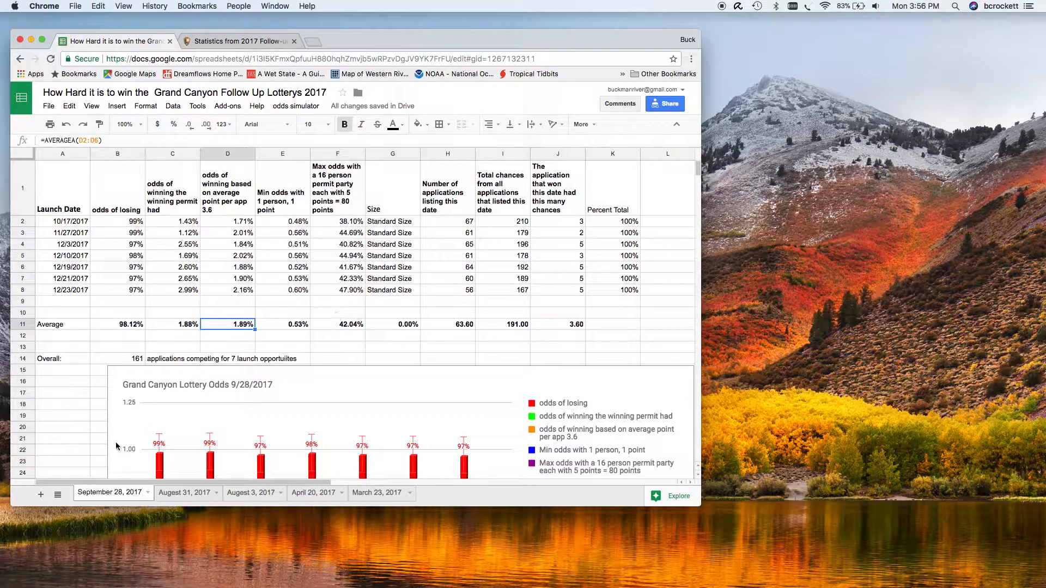
pyautogui.moveTo(307, 327)
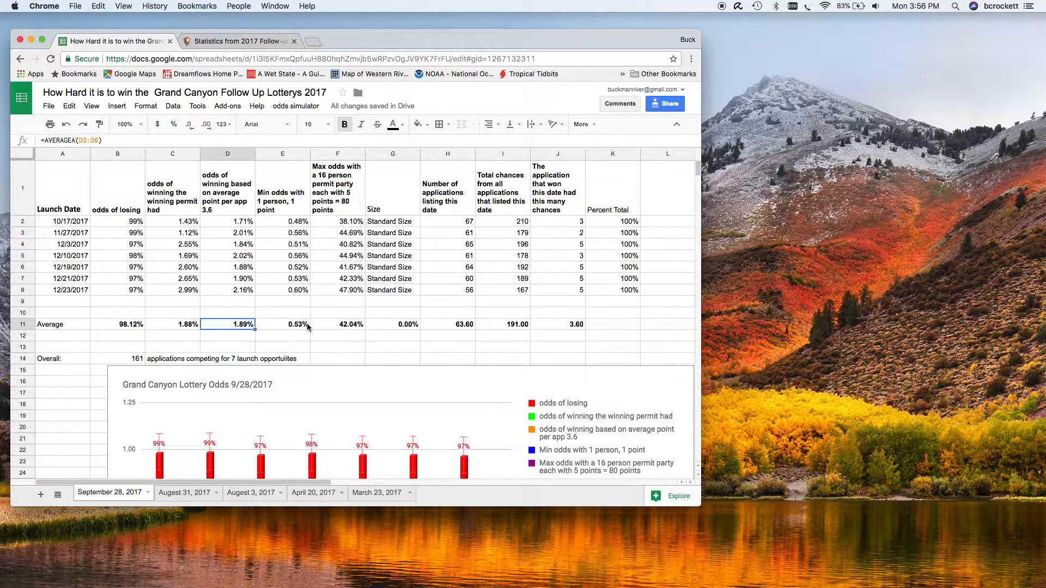
pyautogui.moveTo(359, 409)
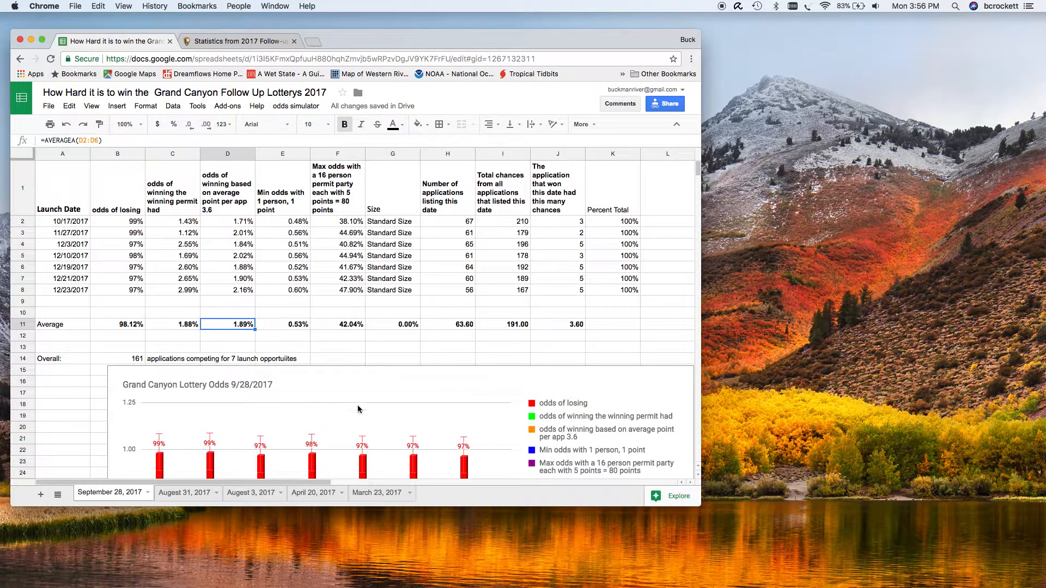
pyautogui.moveTo(340, 331)
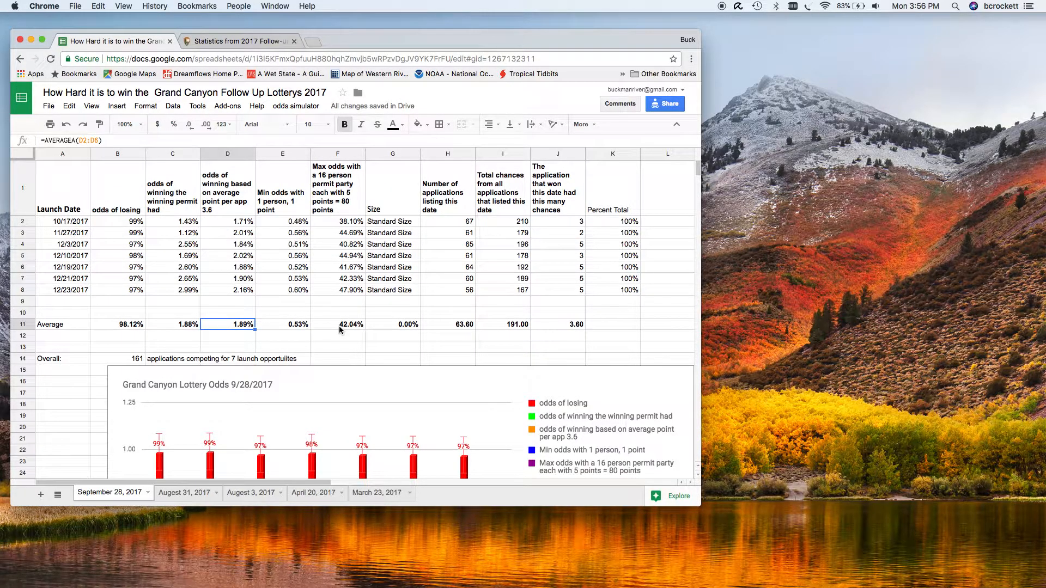
pyautogui.moveTo(369, 299)
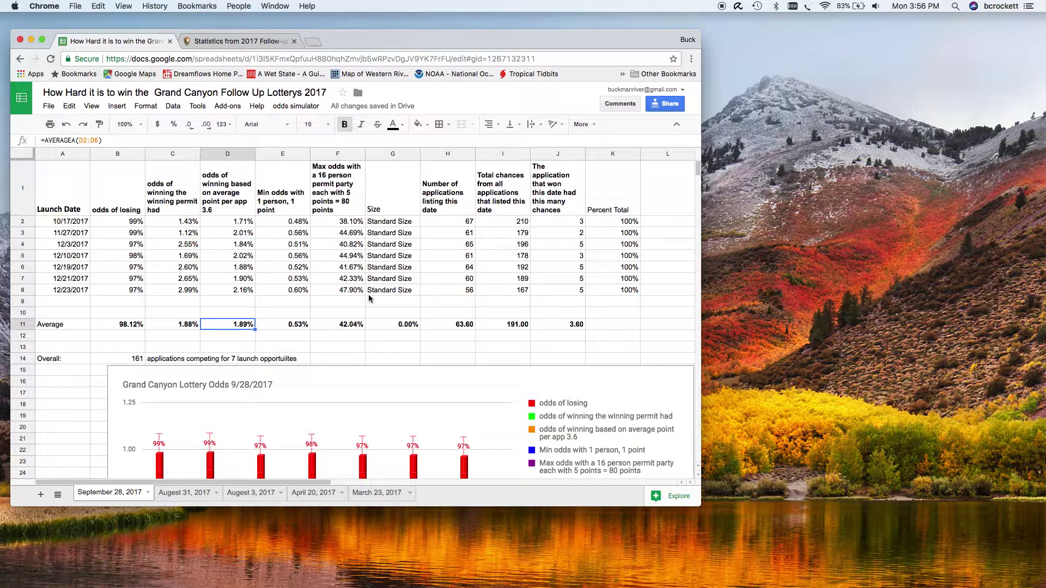